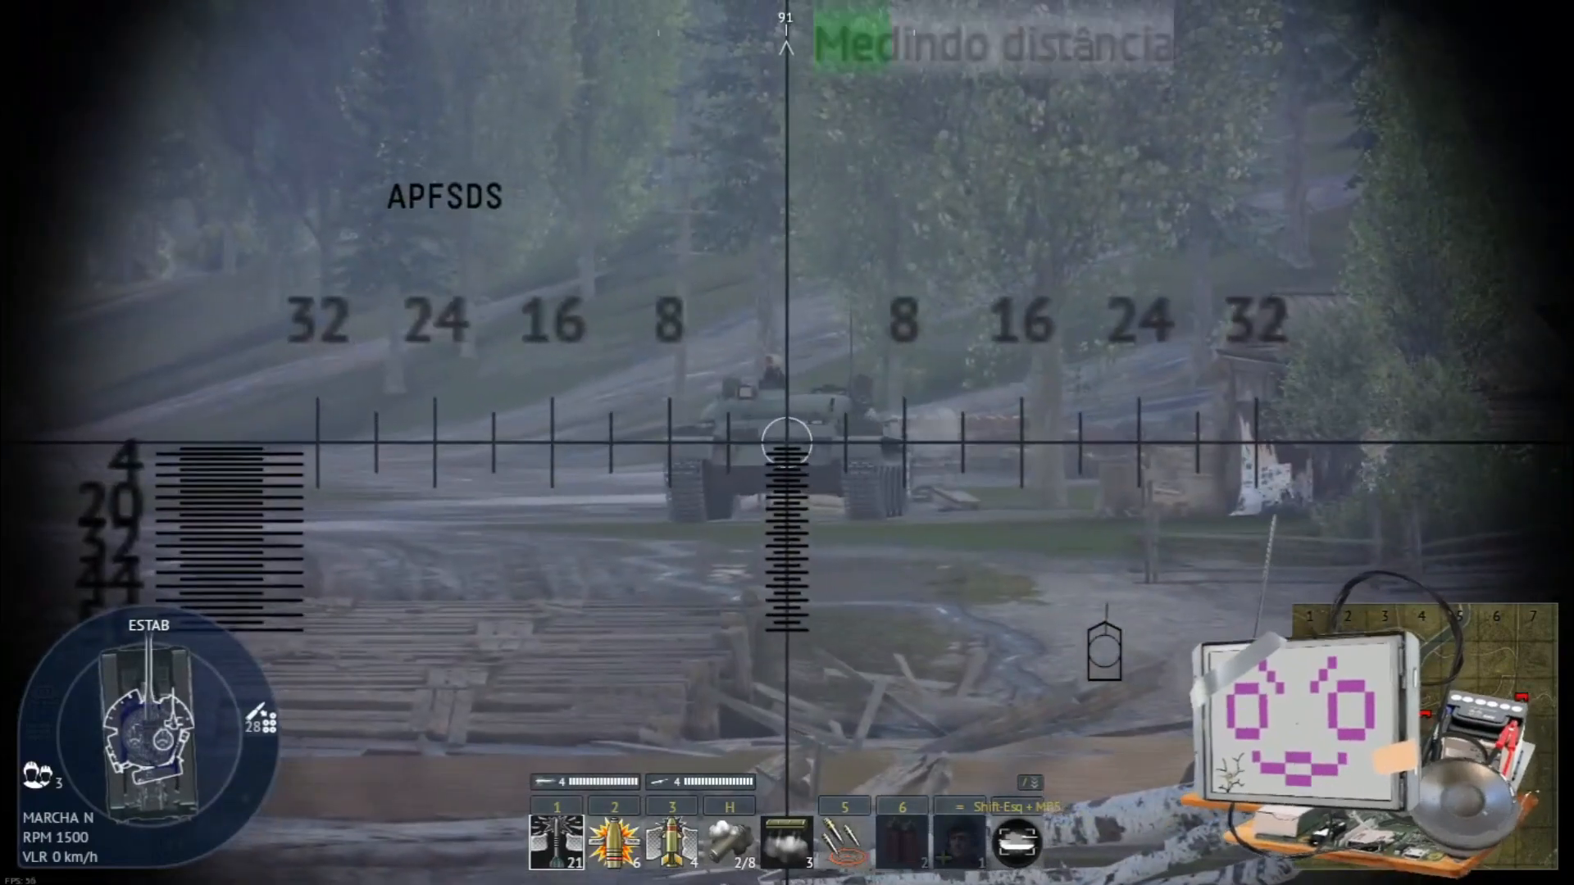
# - Leave the gunner view via the pause menu and enter the tank sight settings editor
pyautogui.click(787, 441)
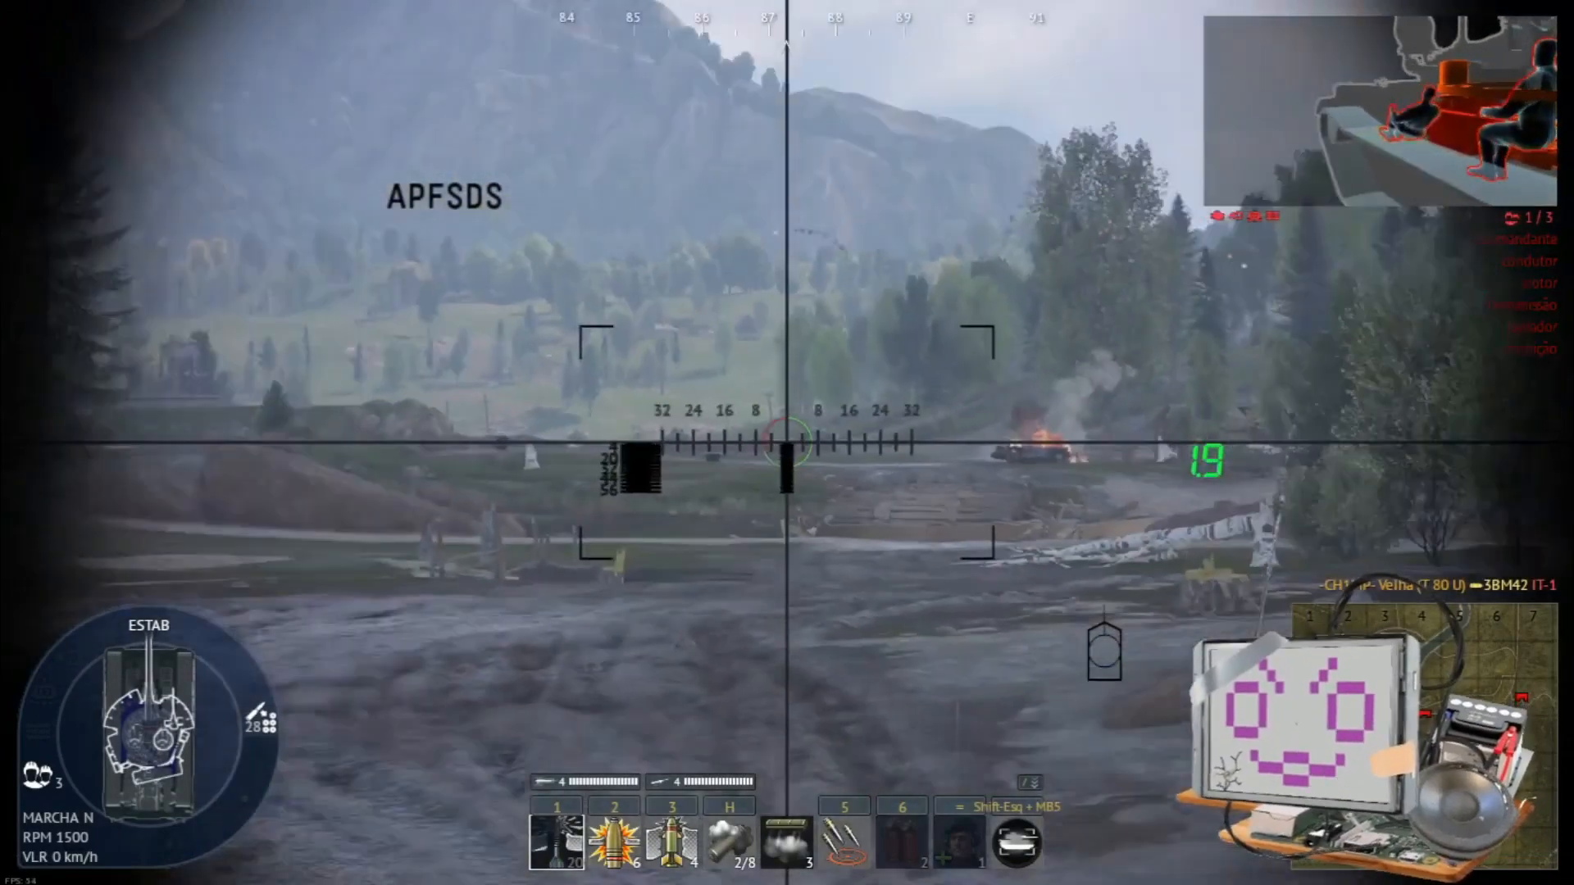
pyautogui.press('Escape')
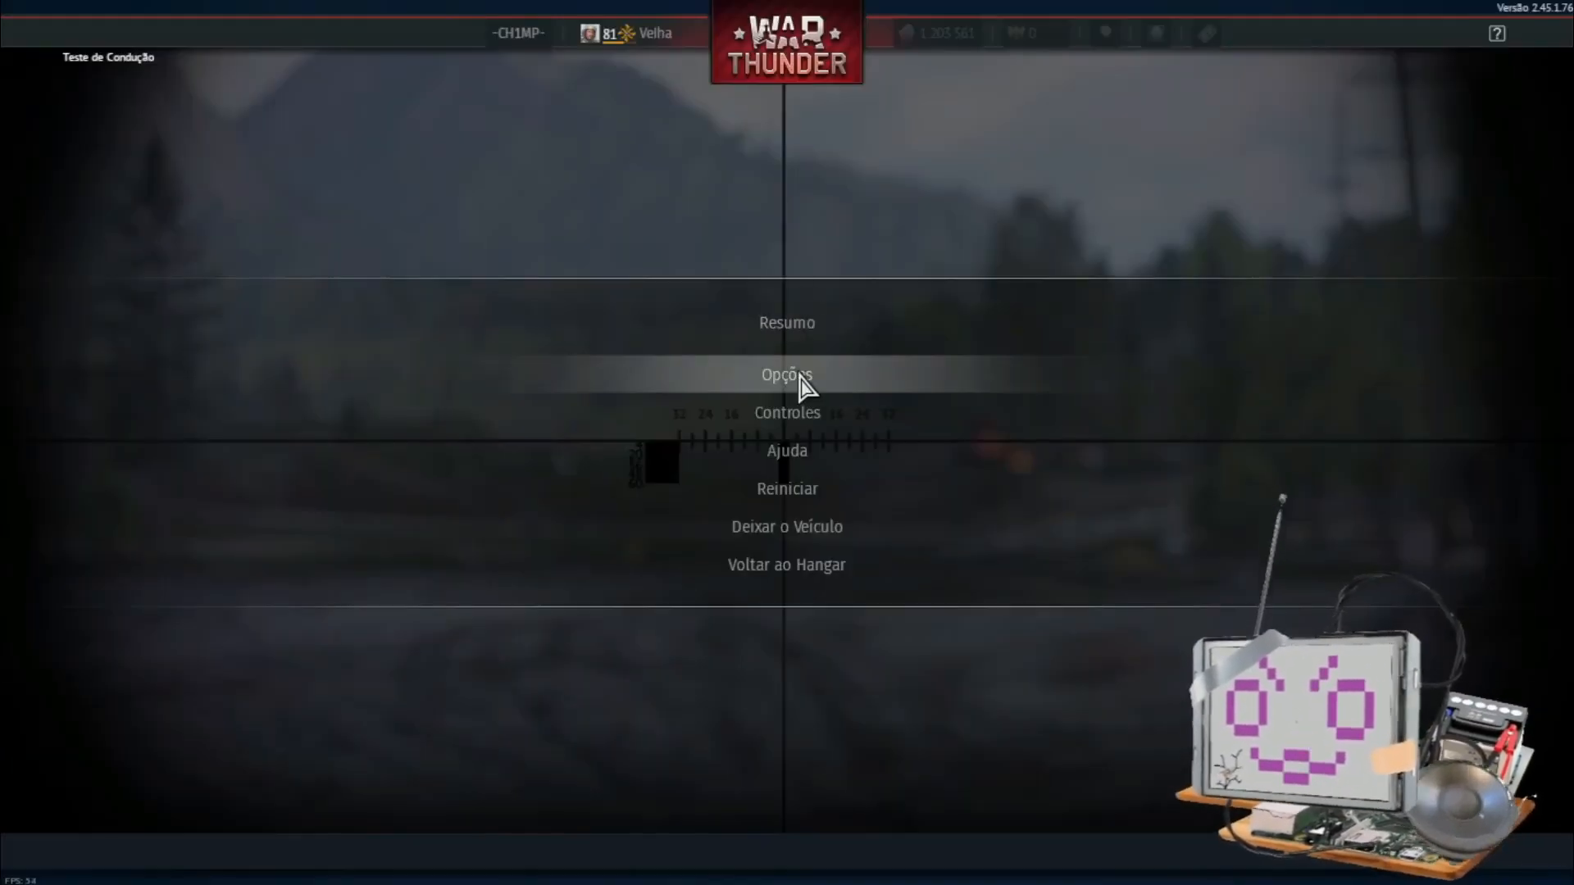
pyautogui.click(785, 374)
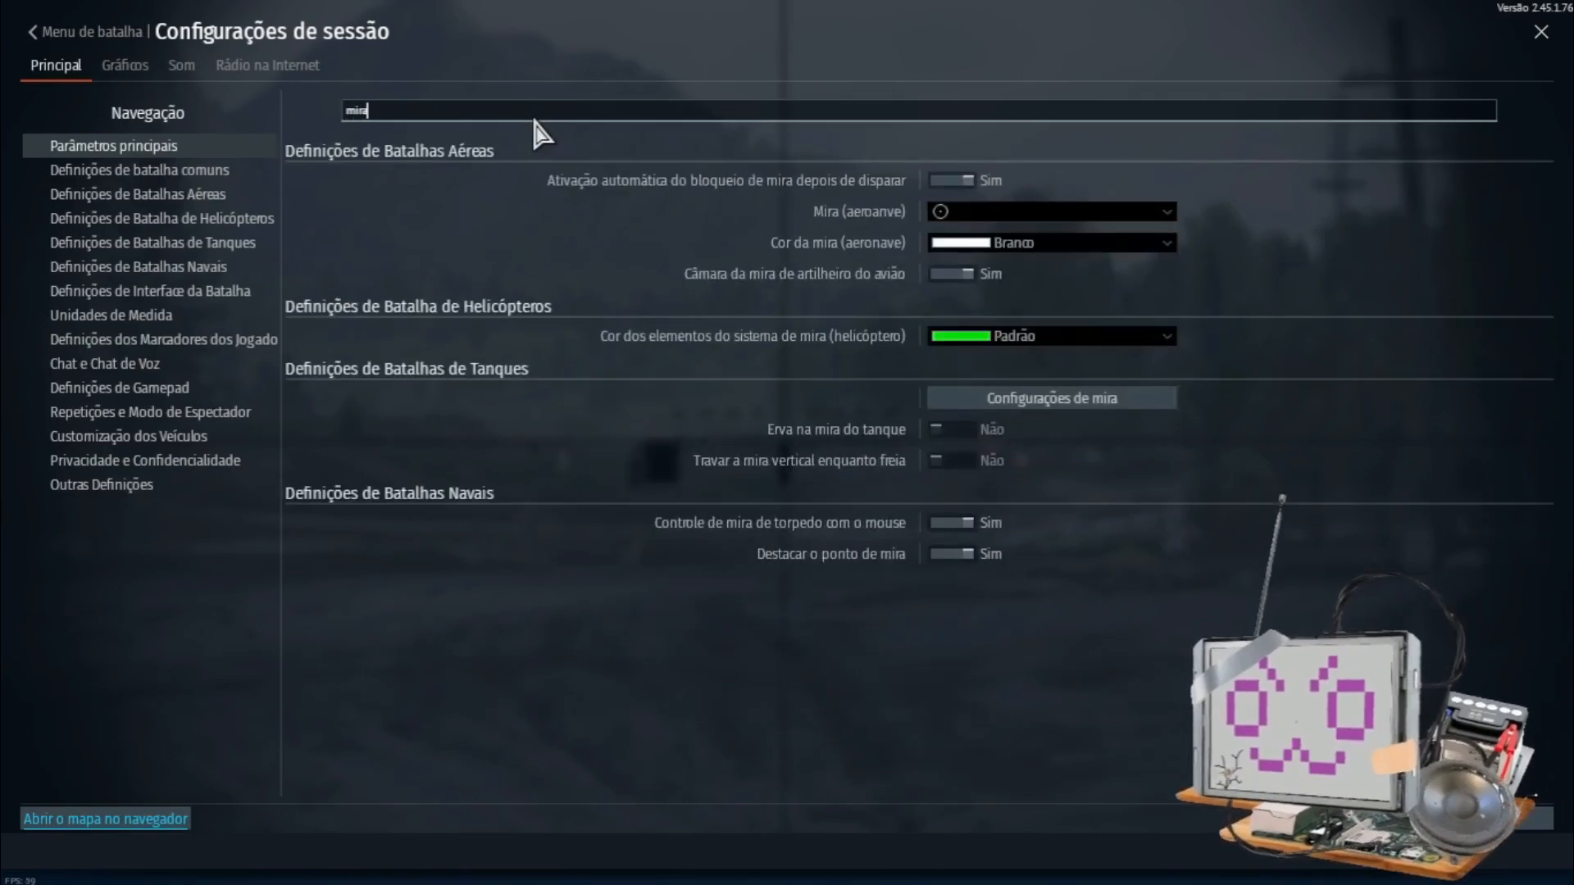
pyautogui.click(1050, 397)
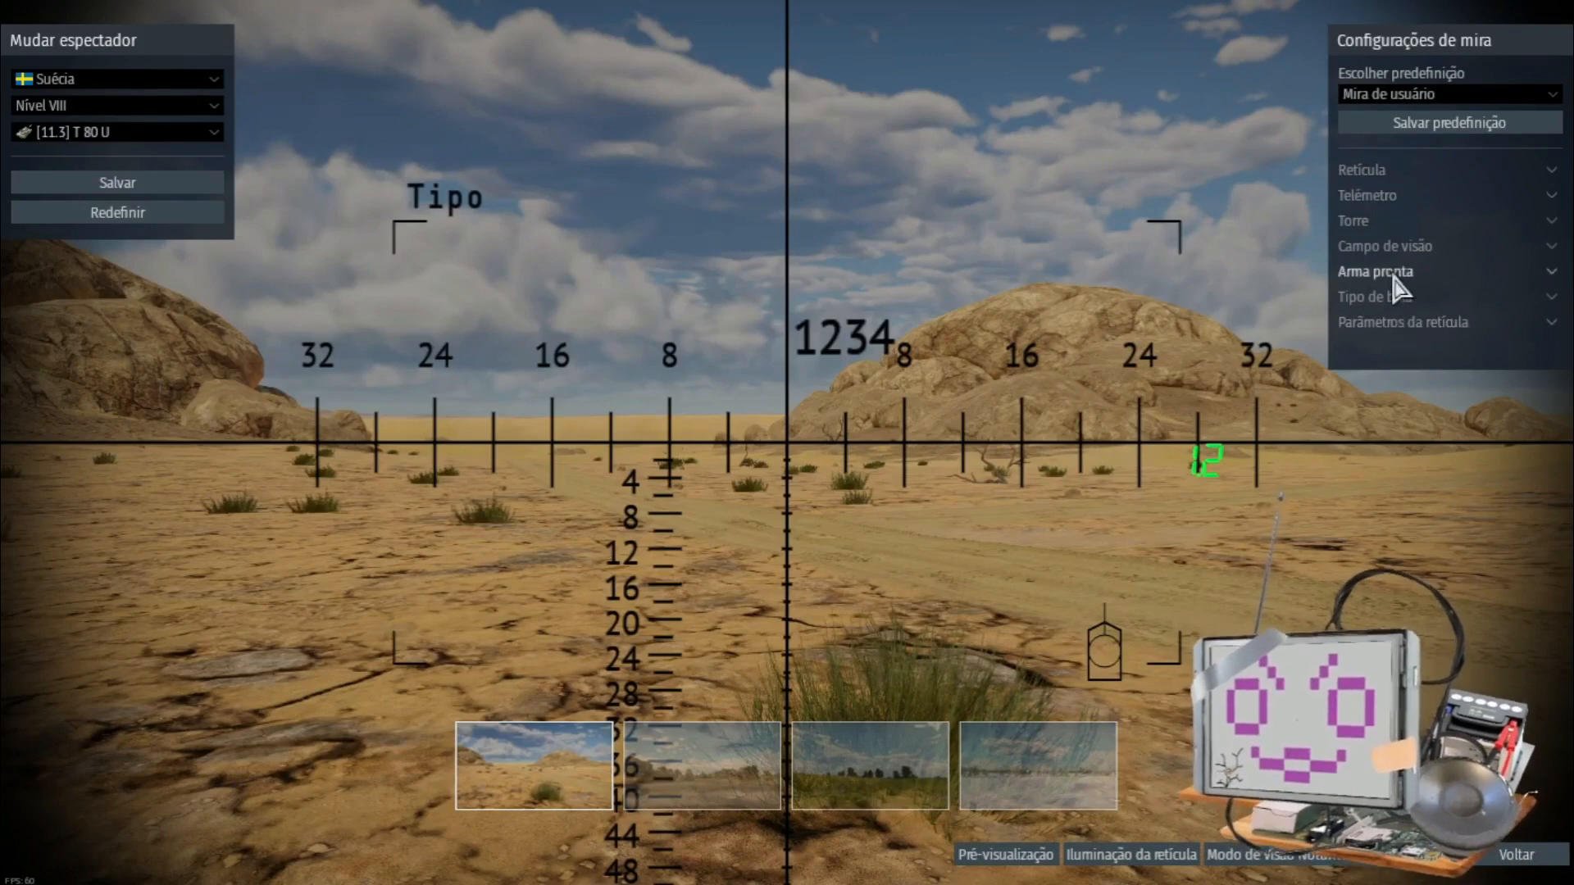
pyautogui.moveTo(1427, 195)
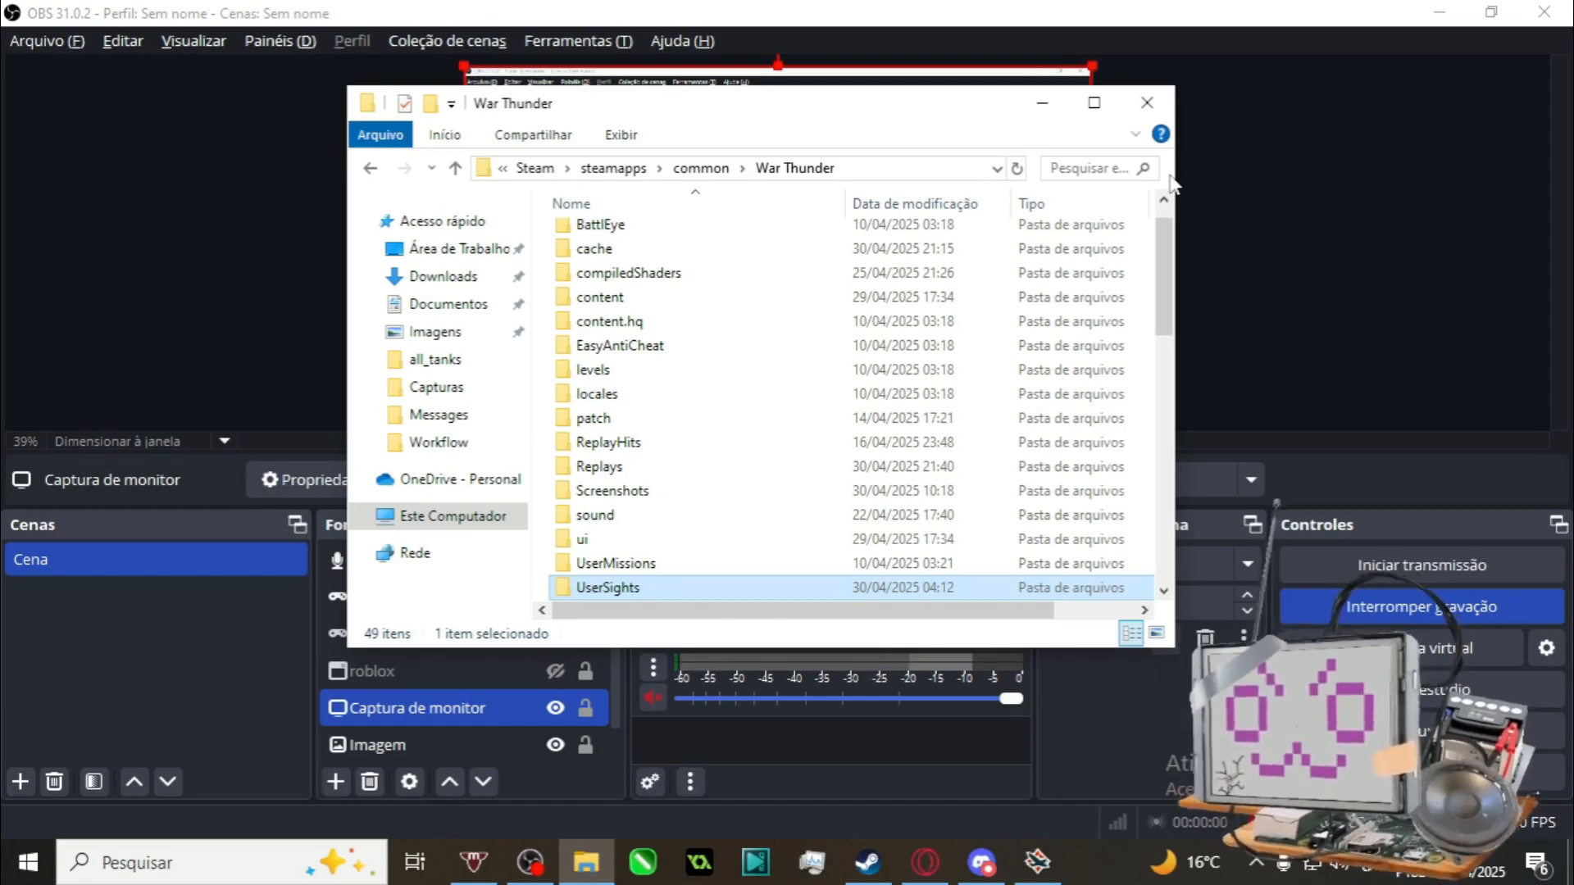
pyautogui.moveTo(772, 837)
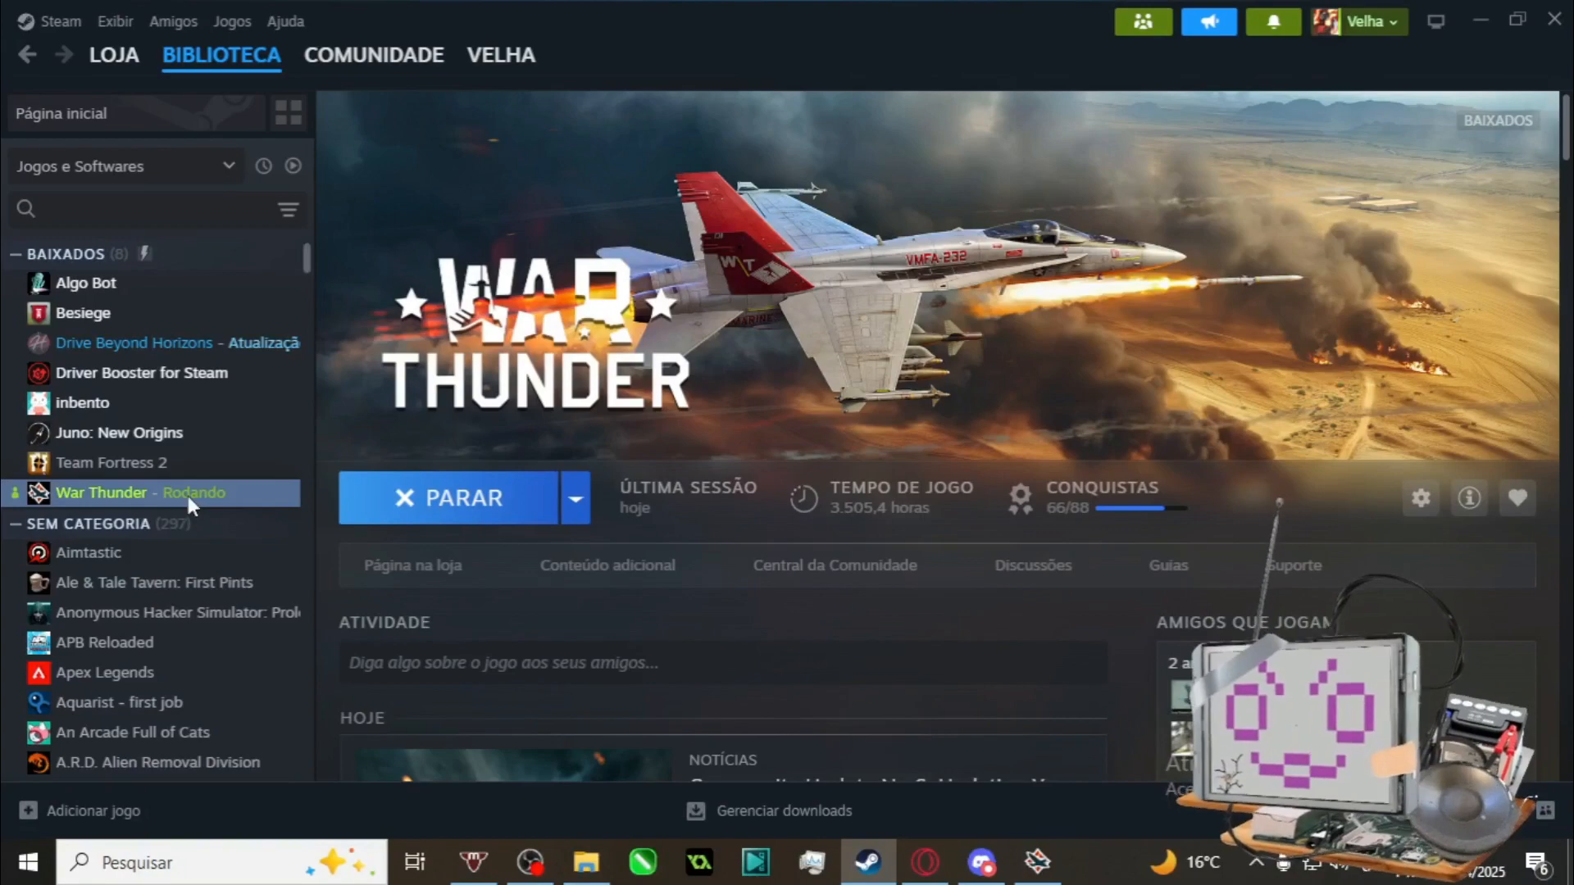
# - Show War Thunder's Installed Files page in its Steam properties
pyautogui.rightClick(100, 492)
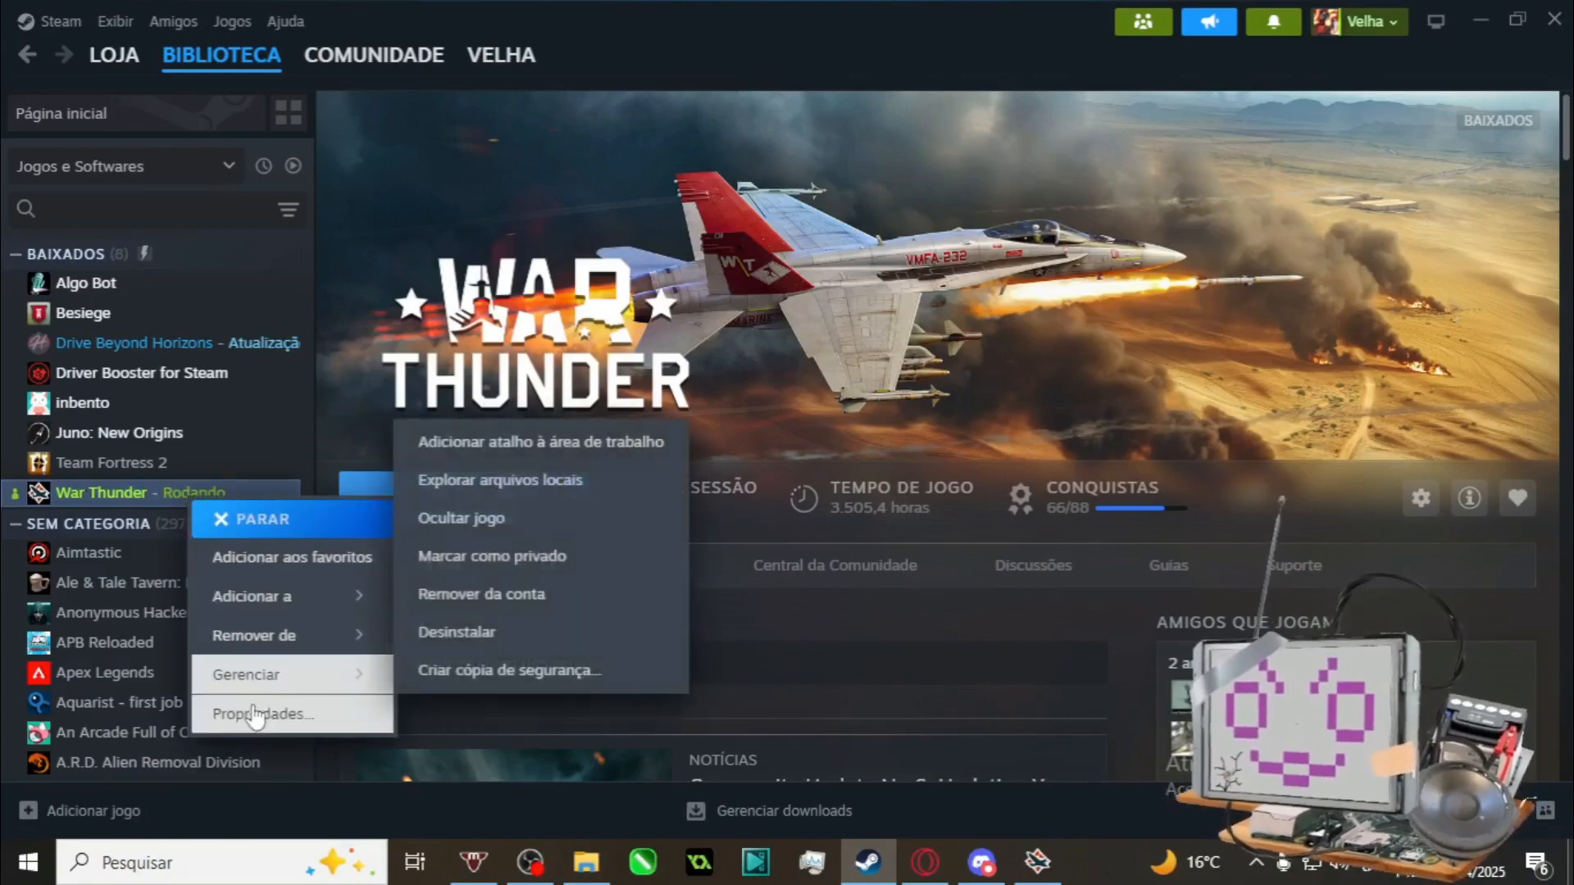
pyautogui.click(262, 714)
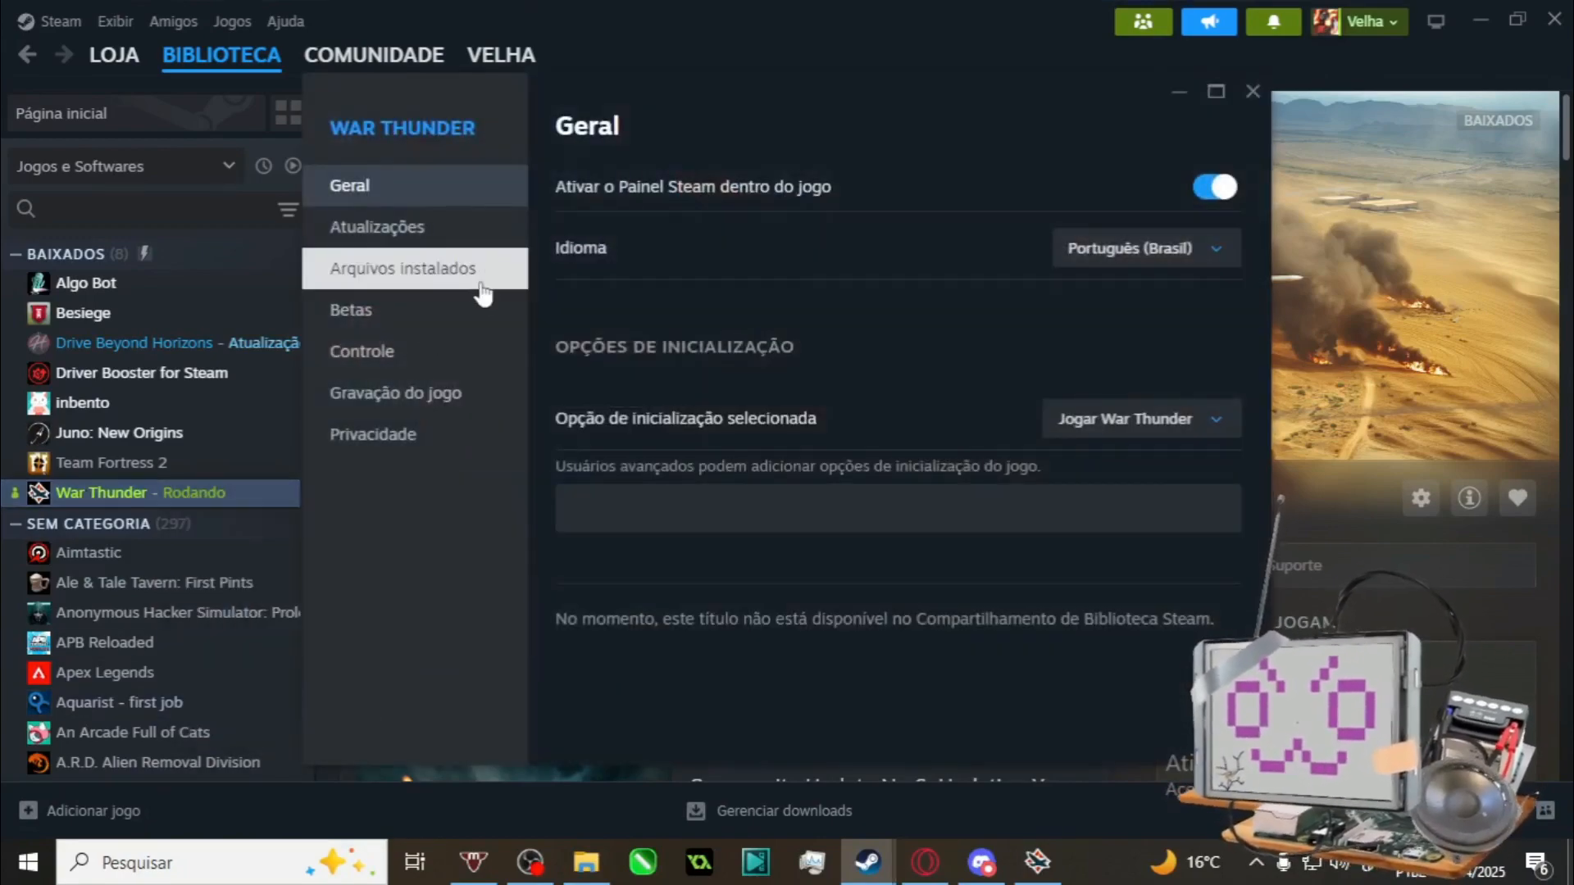
pyautogui.click(404, 267)
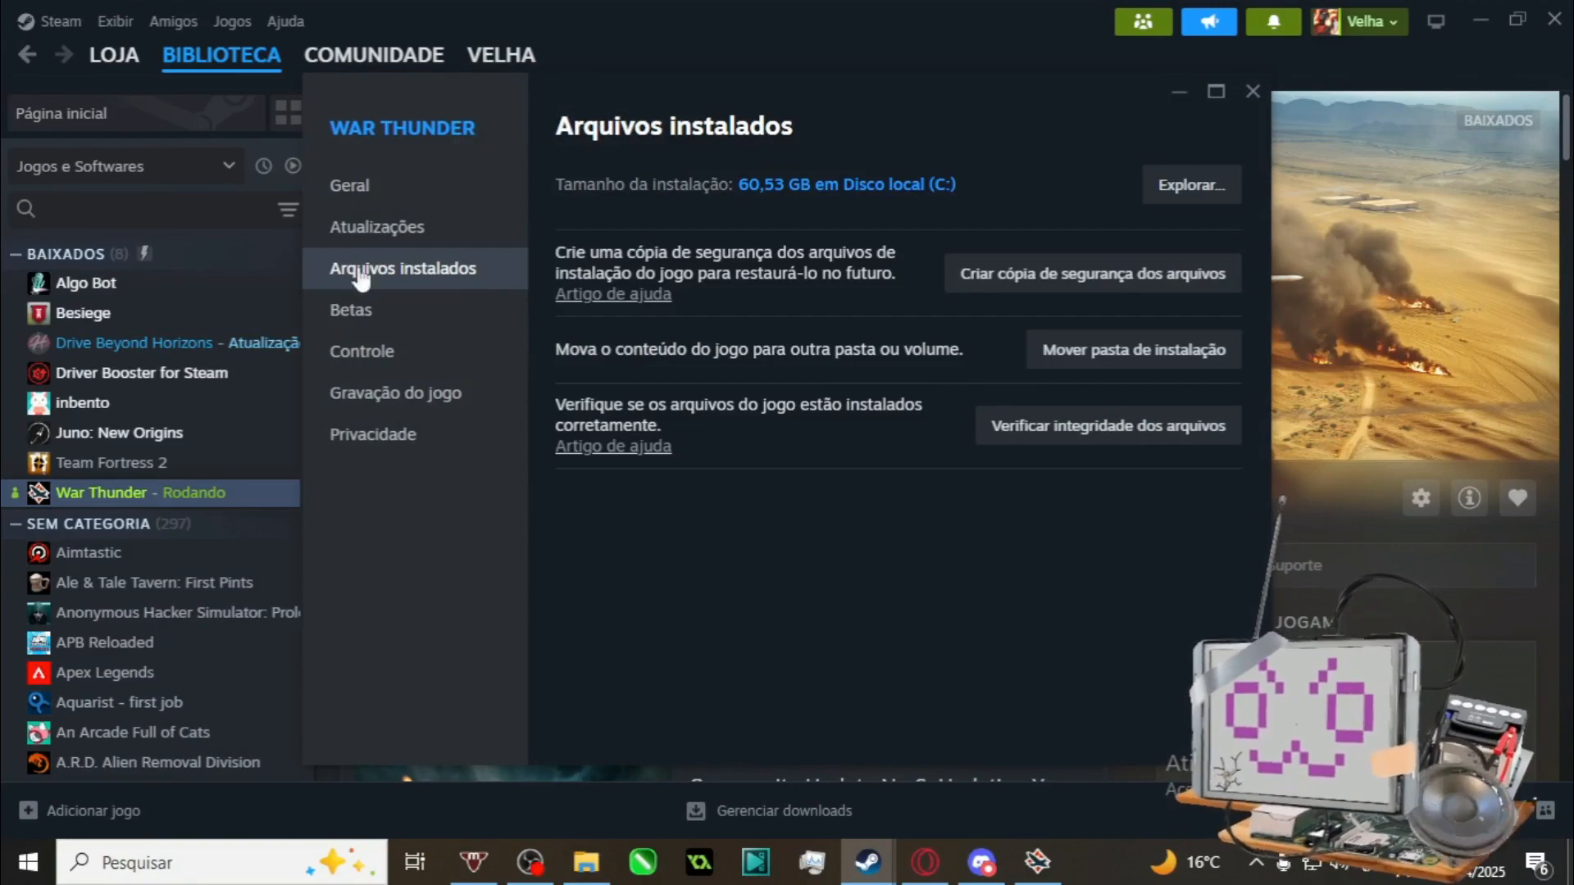
# - Browse the game install folder and navigate into UserSights, then the empty all_tanks folder
pyautogui.click(1191, 185)
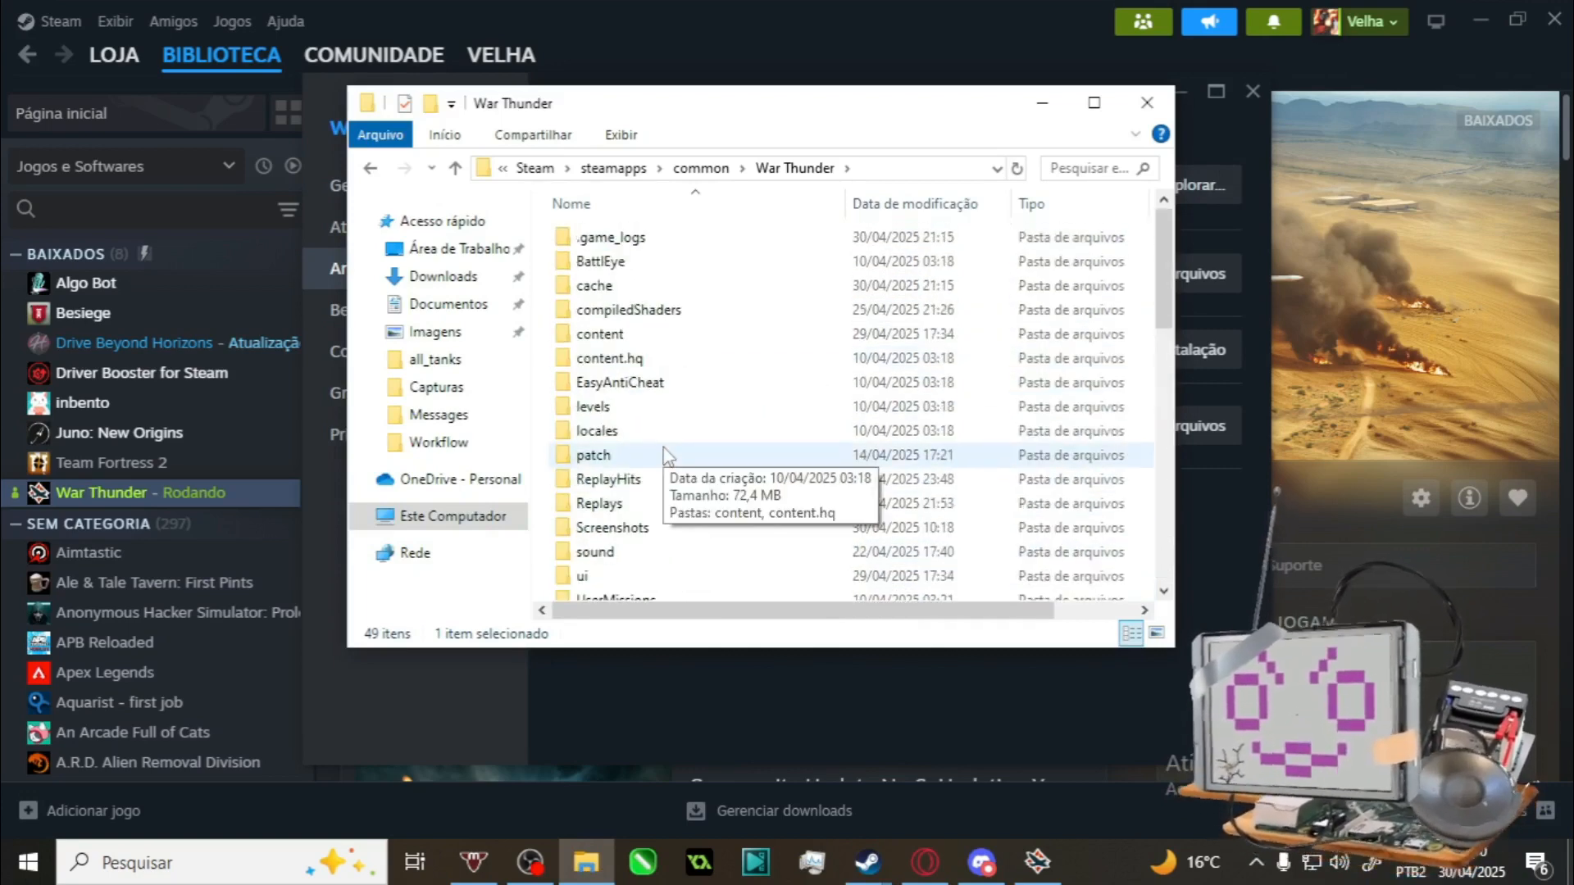
pyautogui.scroll(-3)
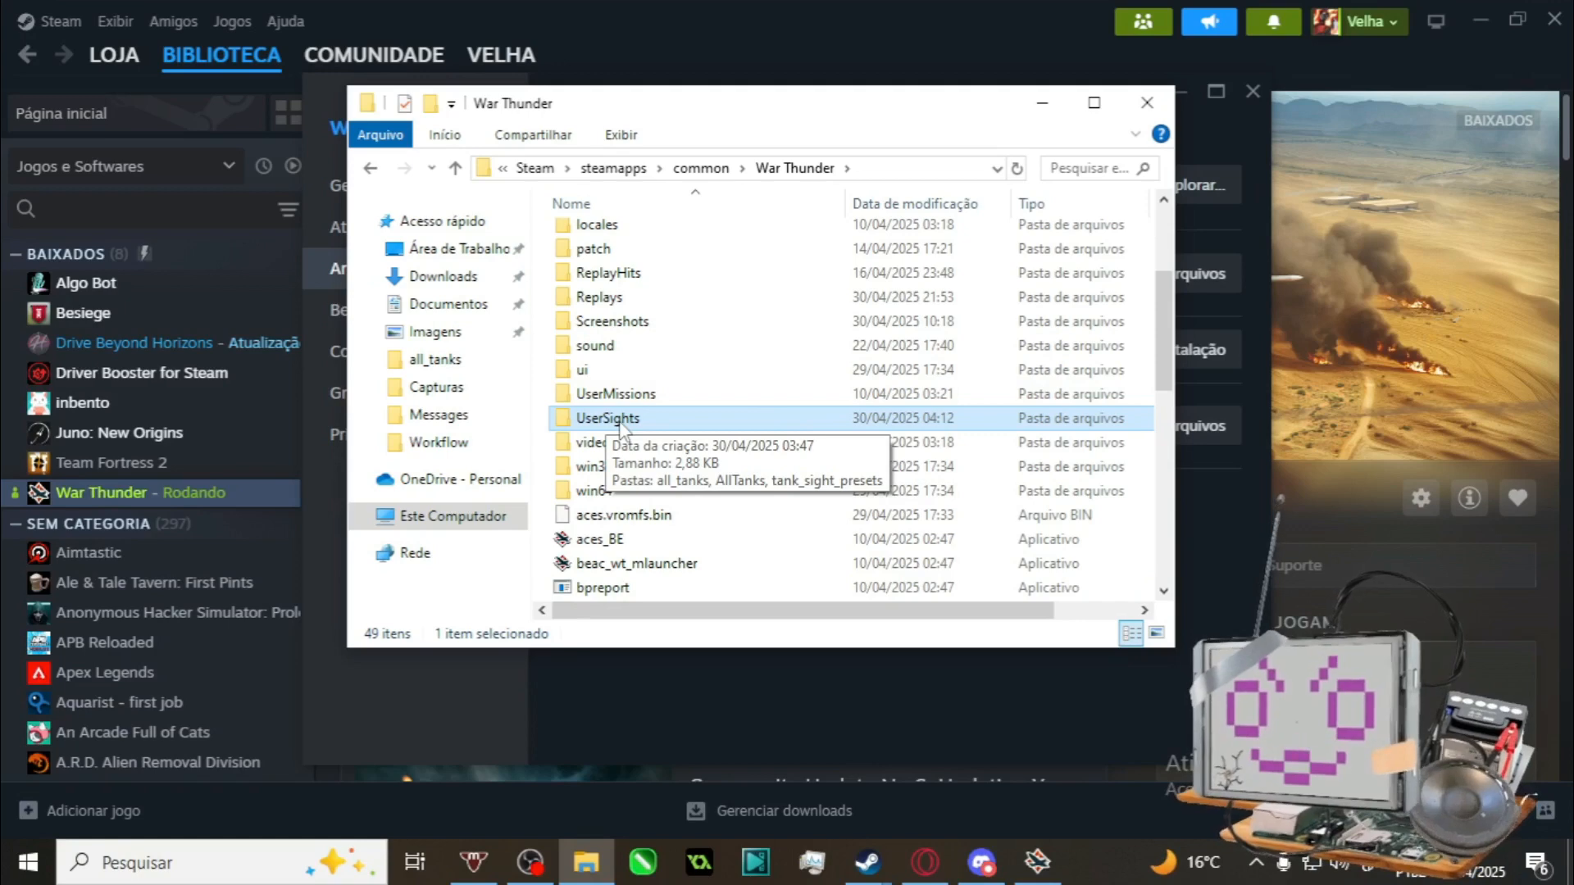
pyautogui.click(605, 418)
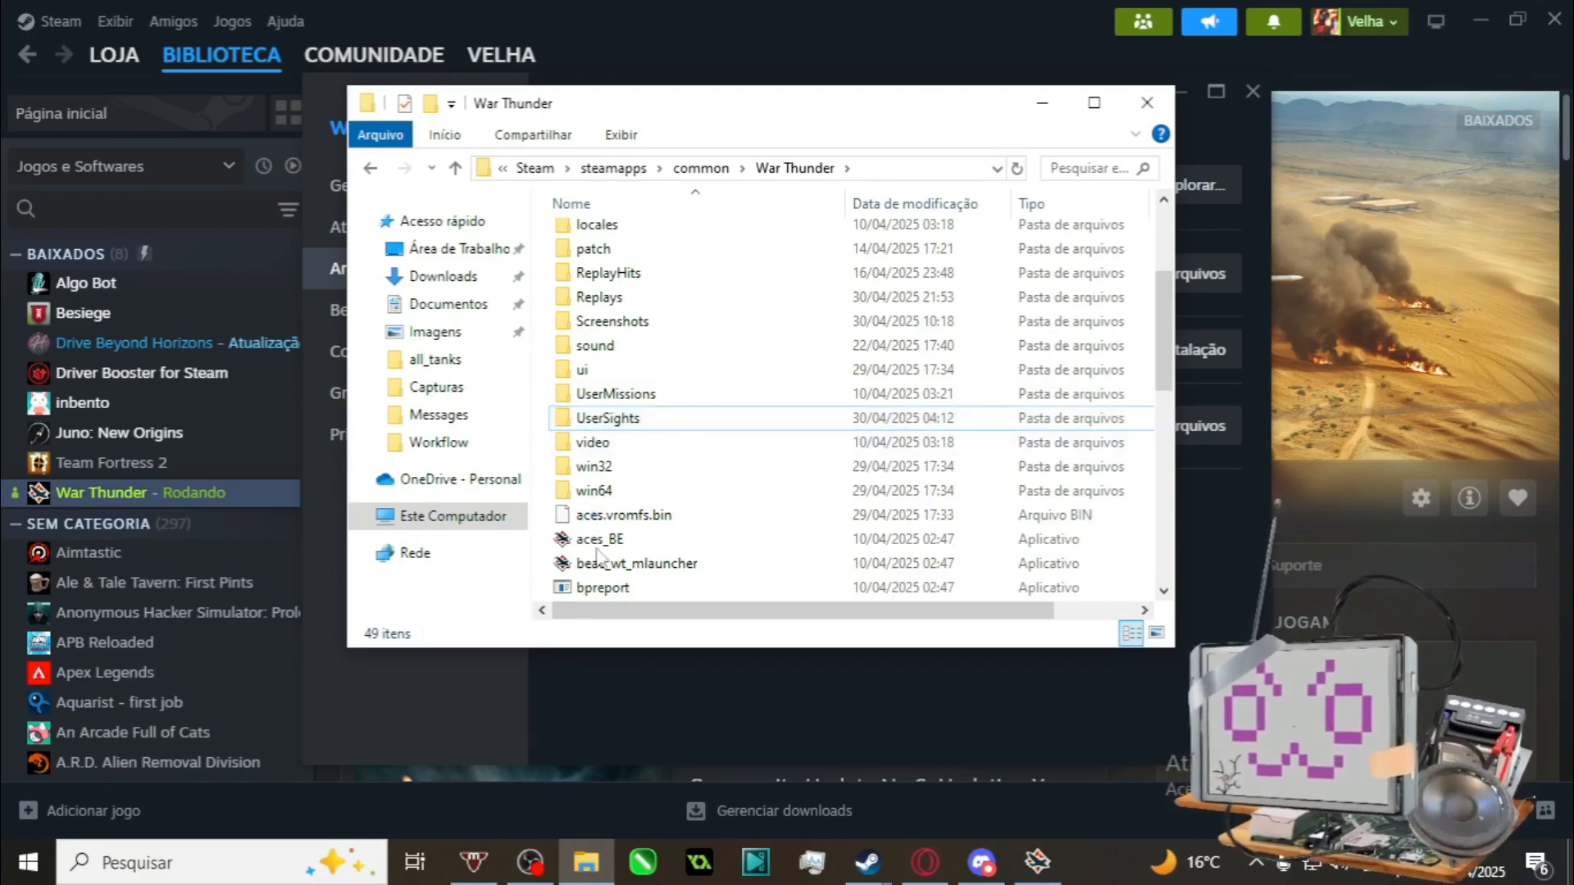
pyautogui.rightClick(692, 452)
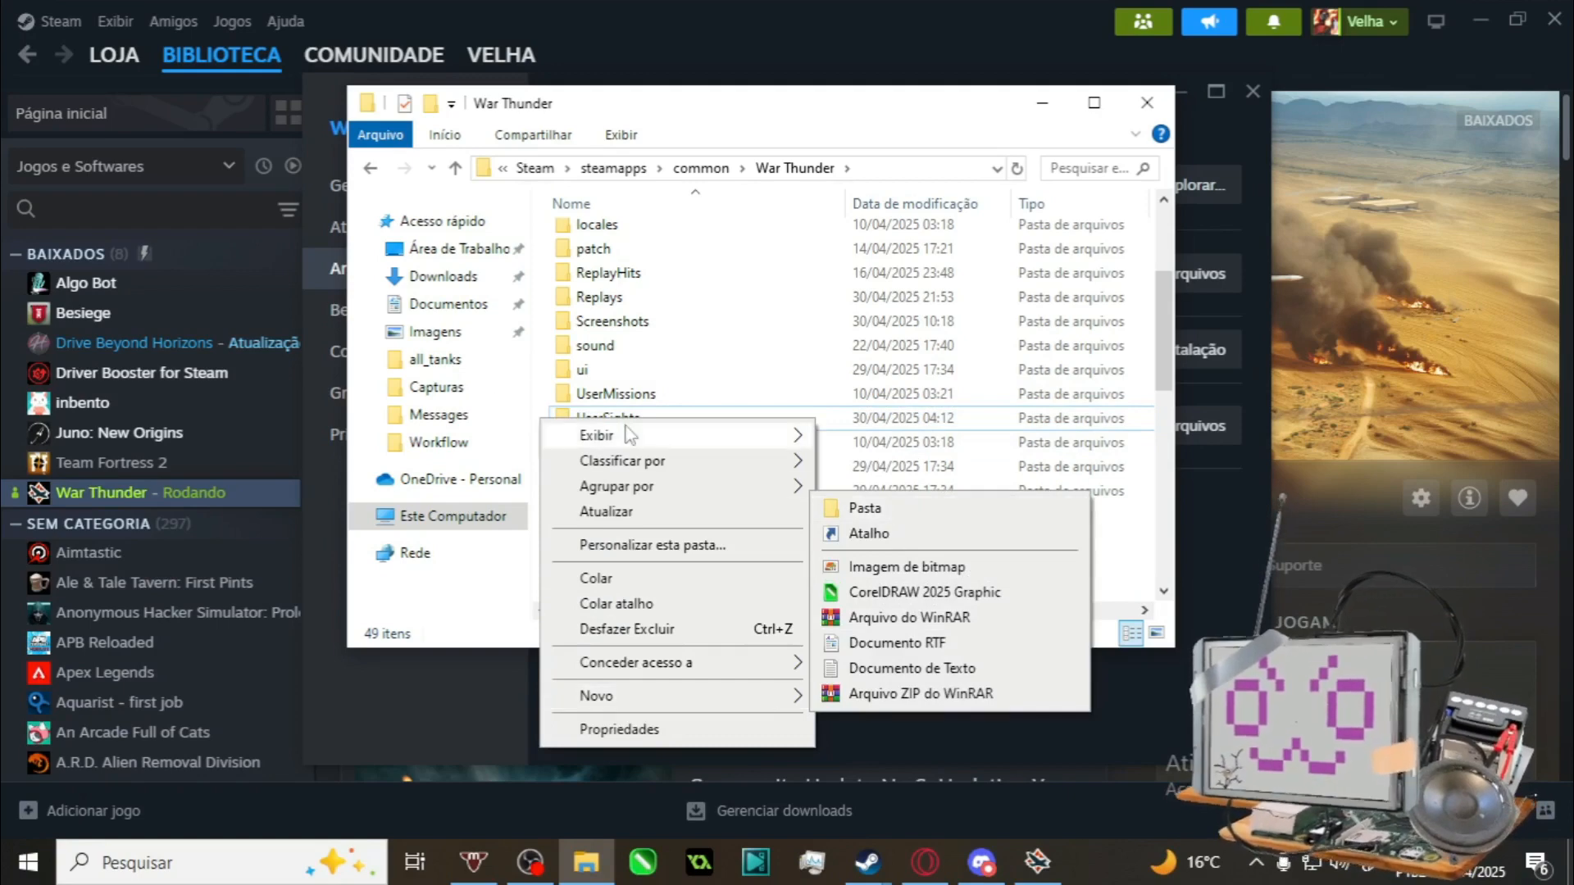
pyautogui.click(606, 418)
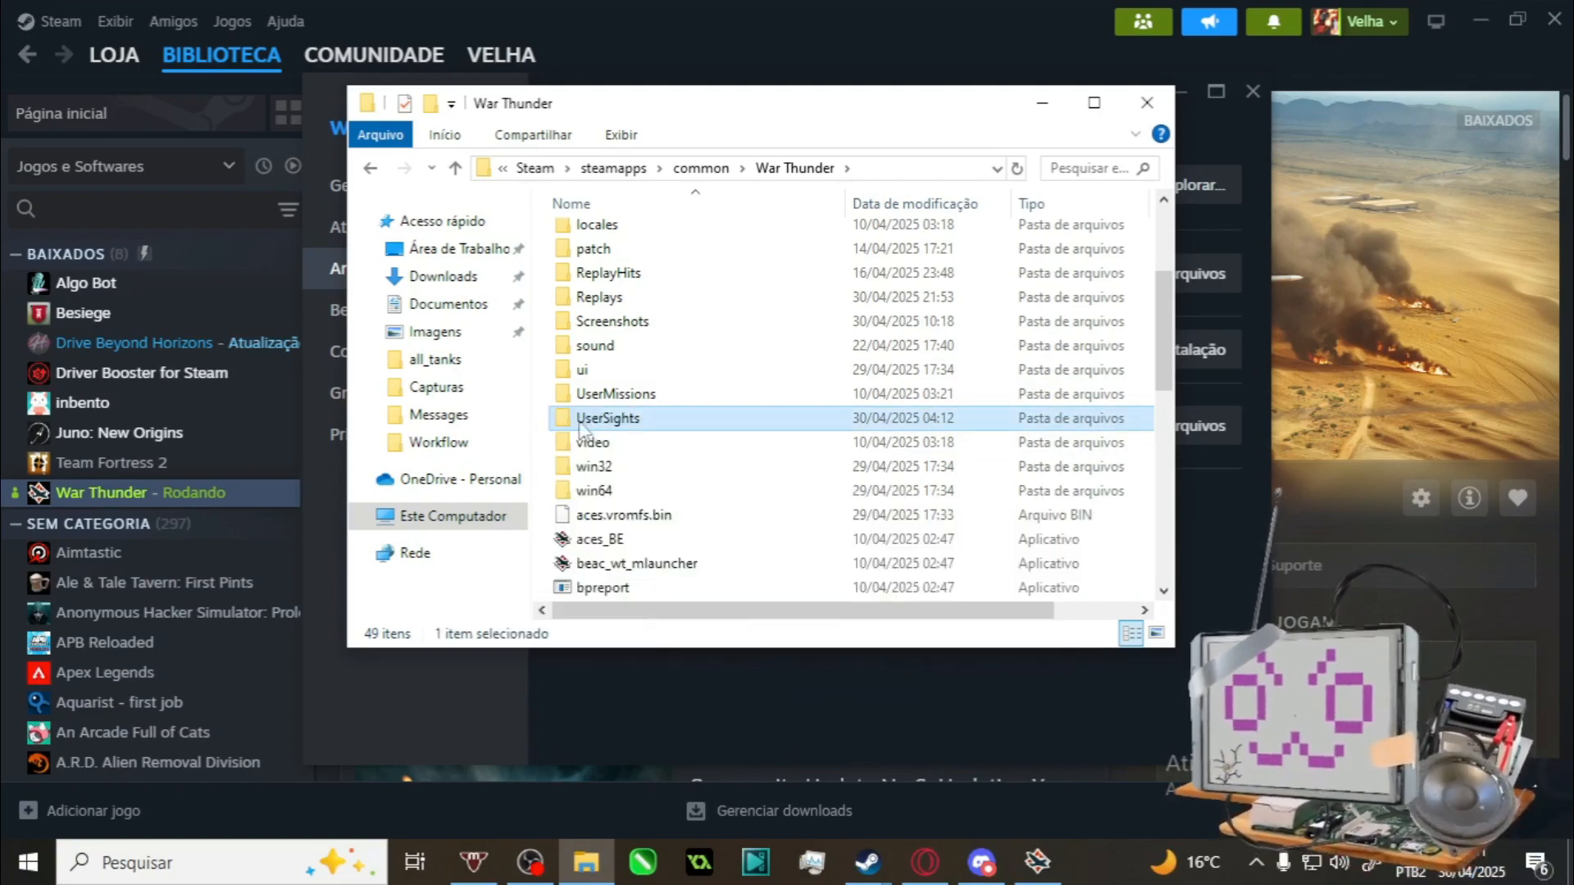
pyautogui.moveTo(607, 418)
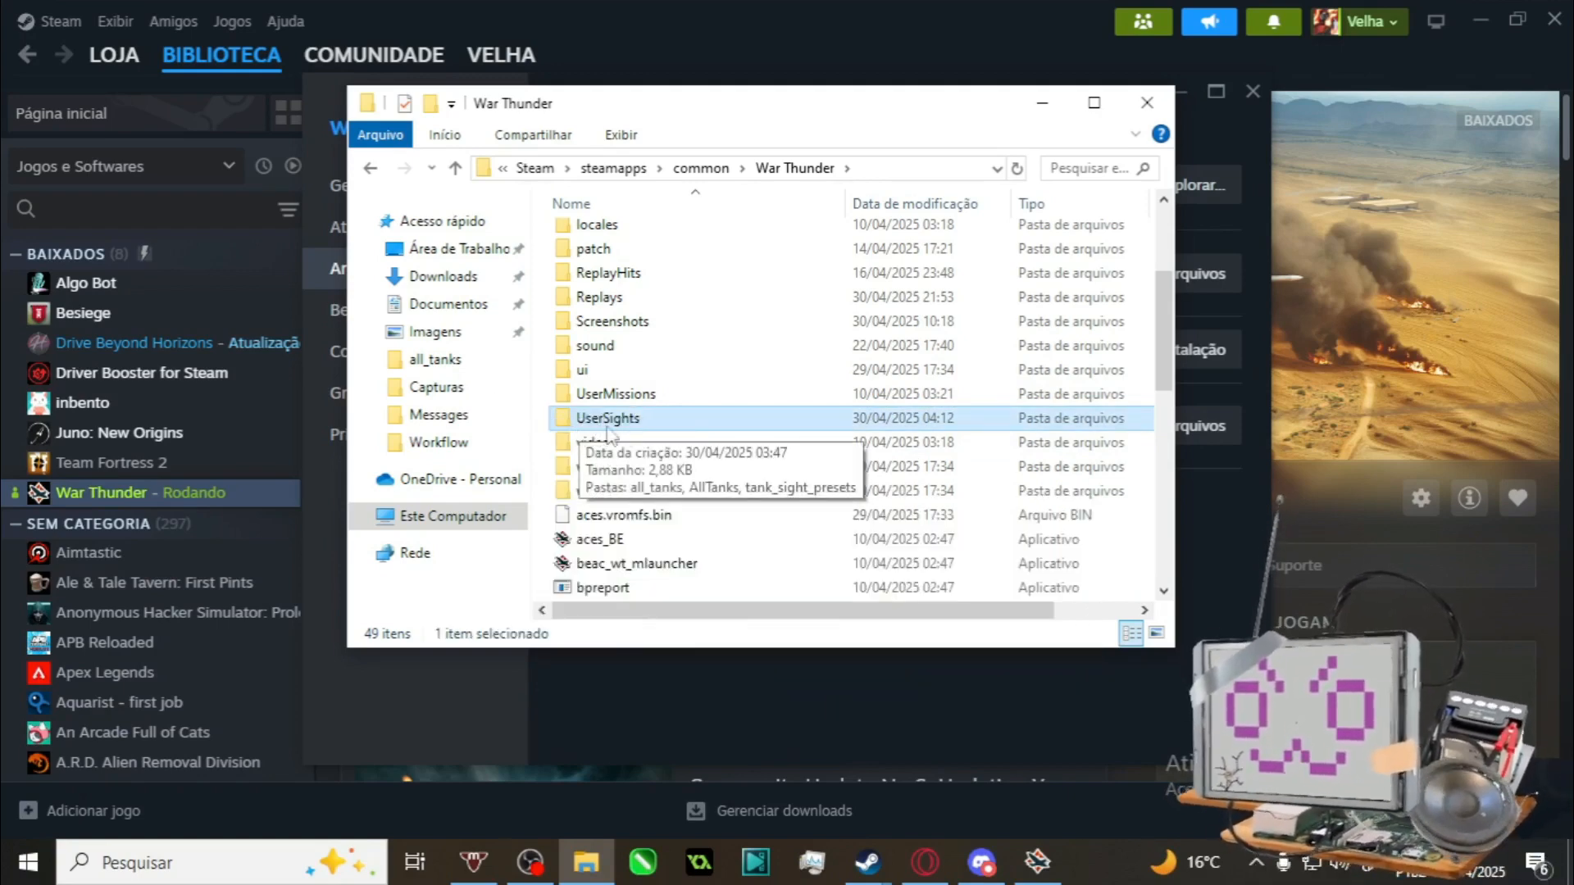
pyautogui.doubleClick(607, 418)
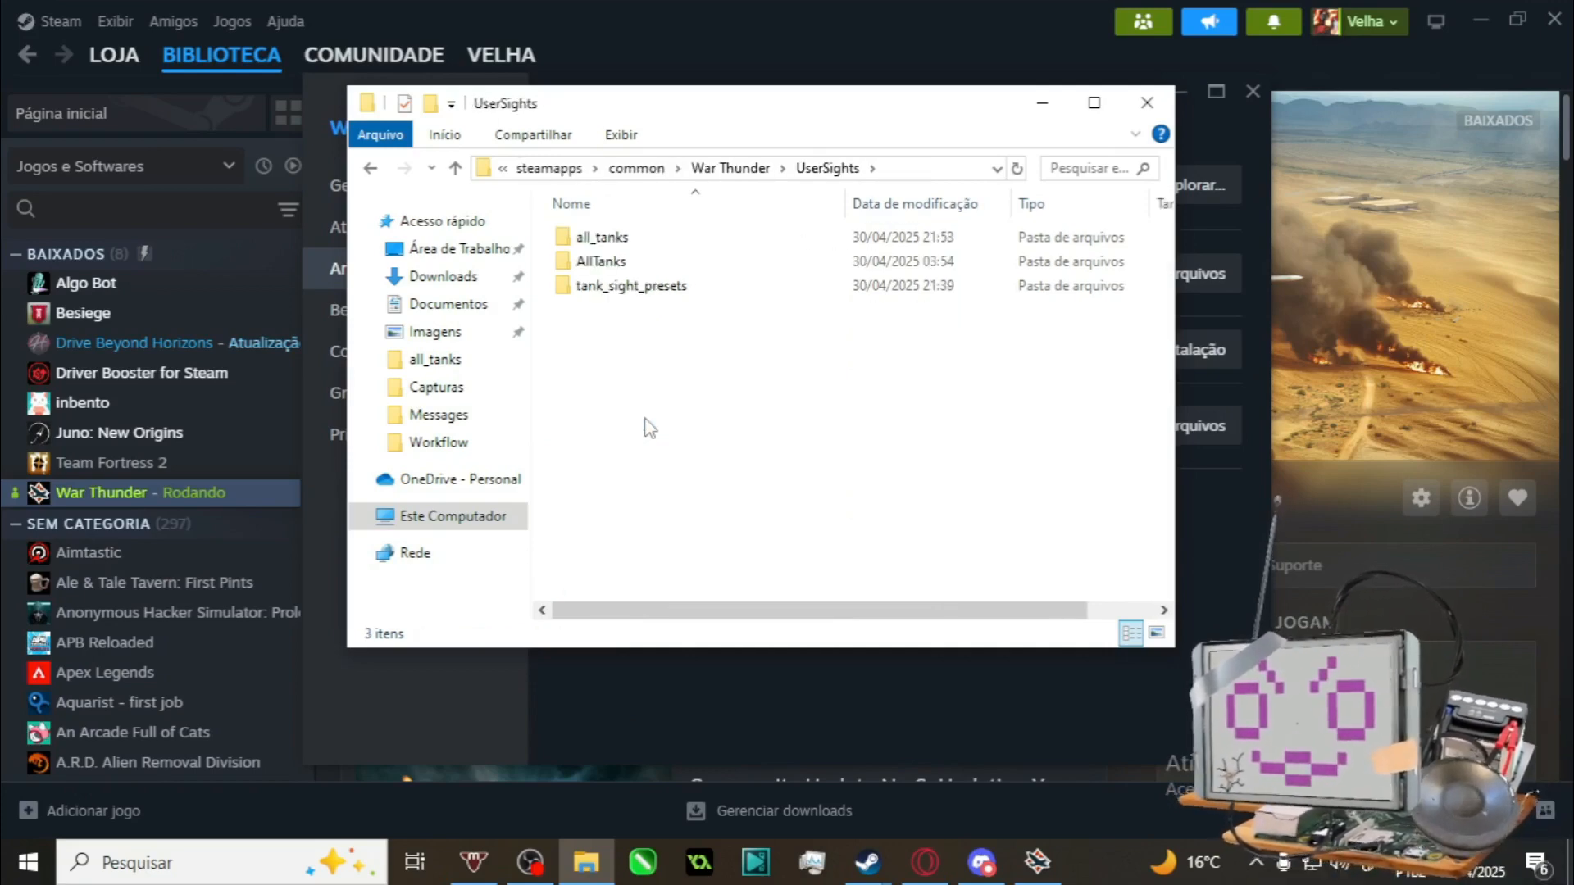
pyautogui.click(600, 261)
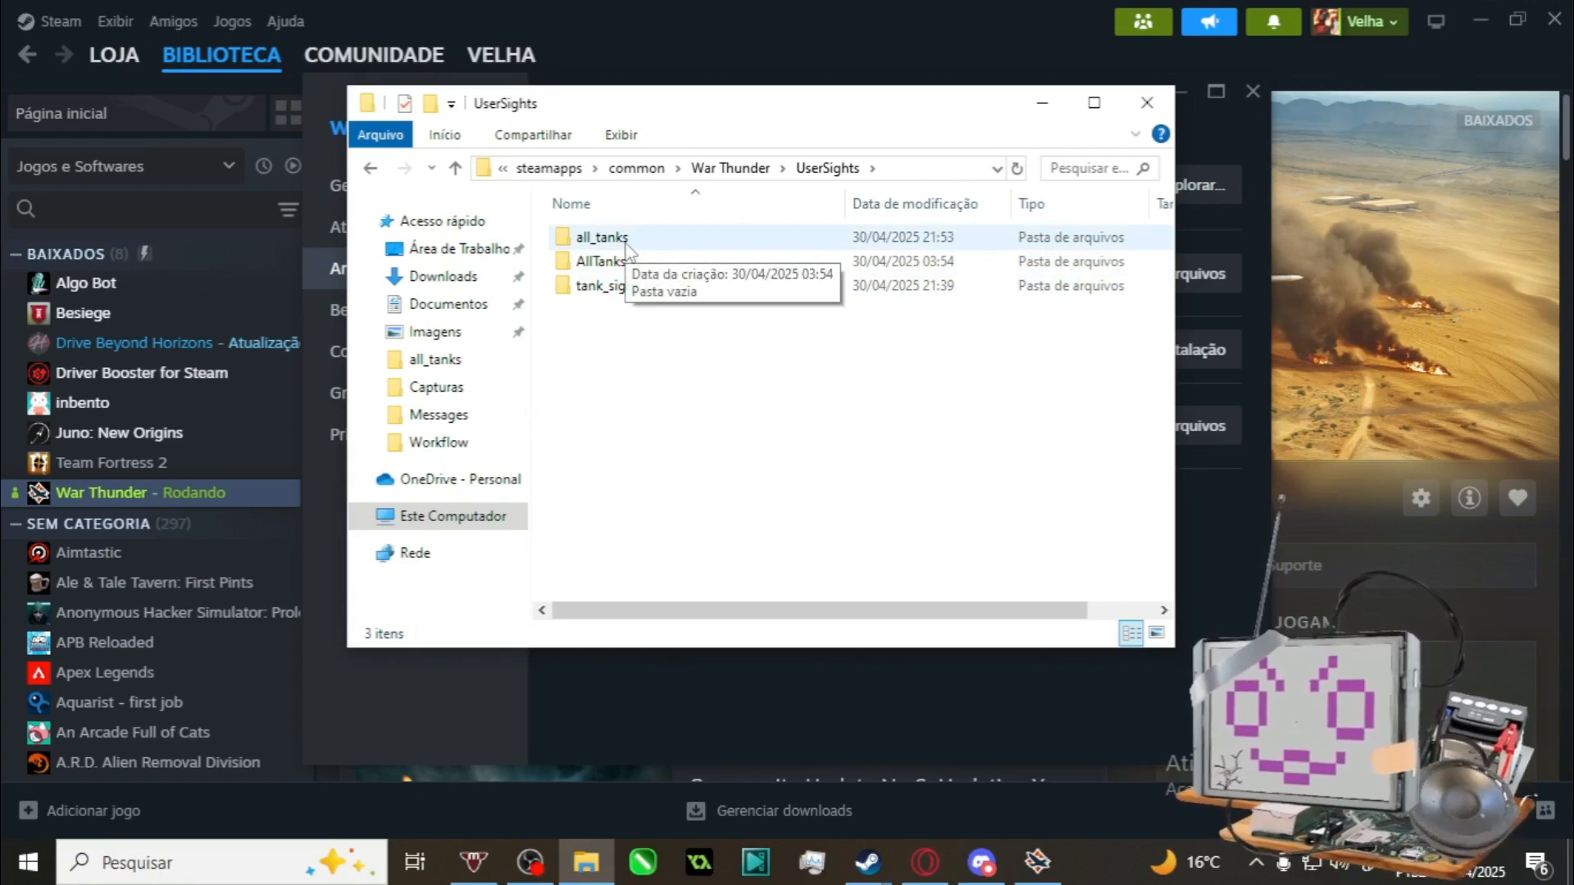
pyautogui.moveTo(628, 252)
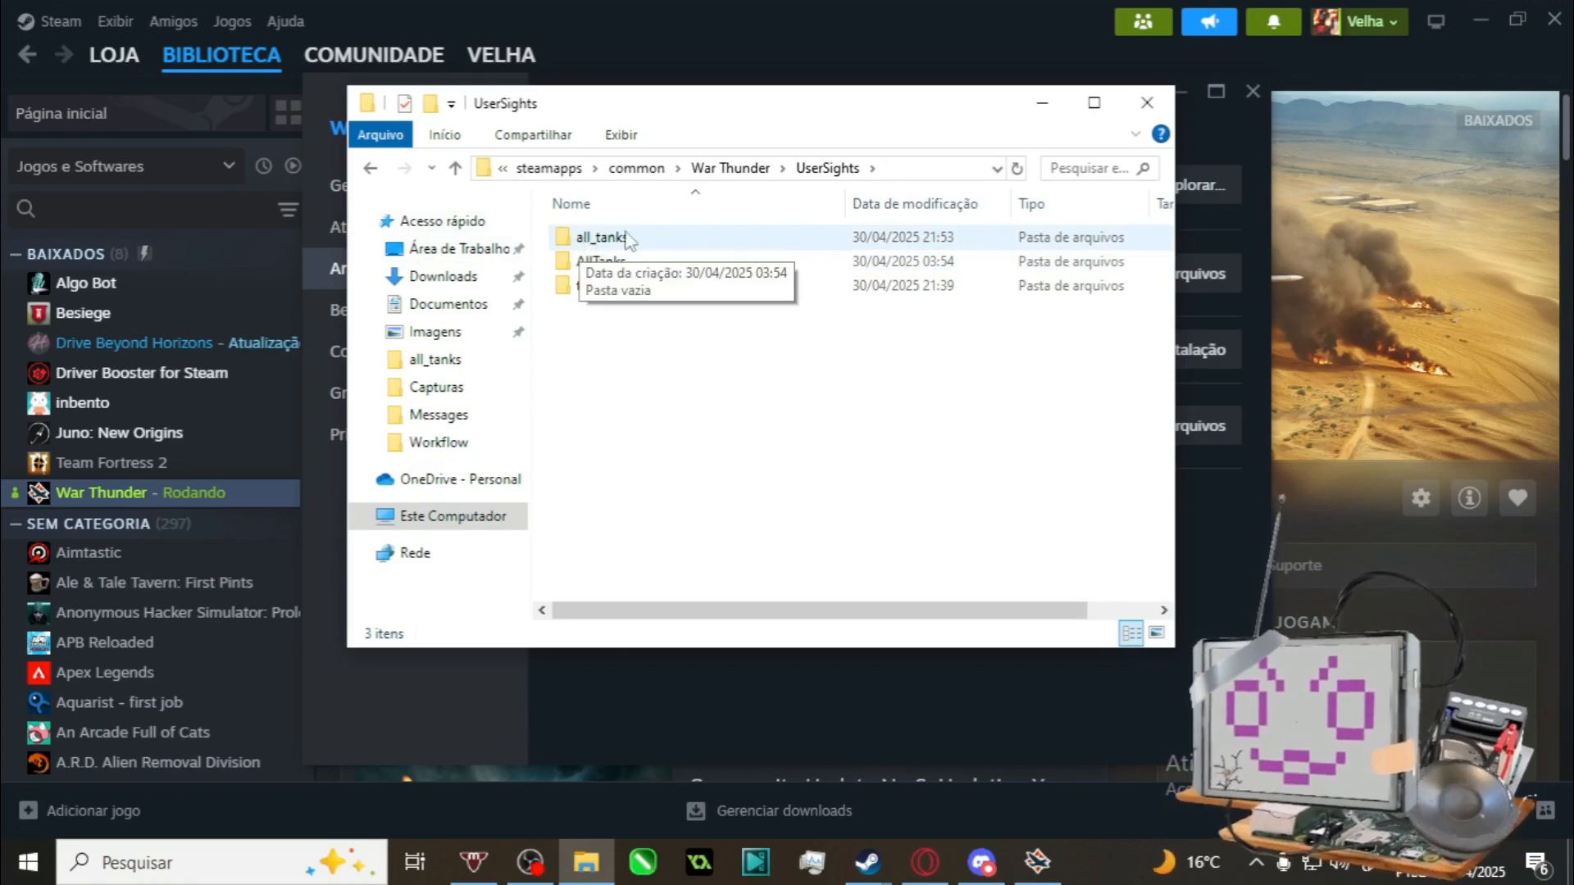
pyautogui.doubleClick(602, 236)
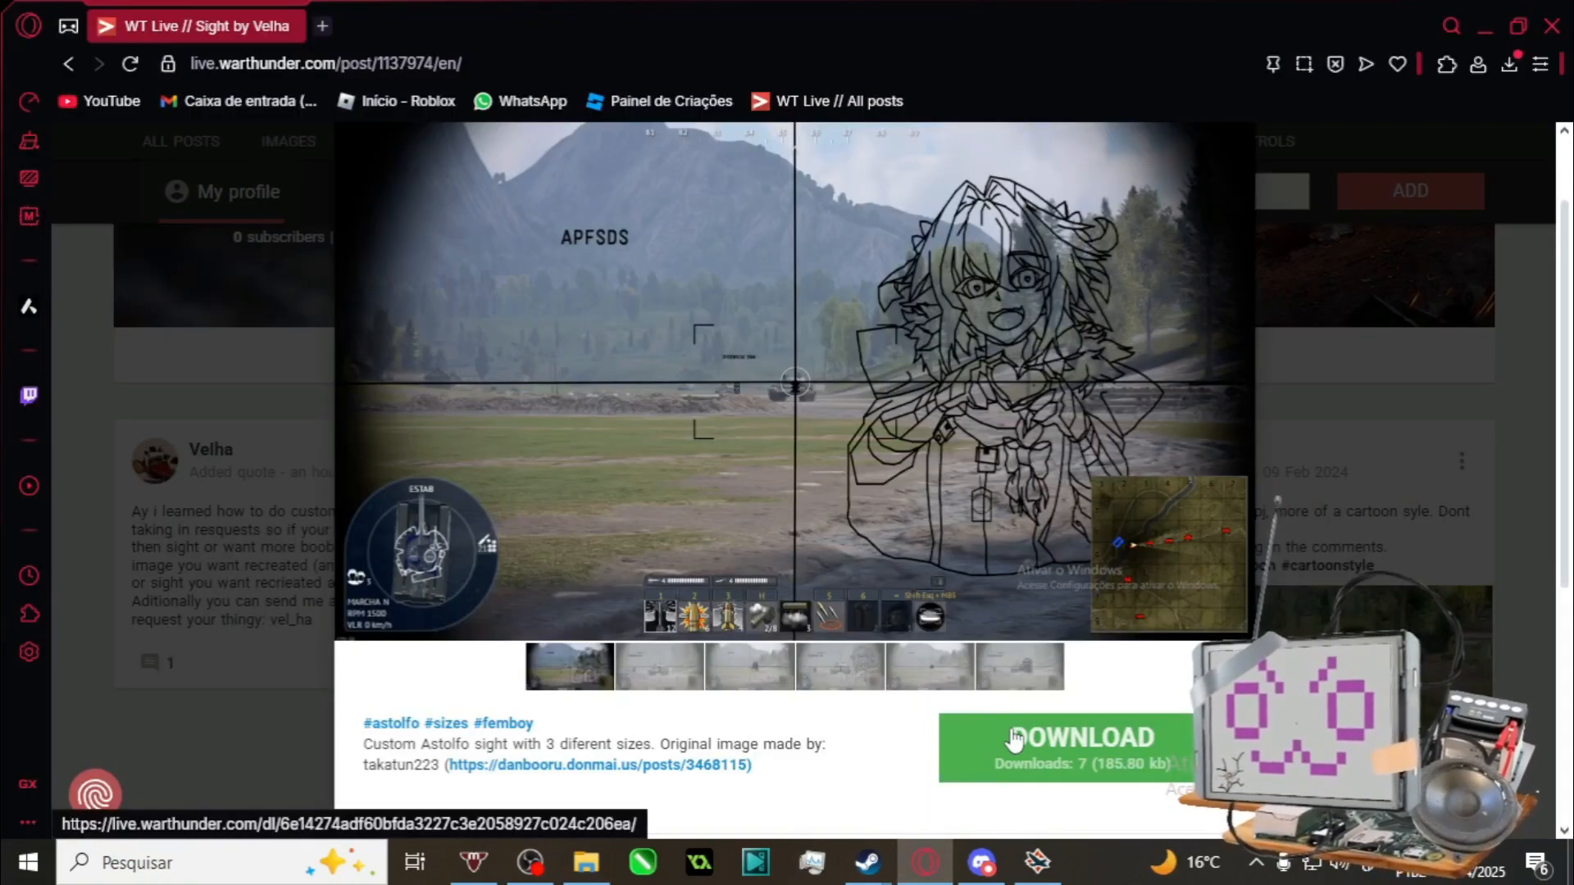
# - Download the Astolfo sight archive from the browser post
pyautogui.click(1082, 748)
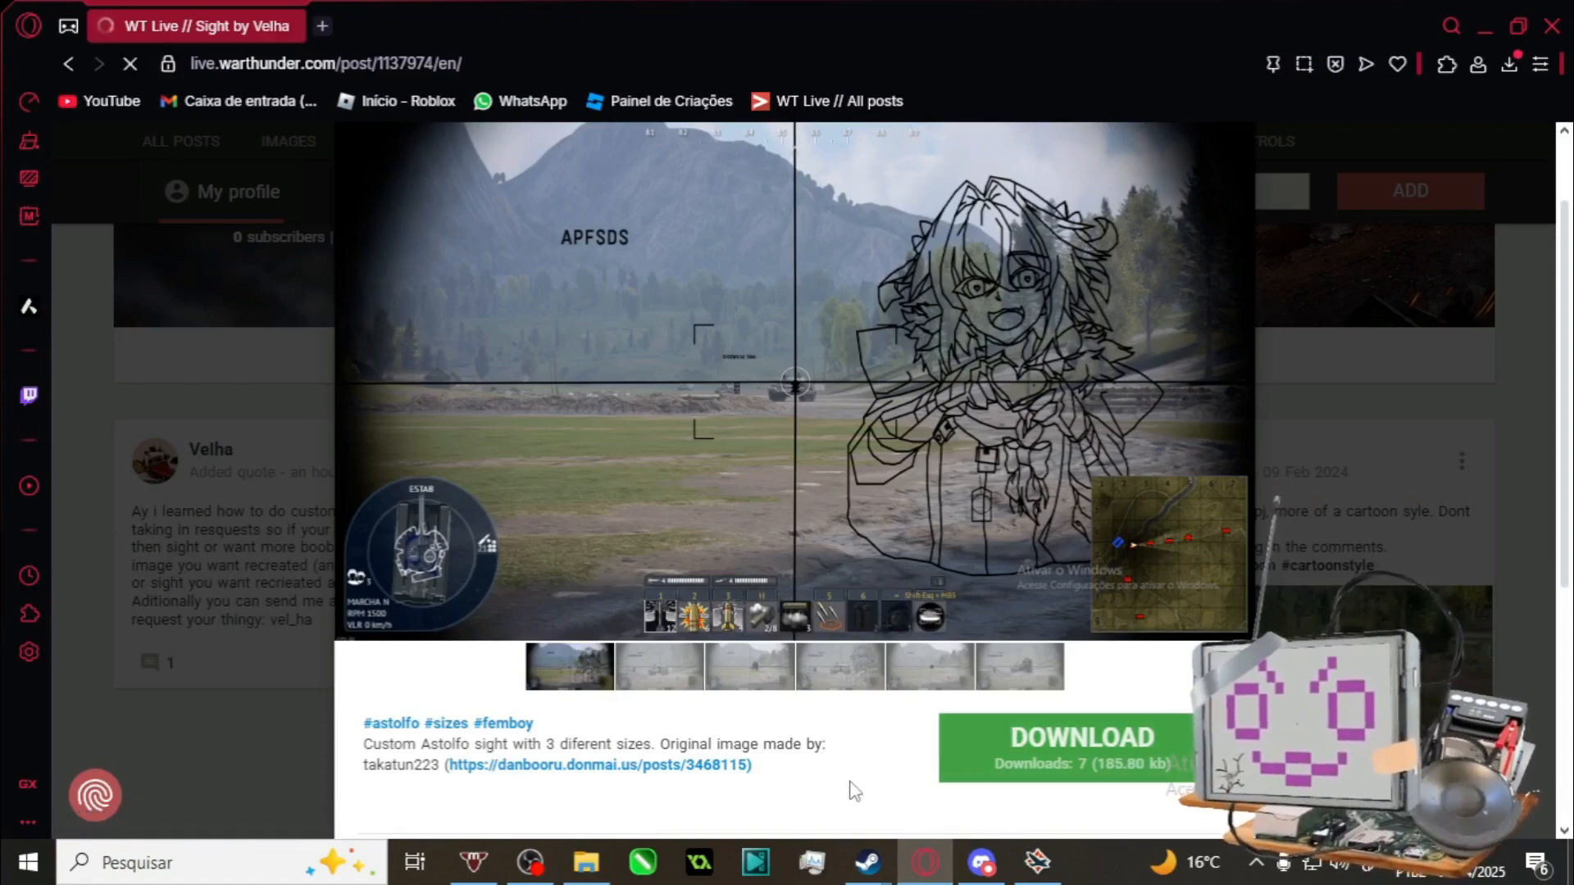
pyautogui.click(1081, 748)
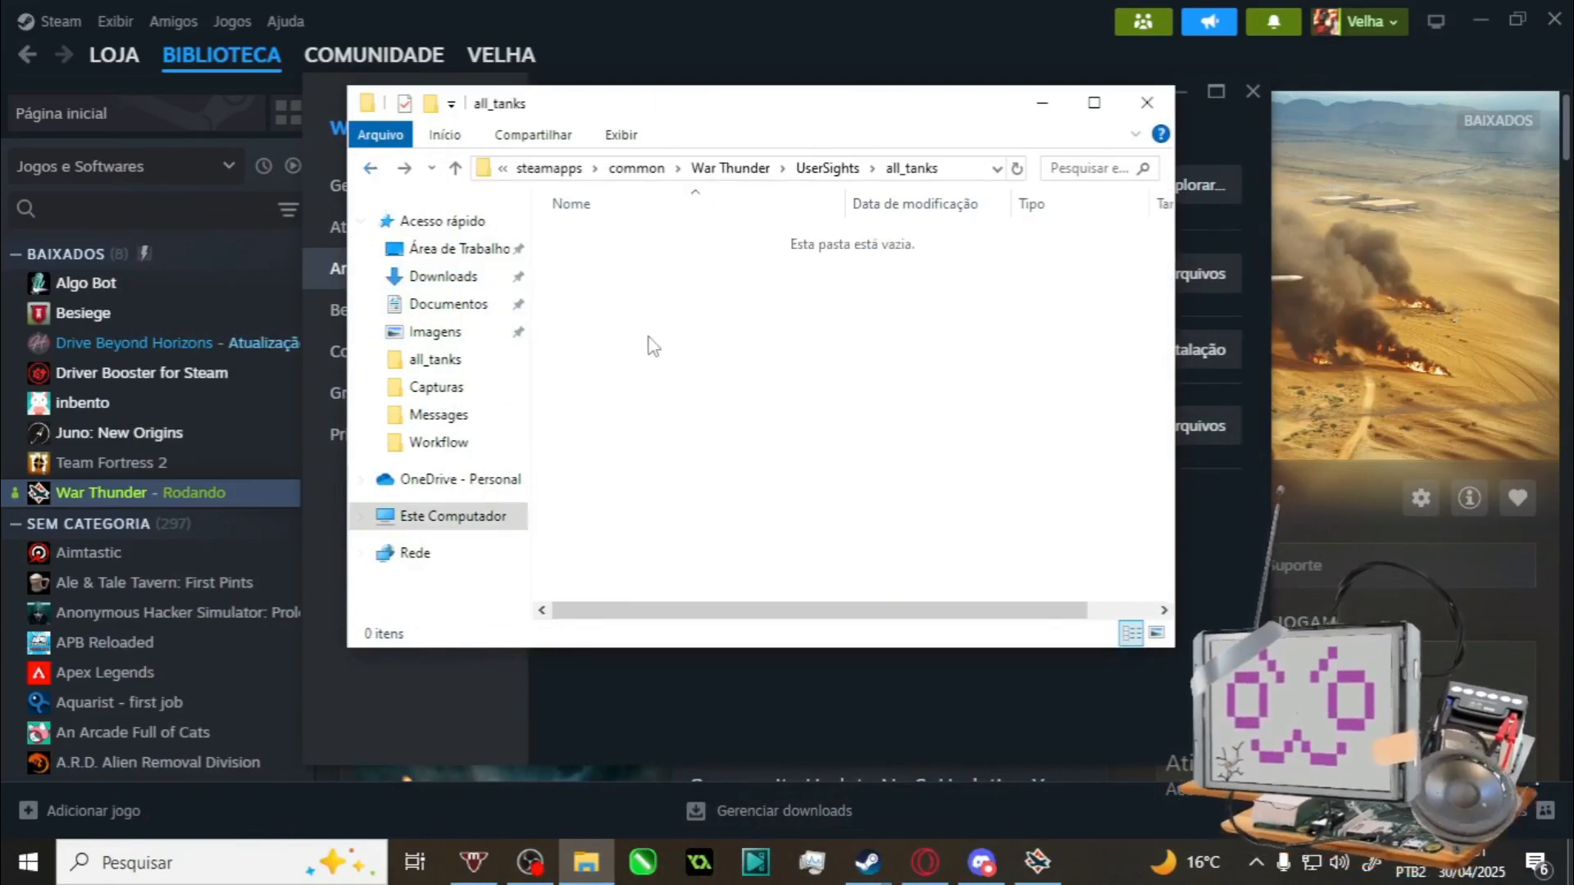
# - Extract the Astolfo zip into all_tanks and view the big, medium and small sight files
pyautogui.rightClick(623, 236)
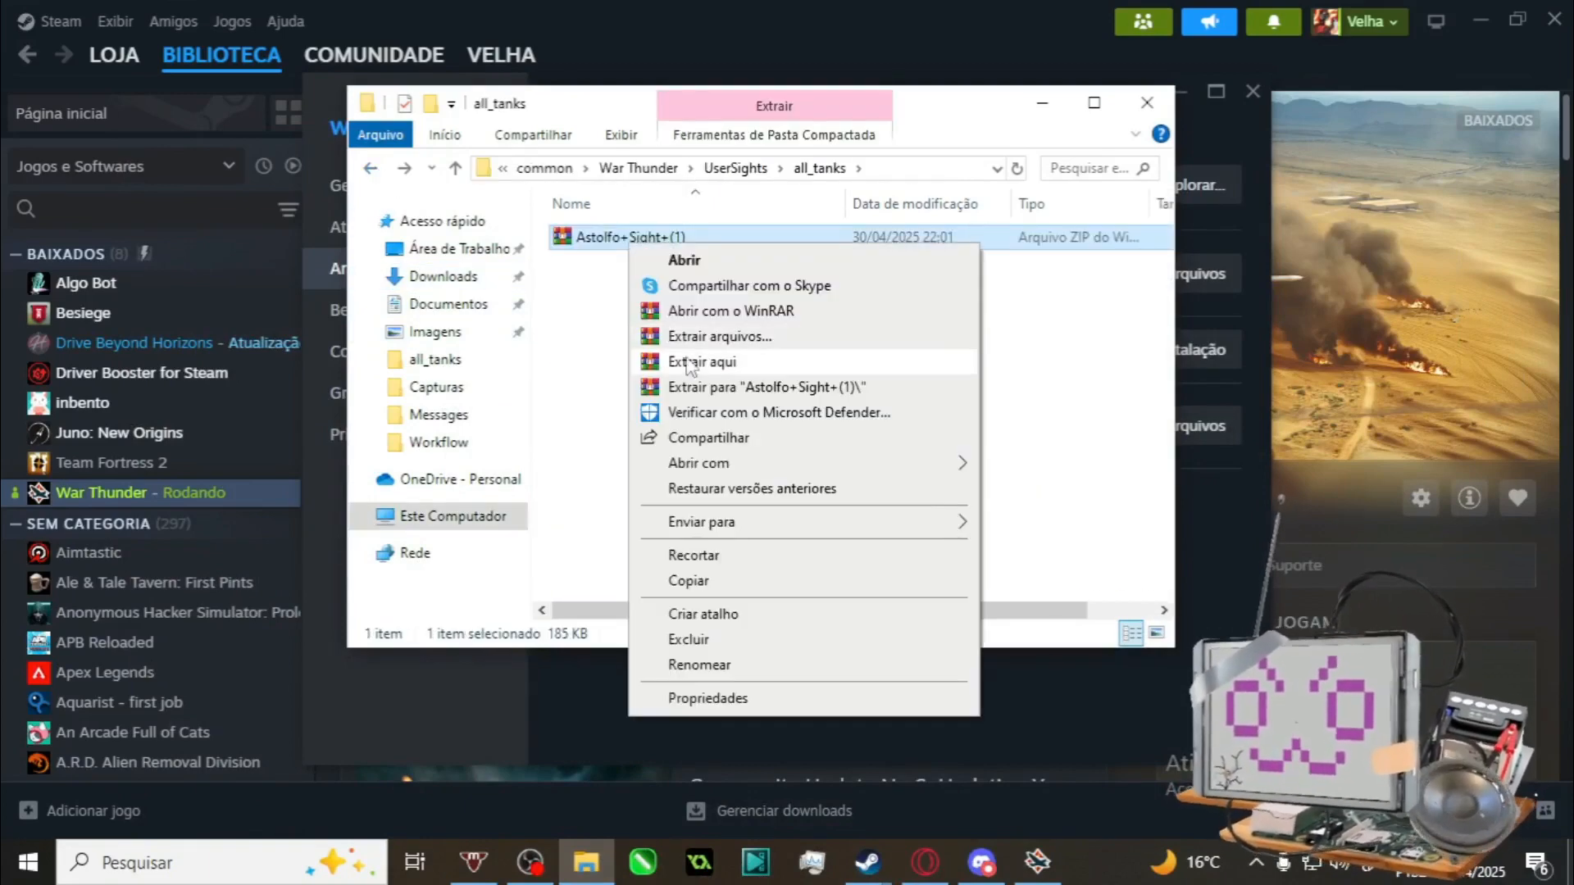
pyautogui.click(700, 361)
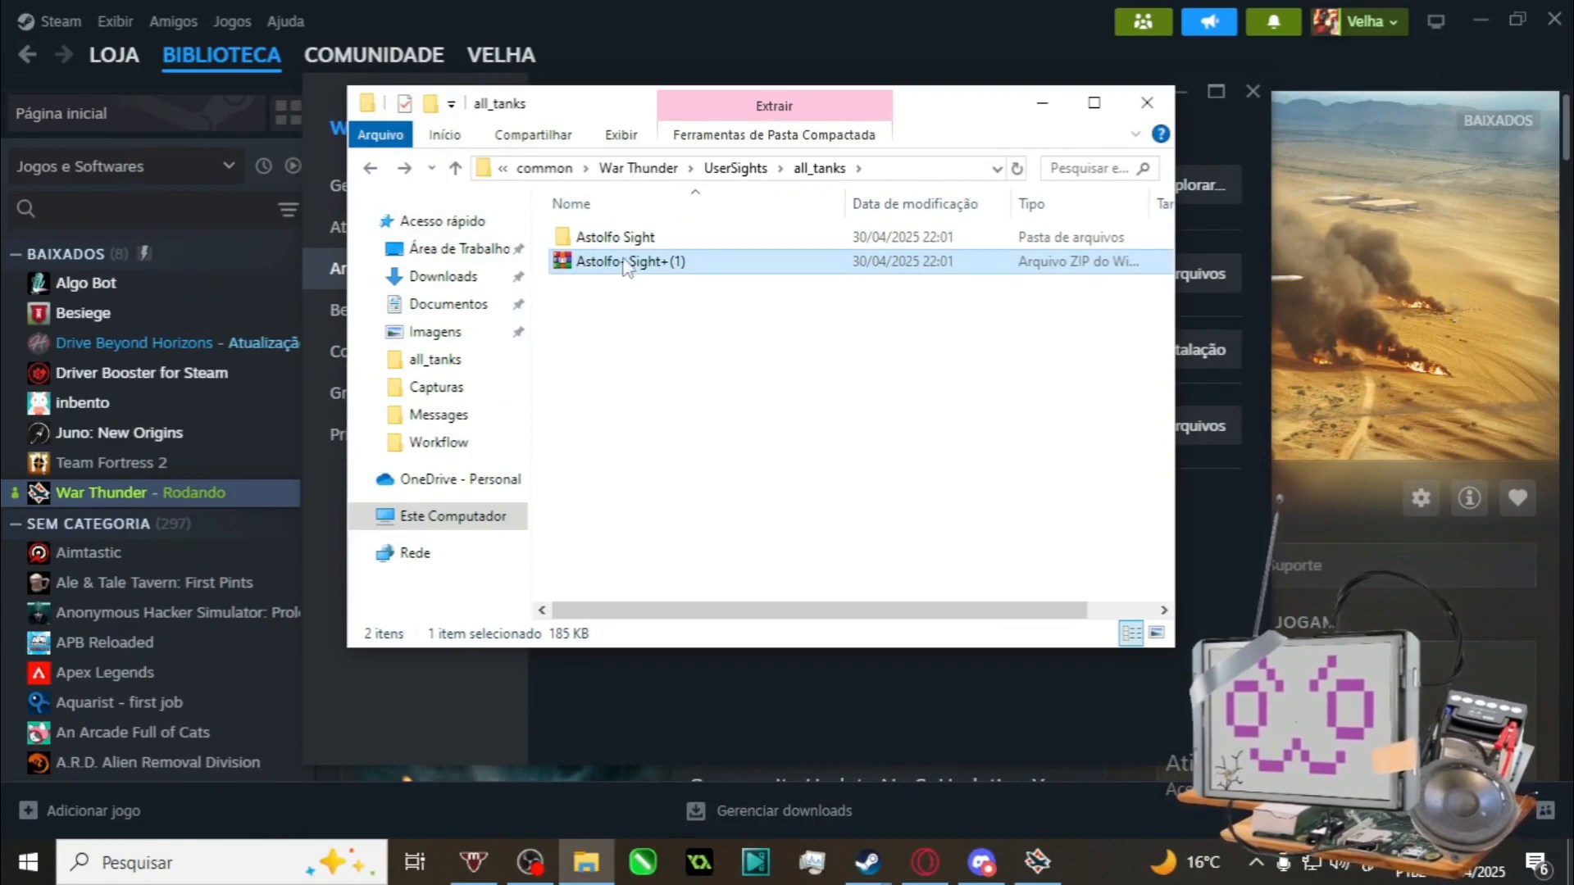
pyautogui.doubleClick(615, 237)
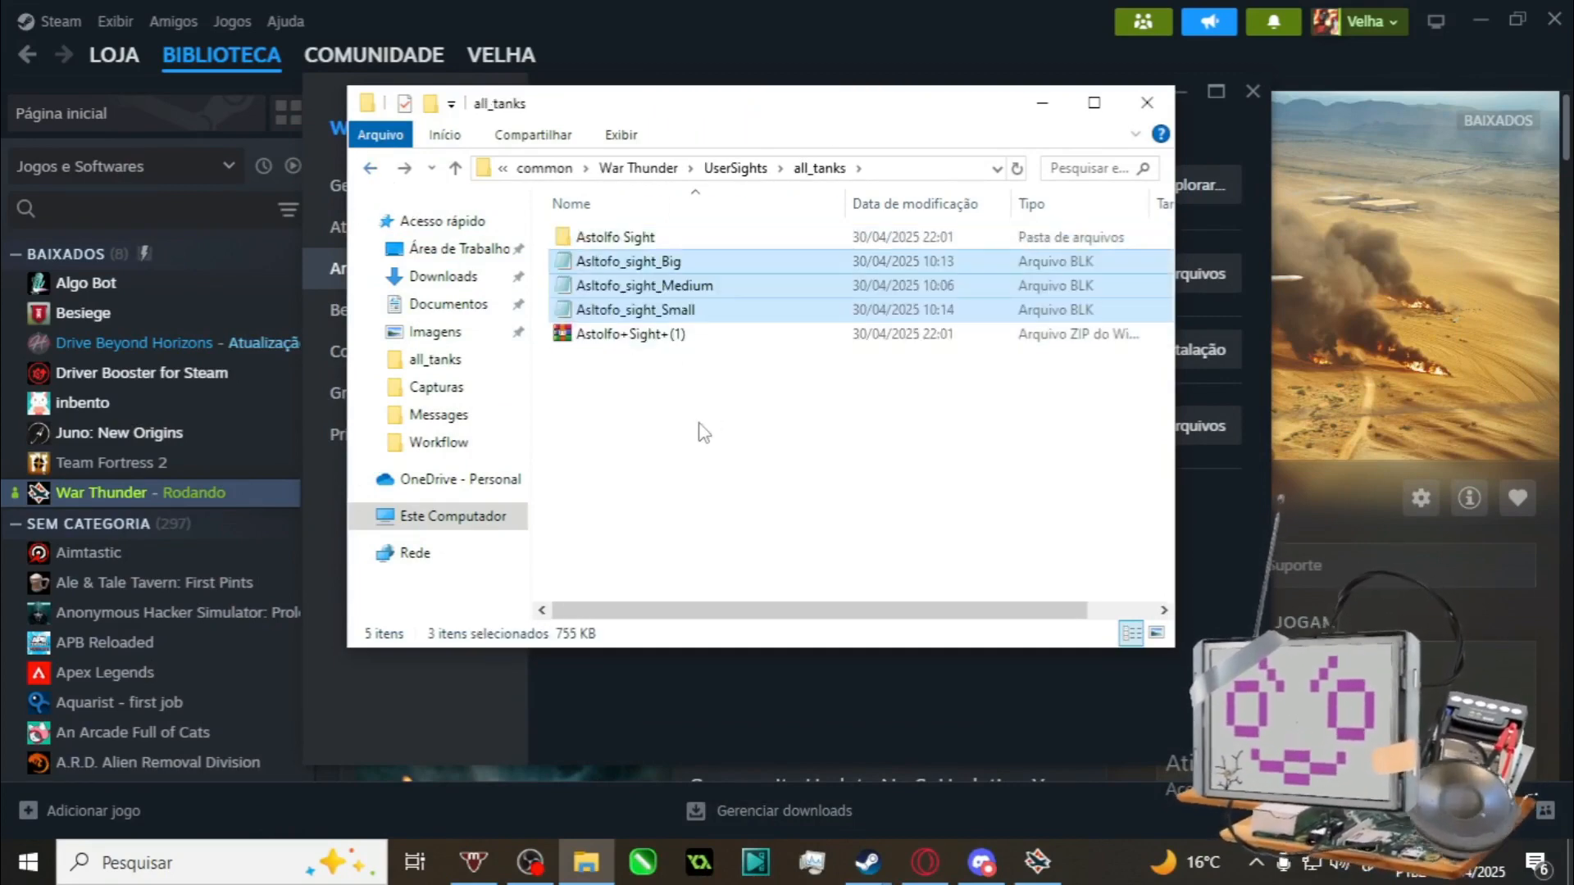
pyautogui.click(636, 310)
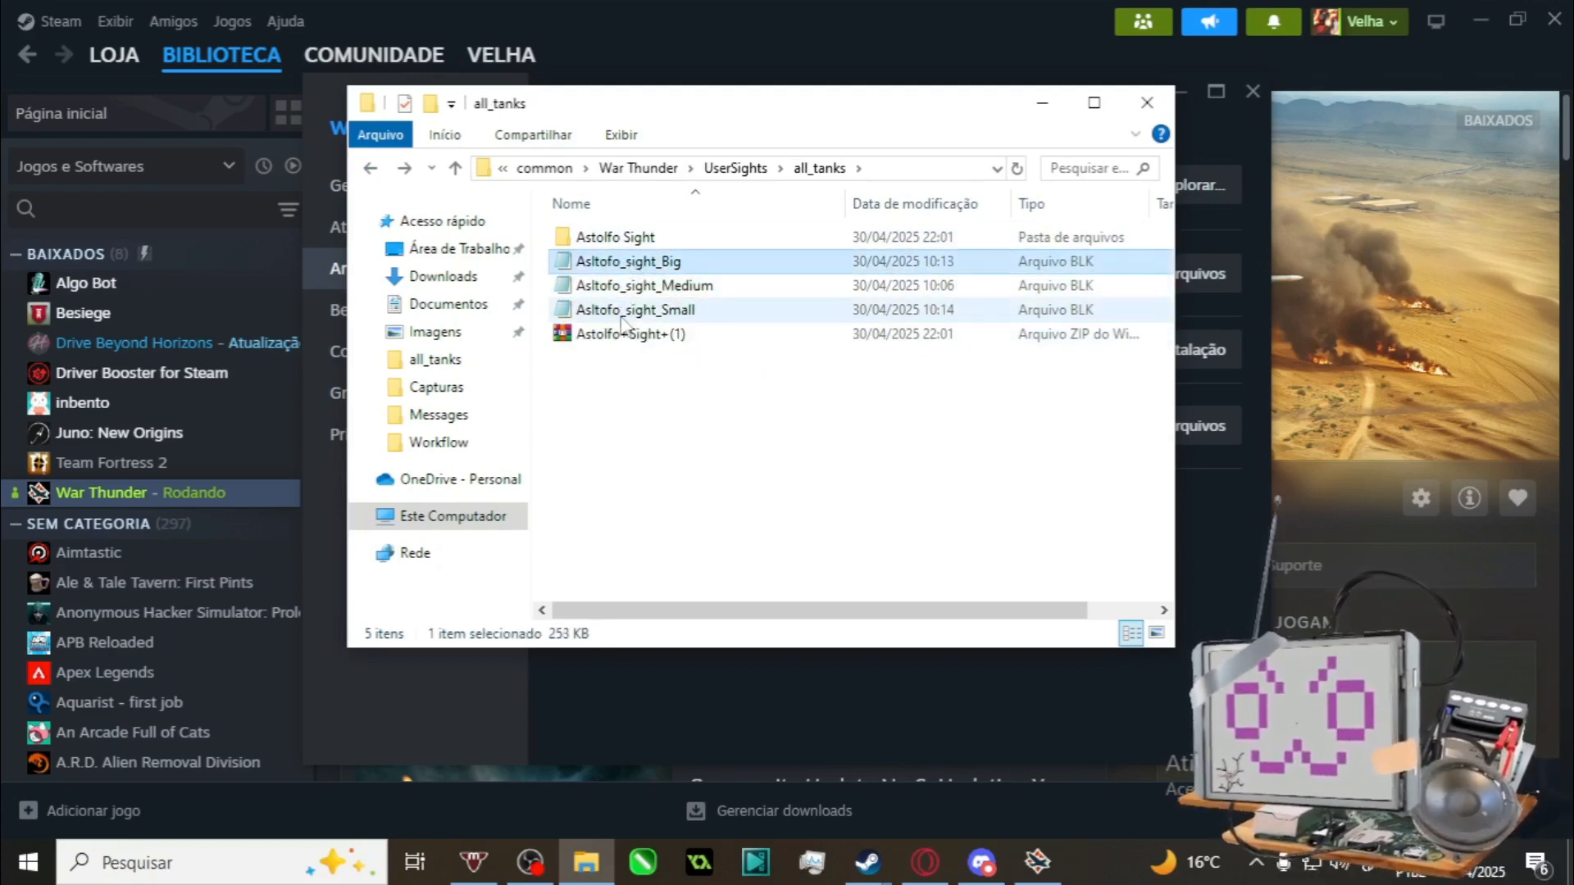
pyautogui.click(628, 261)
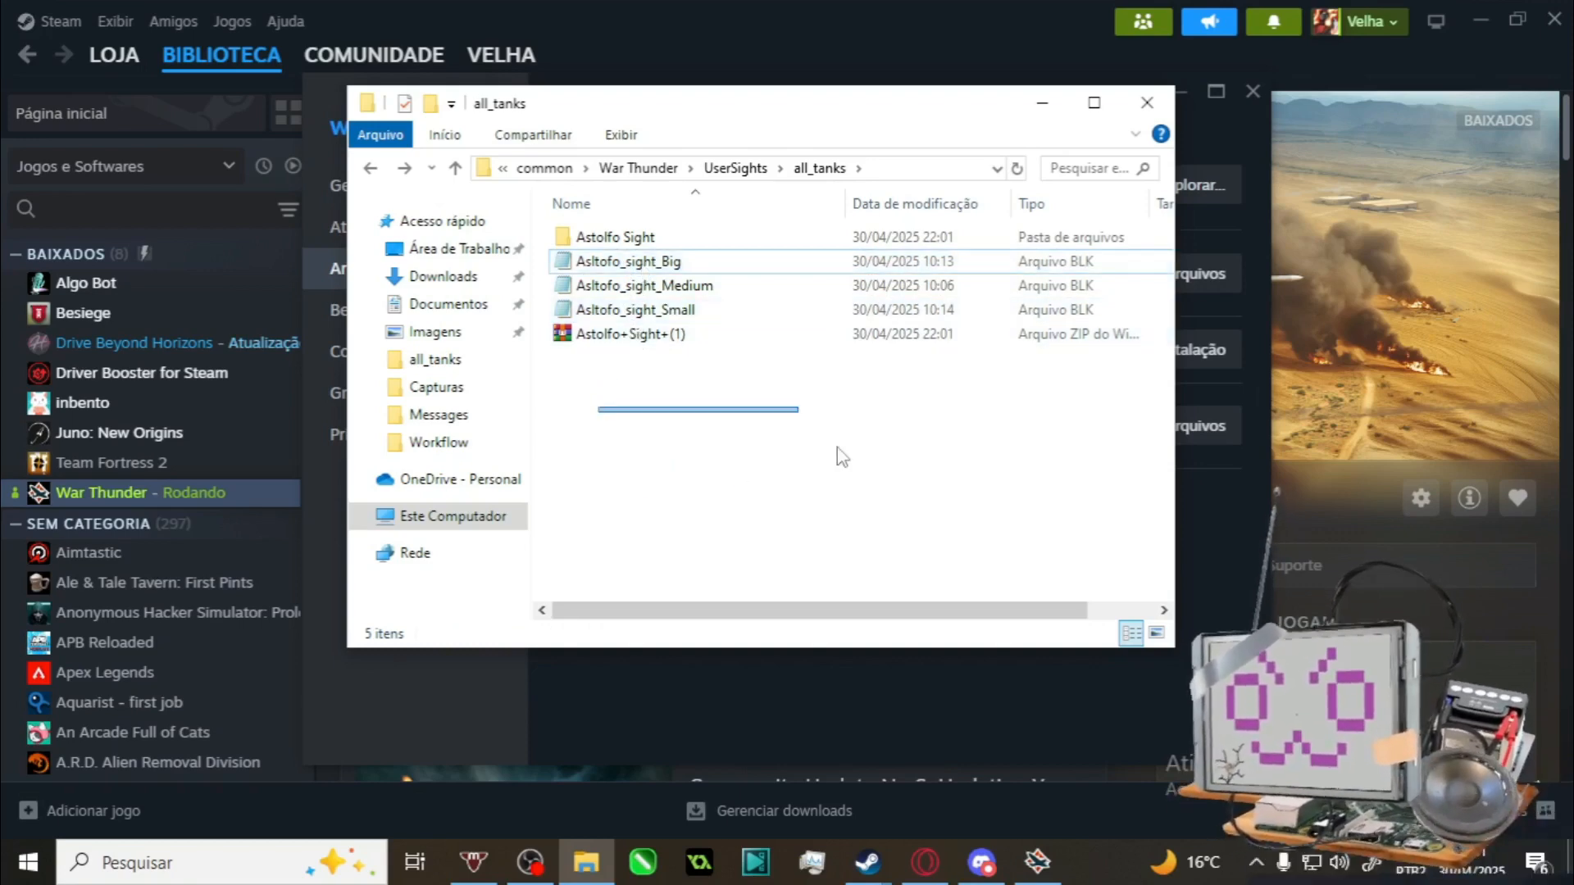
pyautogui.doubleClick(615, 236)
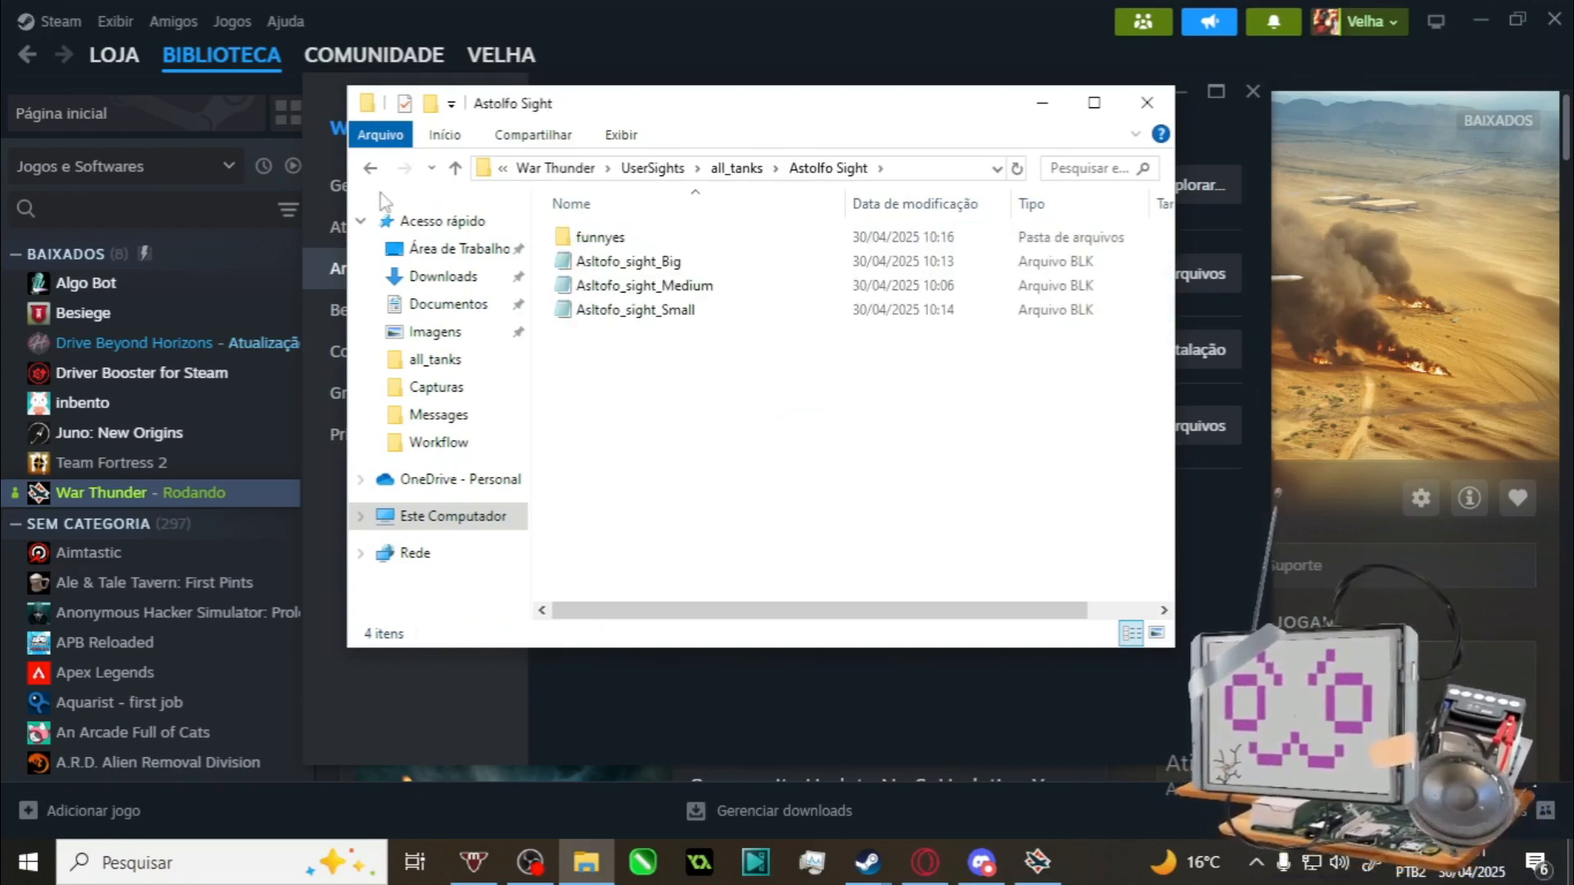
pyautogui.click(1146, 102)
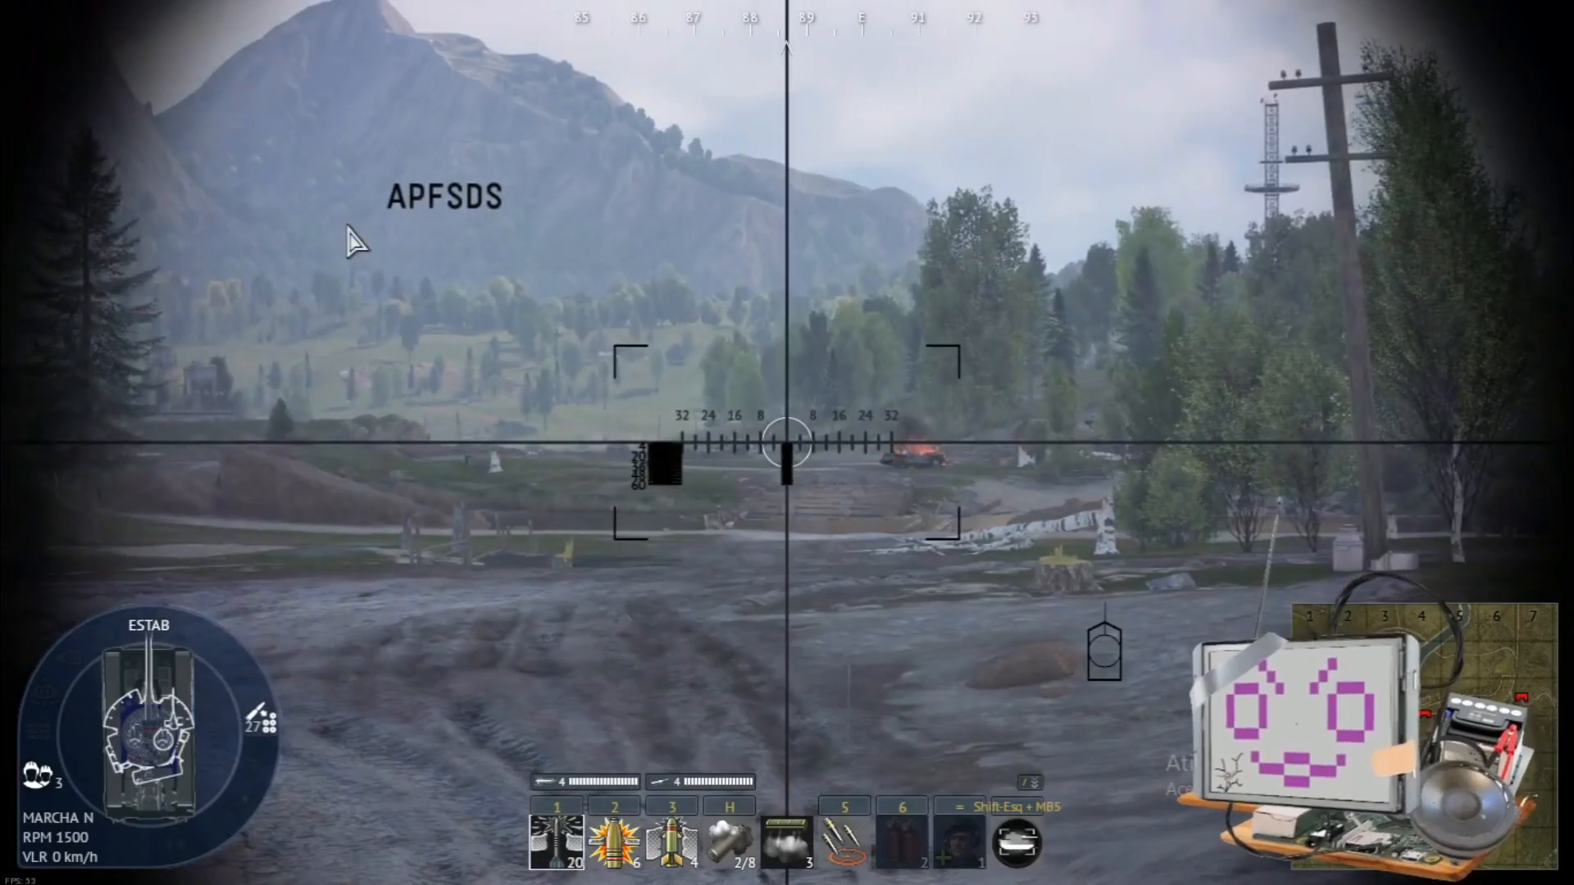
# - Reopen the sight customisation editor by searching 'mira' in the session options
pyautogui.press('Escape')
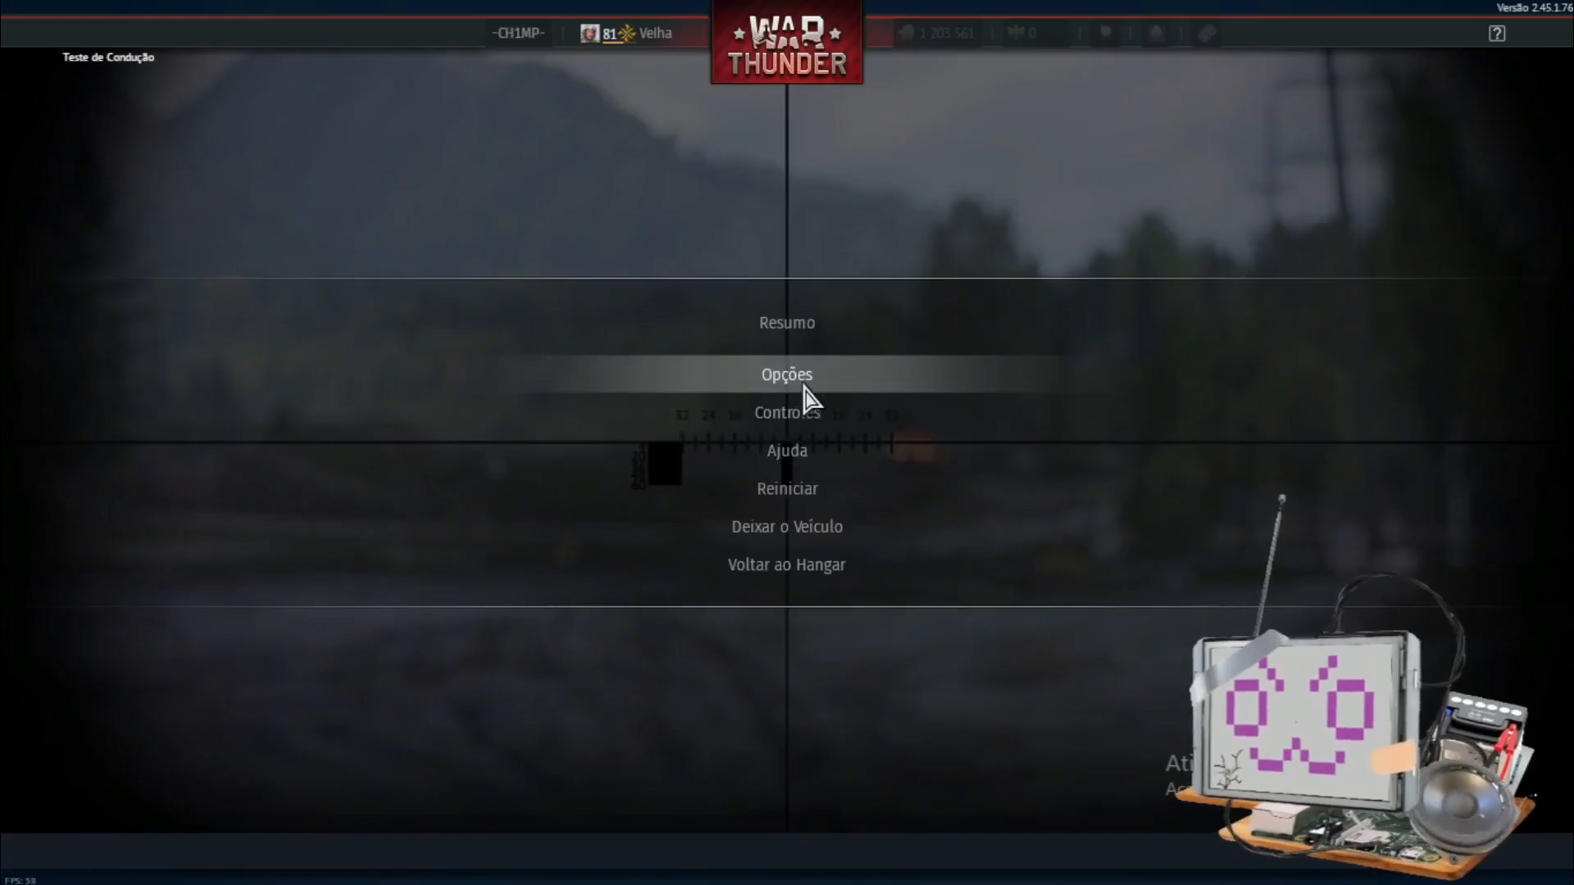
pyautogui.click(787, 374)
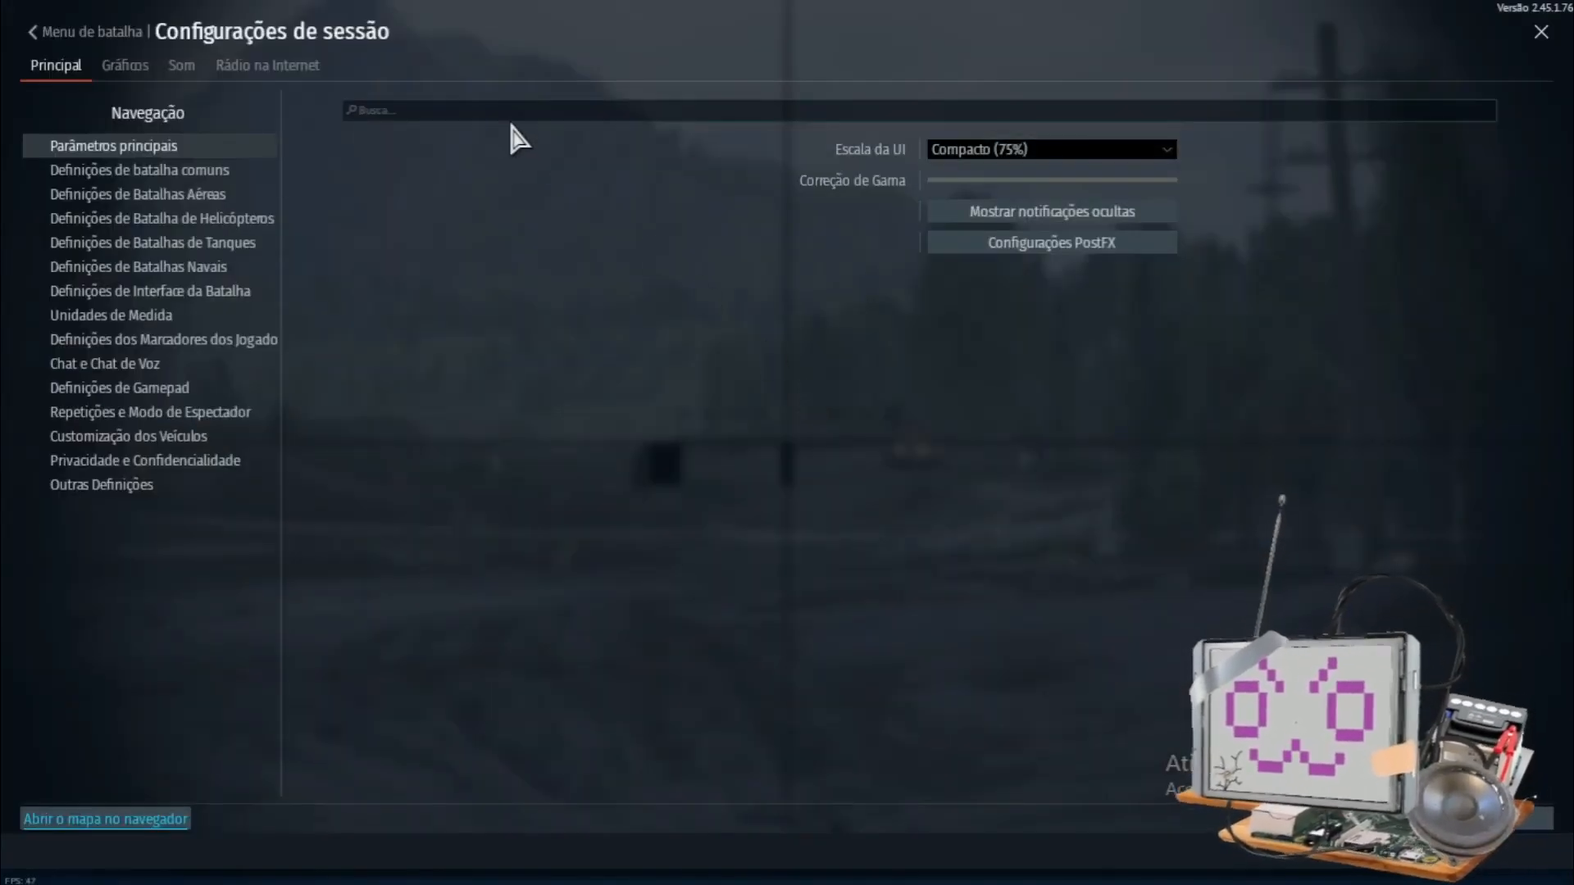
pyautogui.write('mira')
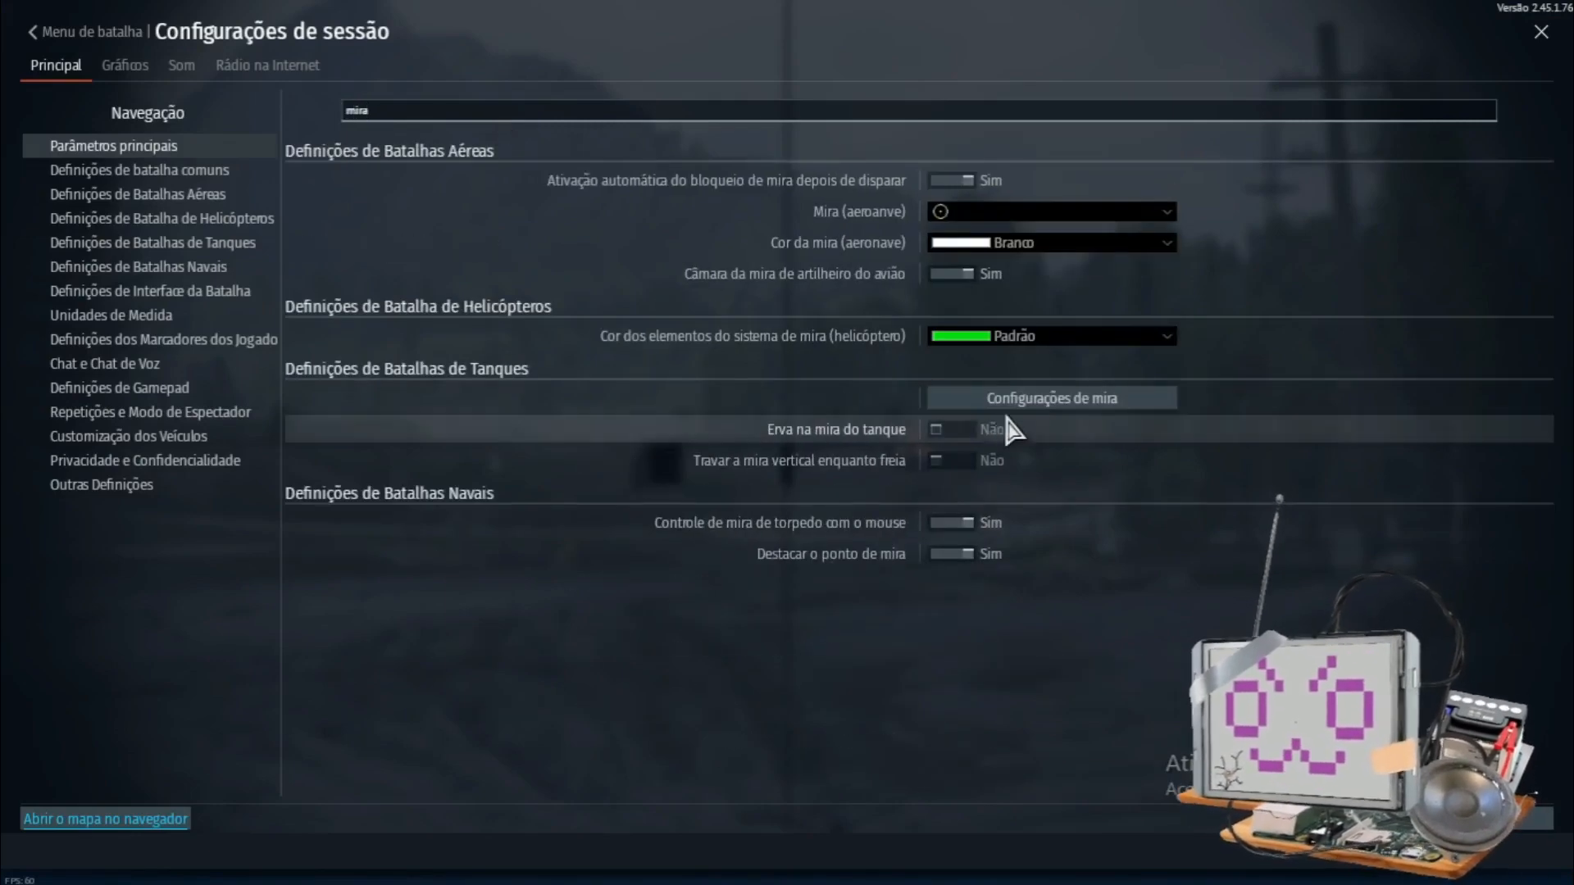
pyautogui.click(1049, 397)
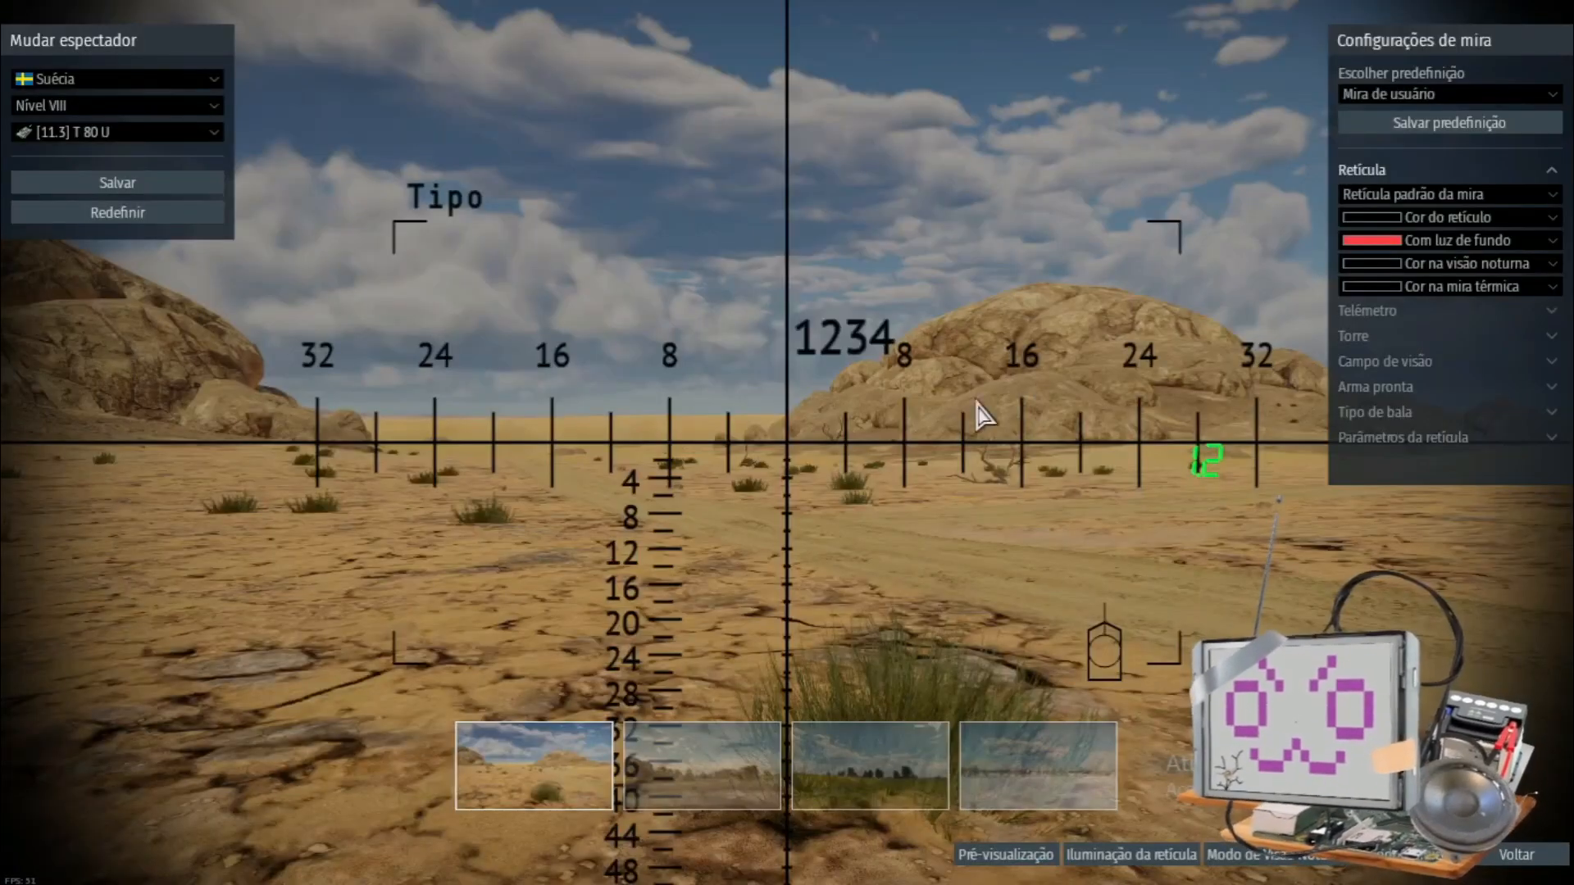
pyautogui.moveTo(1476, 105)
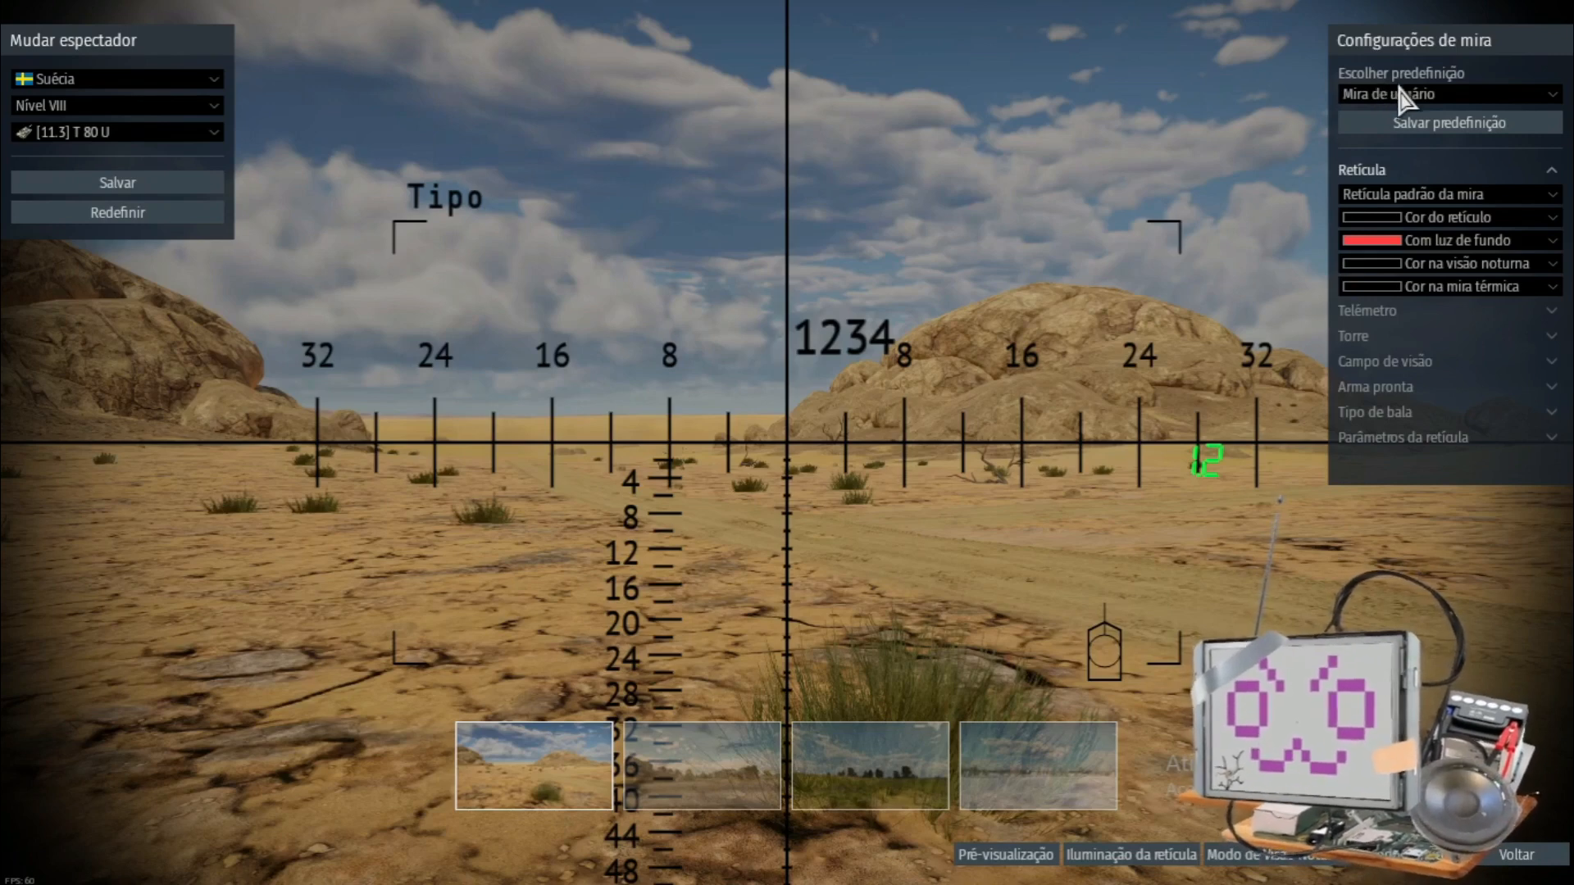
# - Preview the 2S38 and tipo Leopard preset sights, then return to Mira de usuário
pyautogui.click(1446, 93)
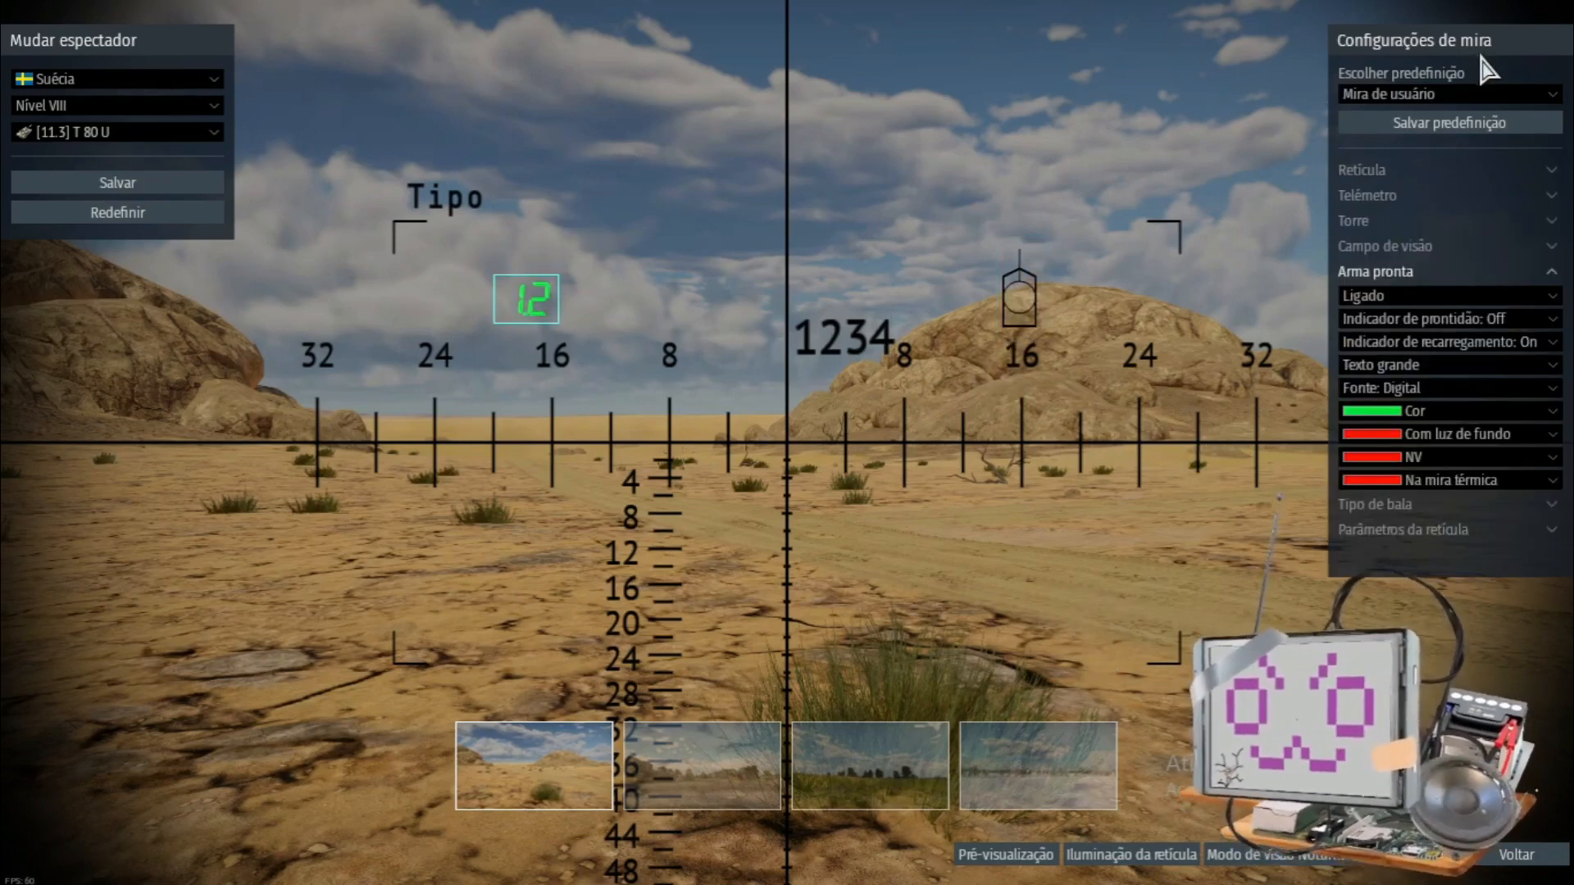
pyautogui.click(1448, 121)
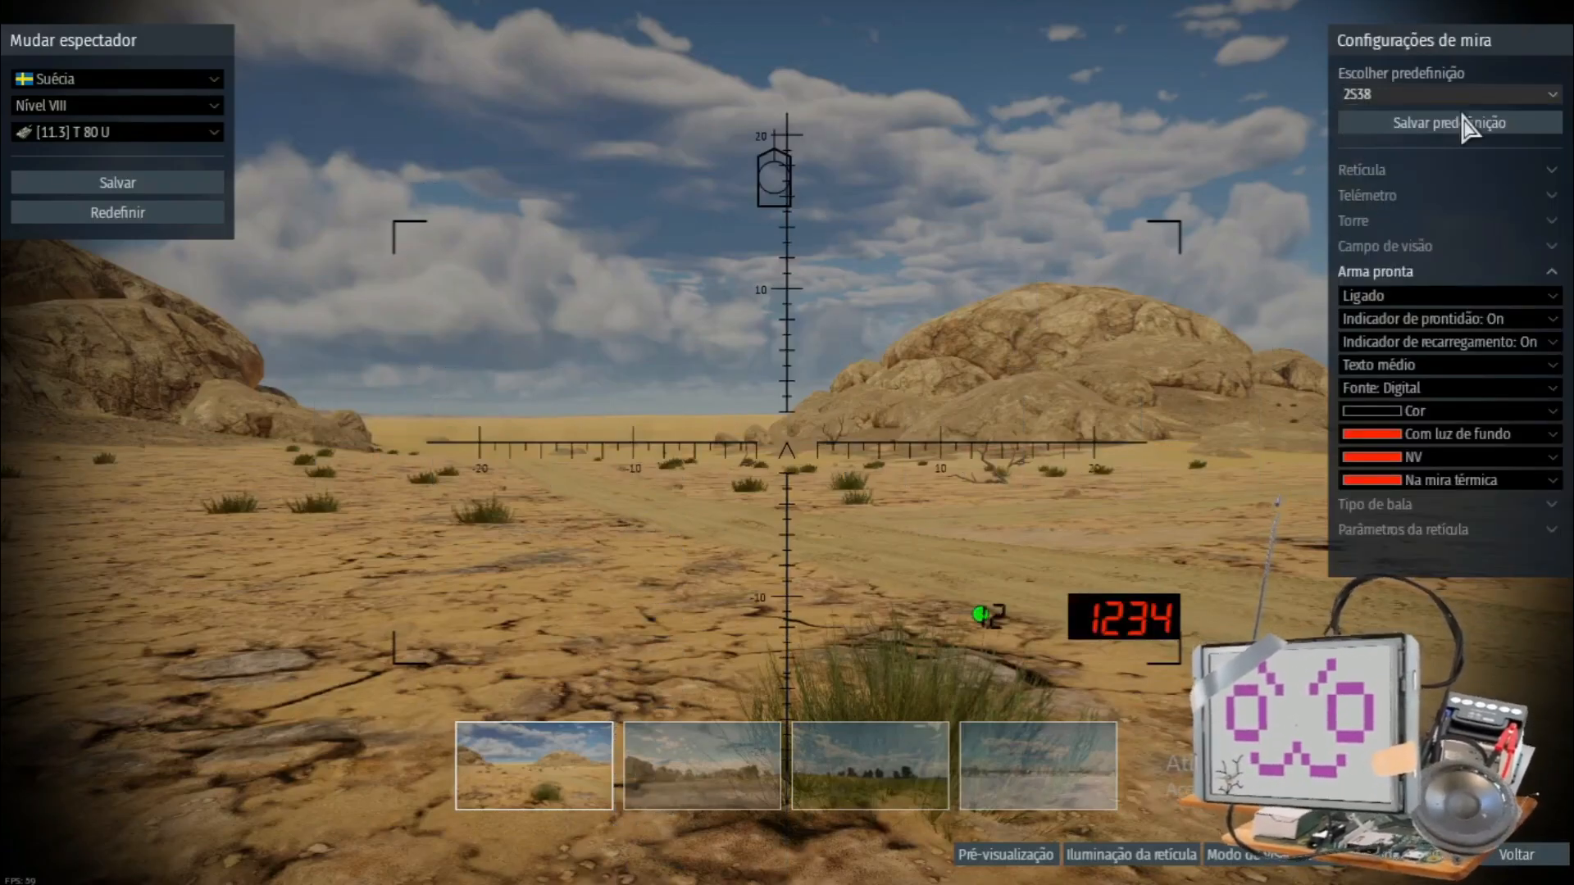
pyautogui.click(1448, 93)
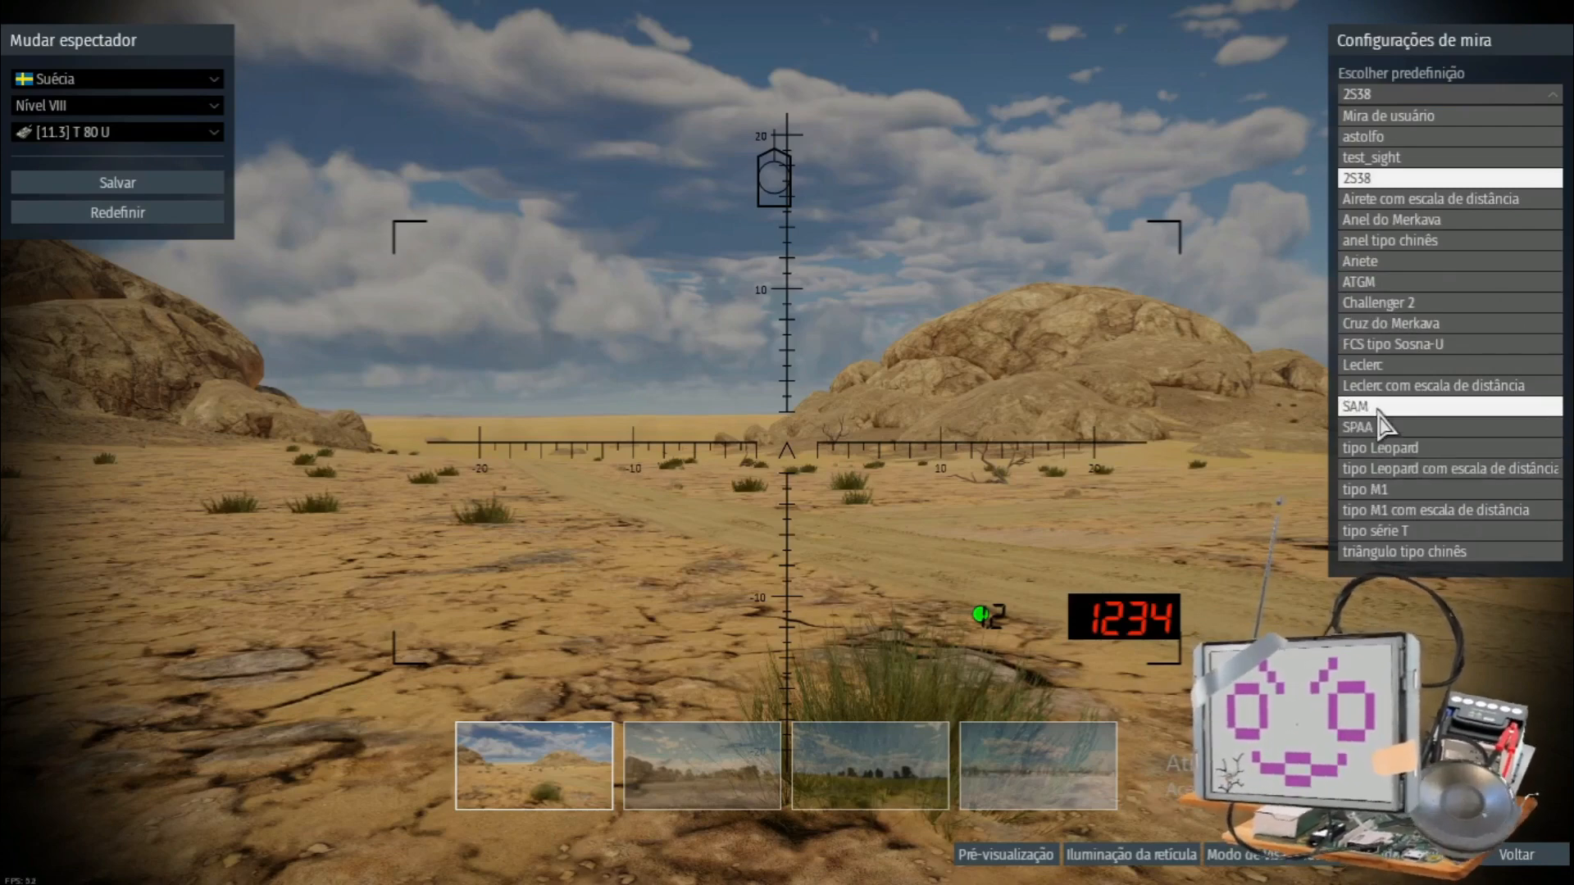
pyautogui.click(1381, 446)
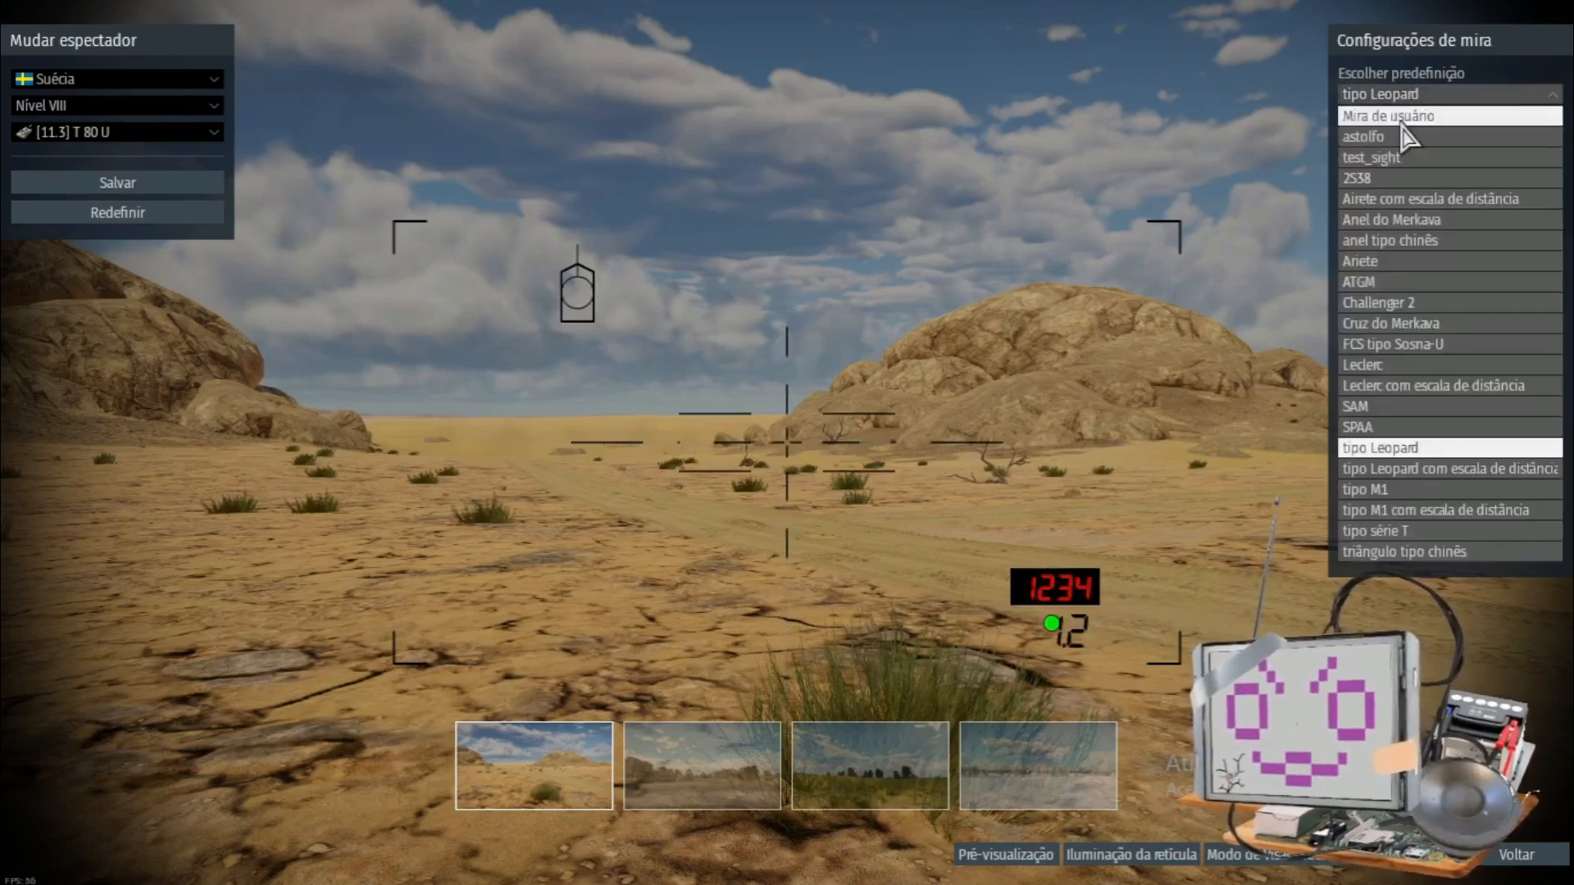
pyautogui.click(1389, 115)
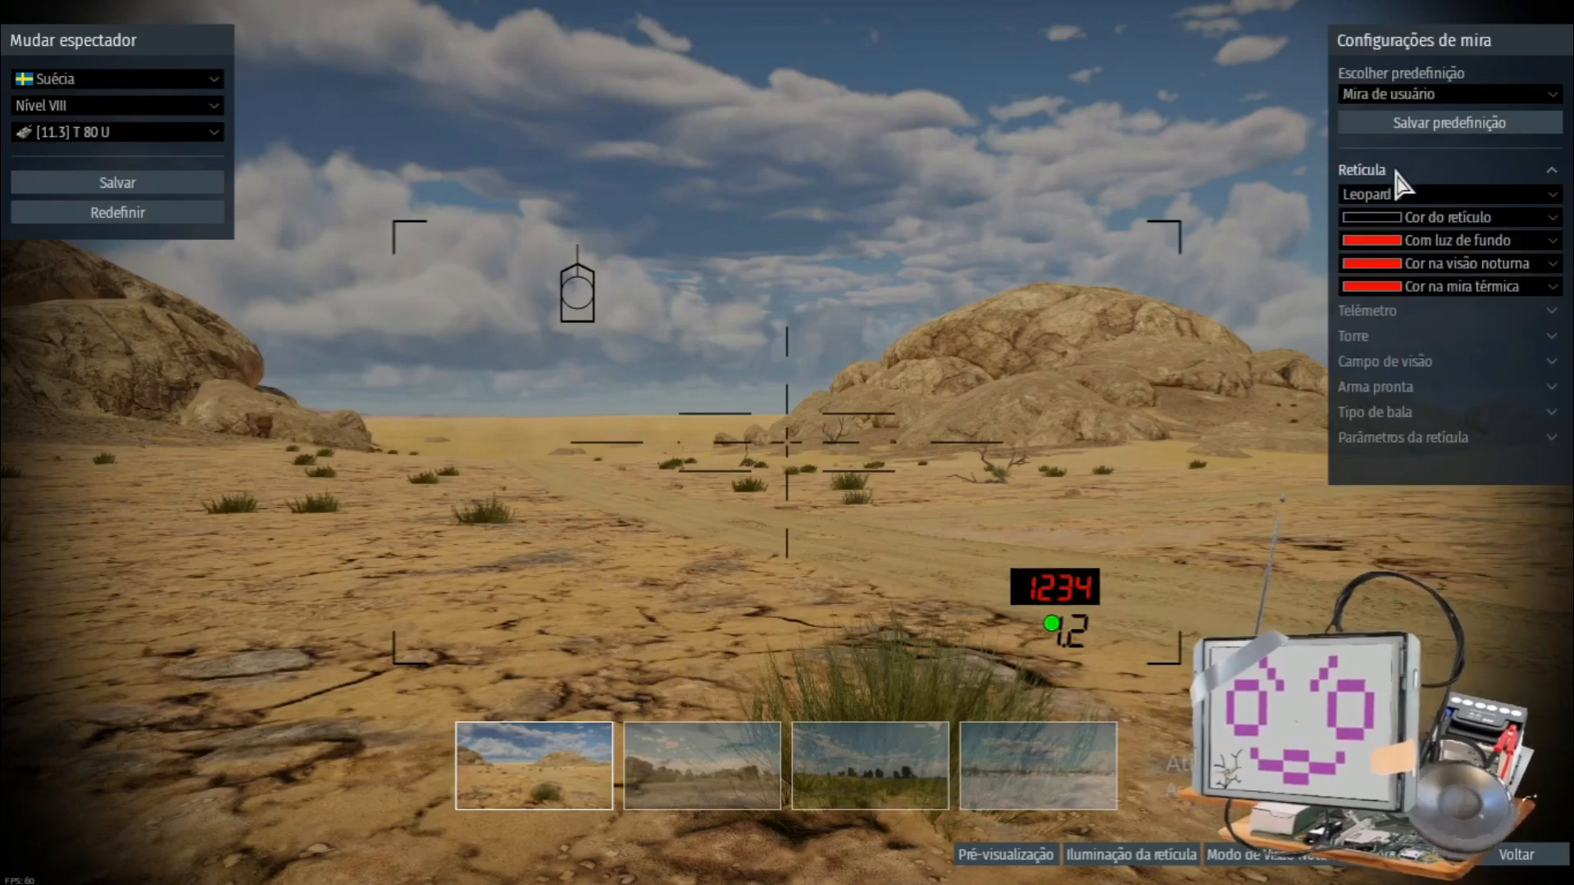
# - Set Asltofo_sight_Medium as the reticle, try green colours and revert to black and red
pyautogui.click(1448, 194)
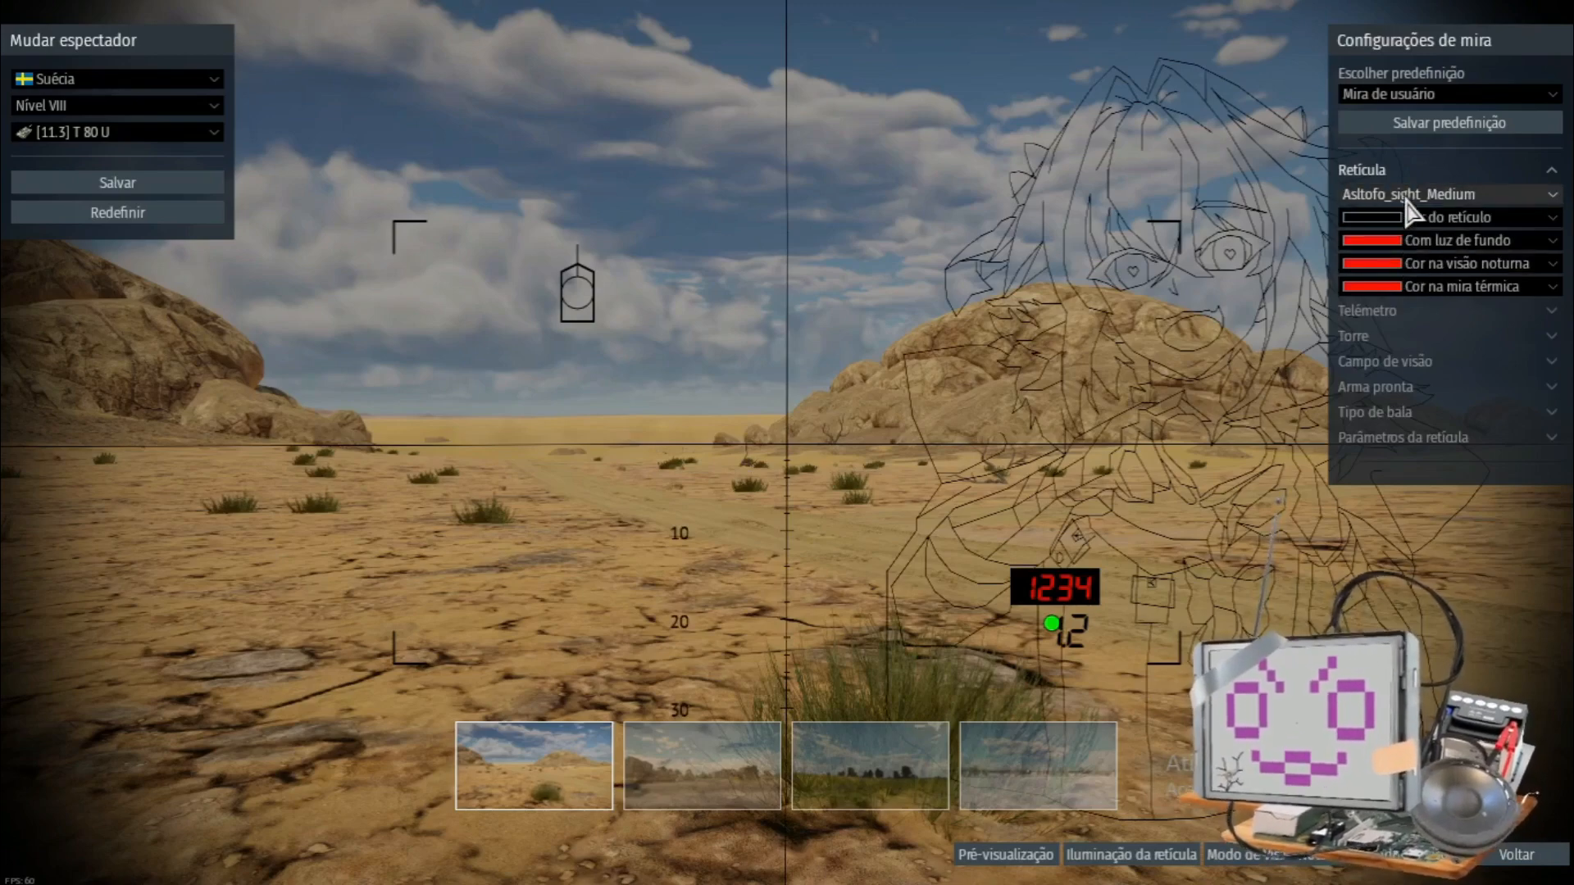
pyautogui.click(1550, 216)
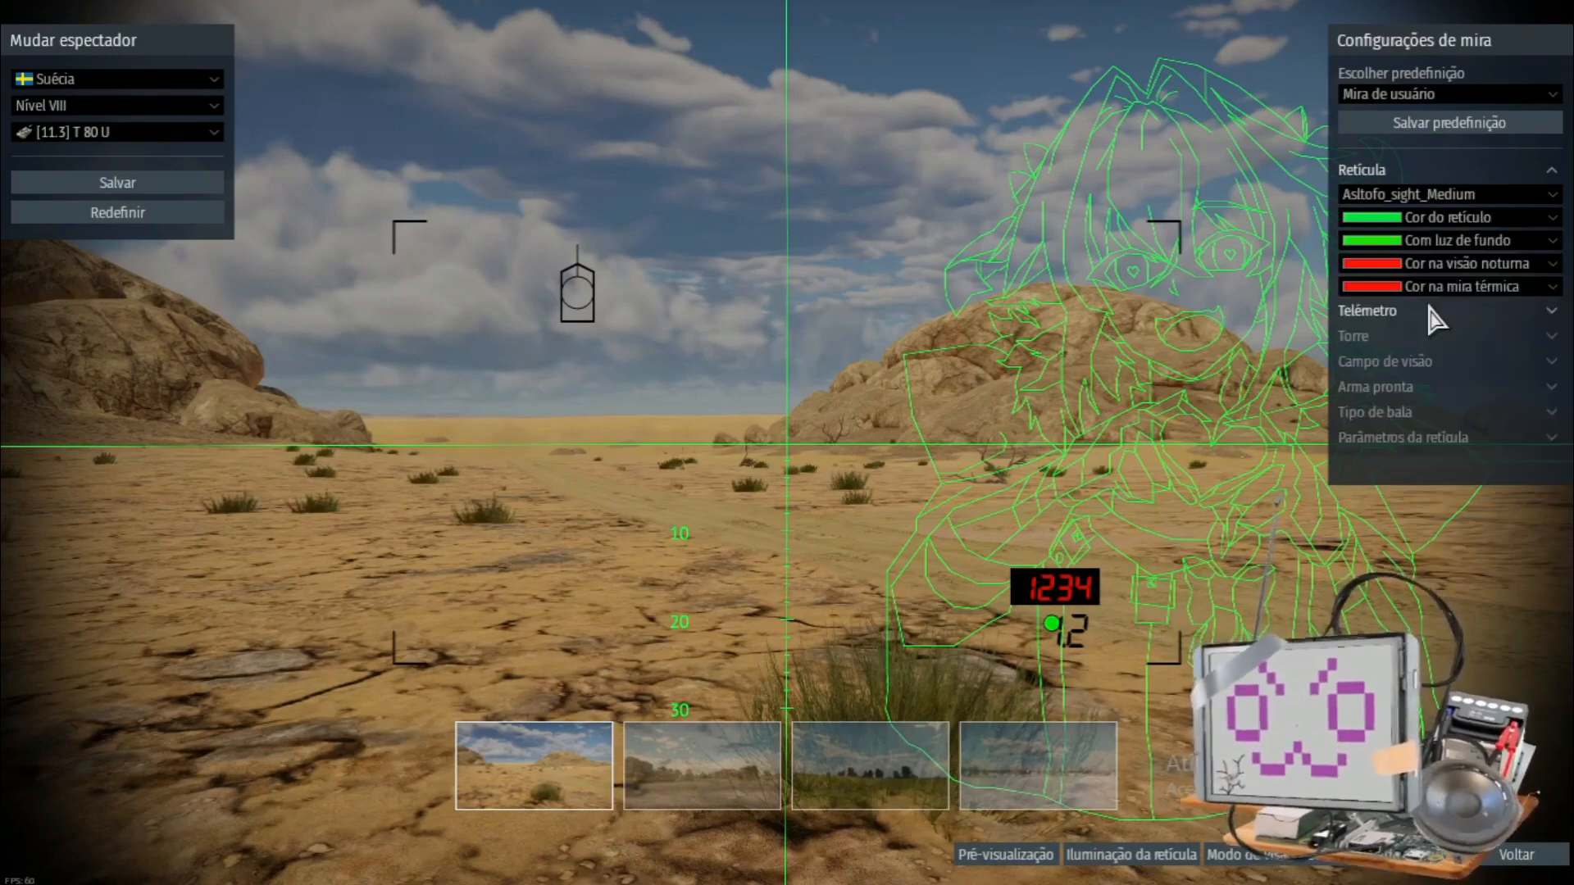
pyautogui.click(1371, 262)
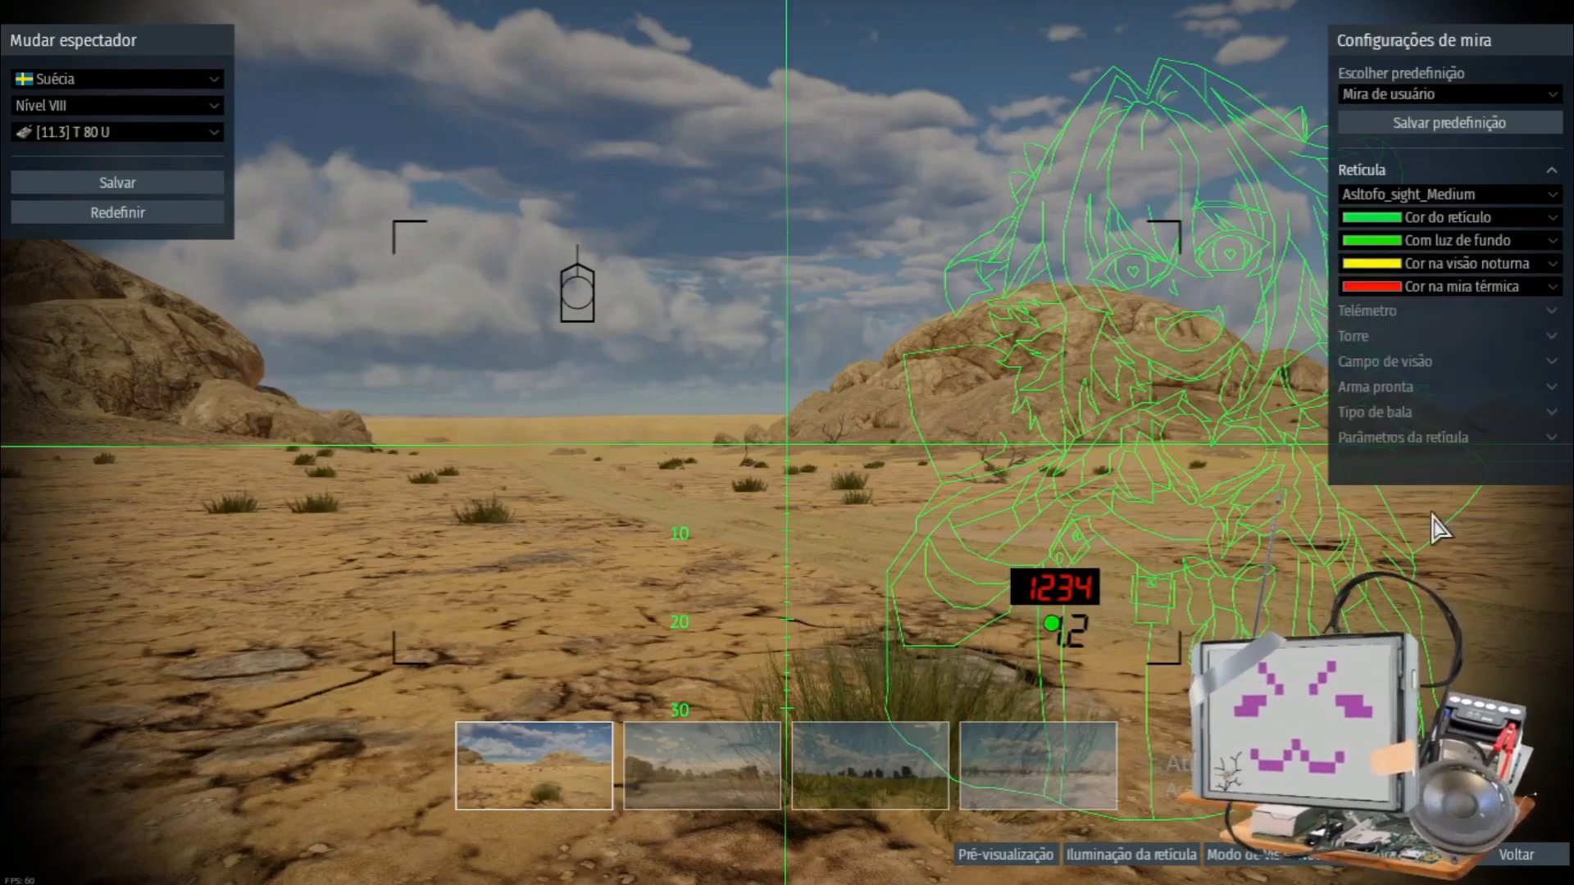
pyautogui.click(1374, 262)
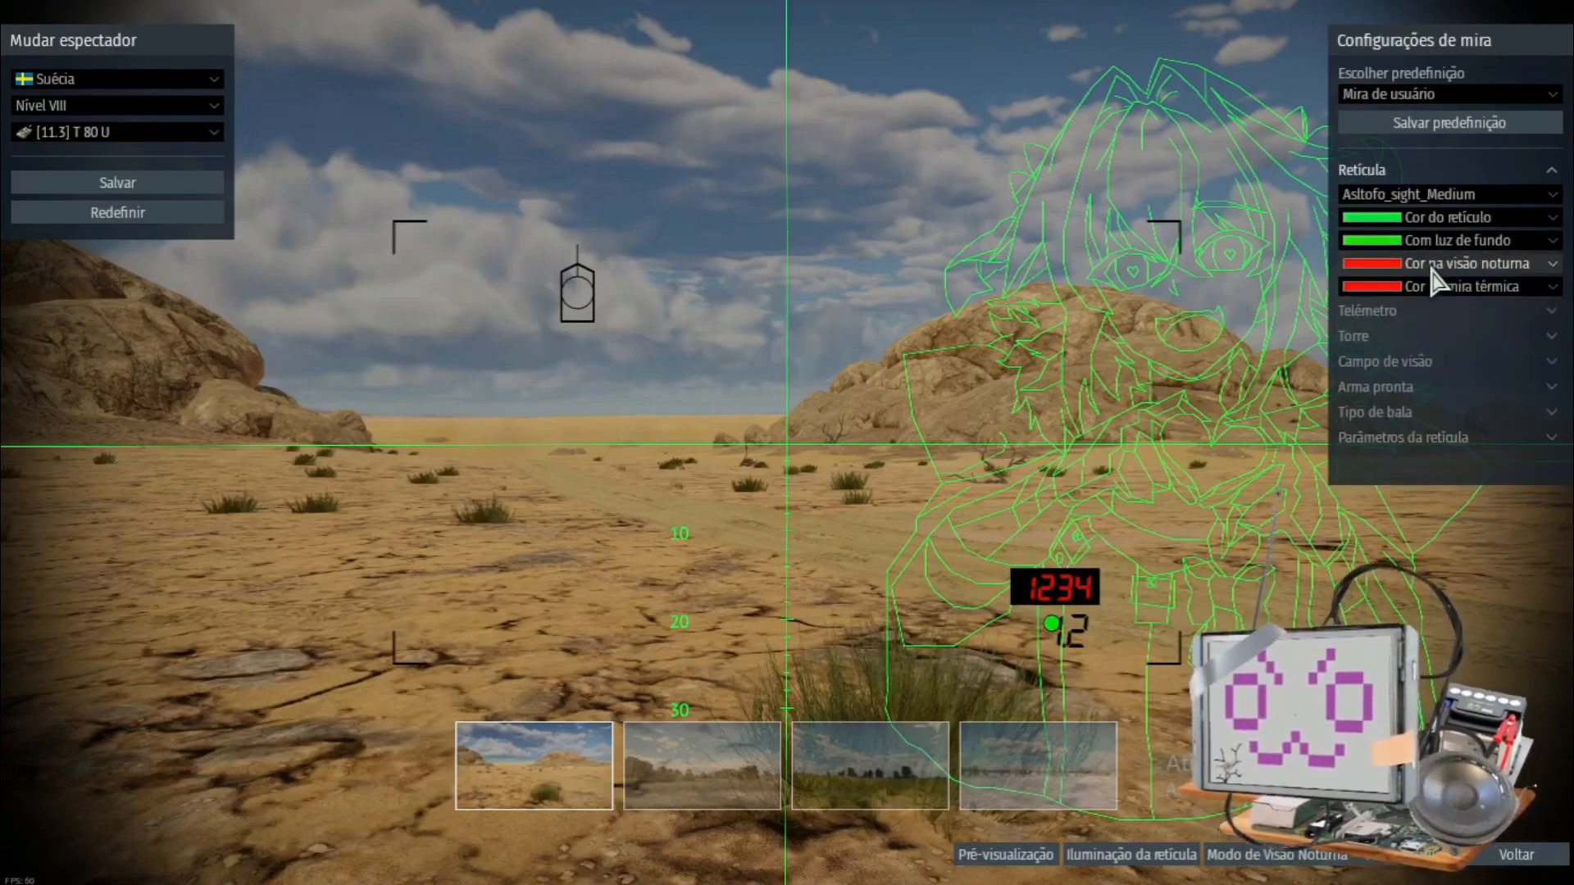
pyautogui.click(1448, 216)
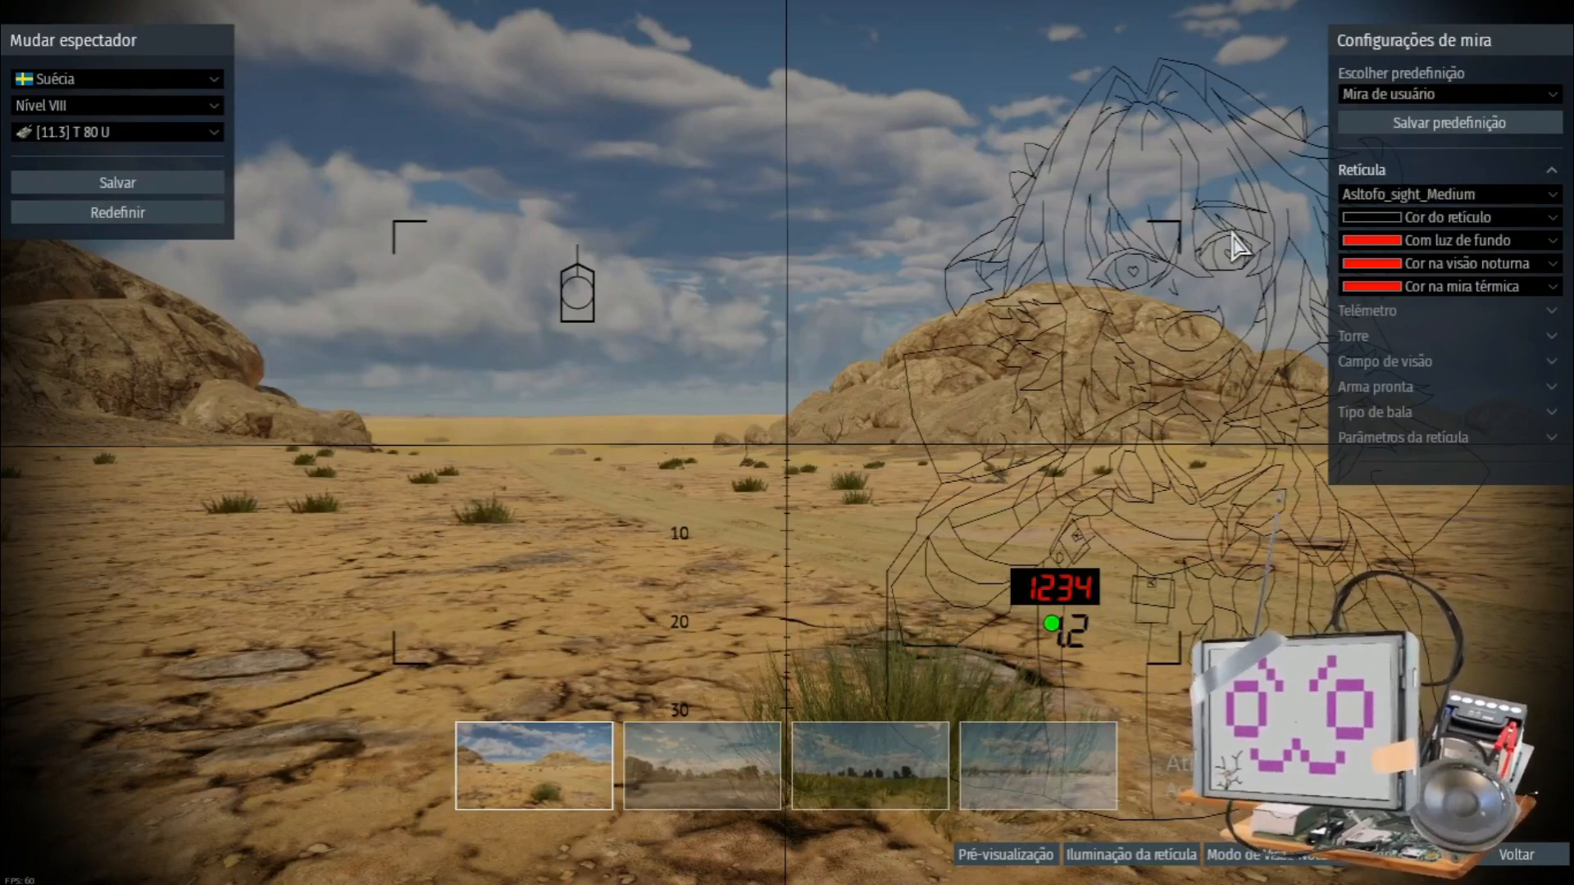
pyautogui.moveTo(1371, 195)
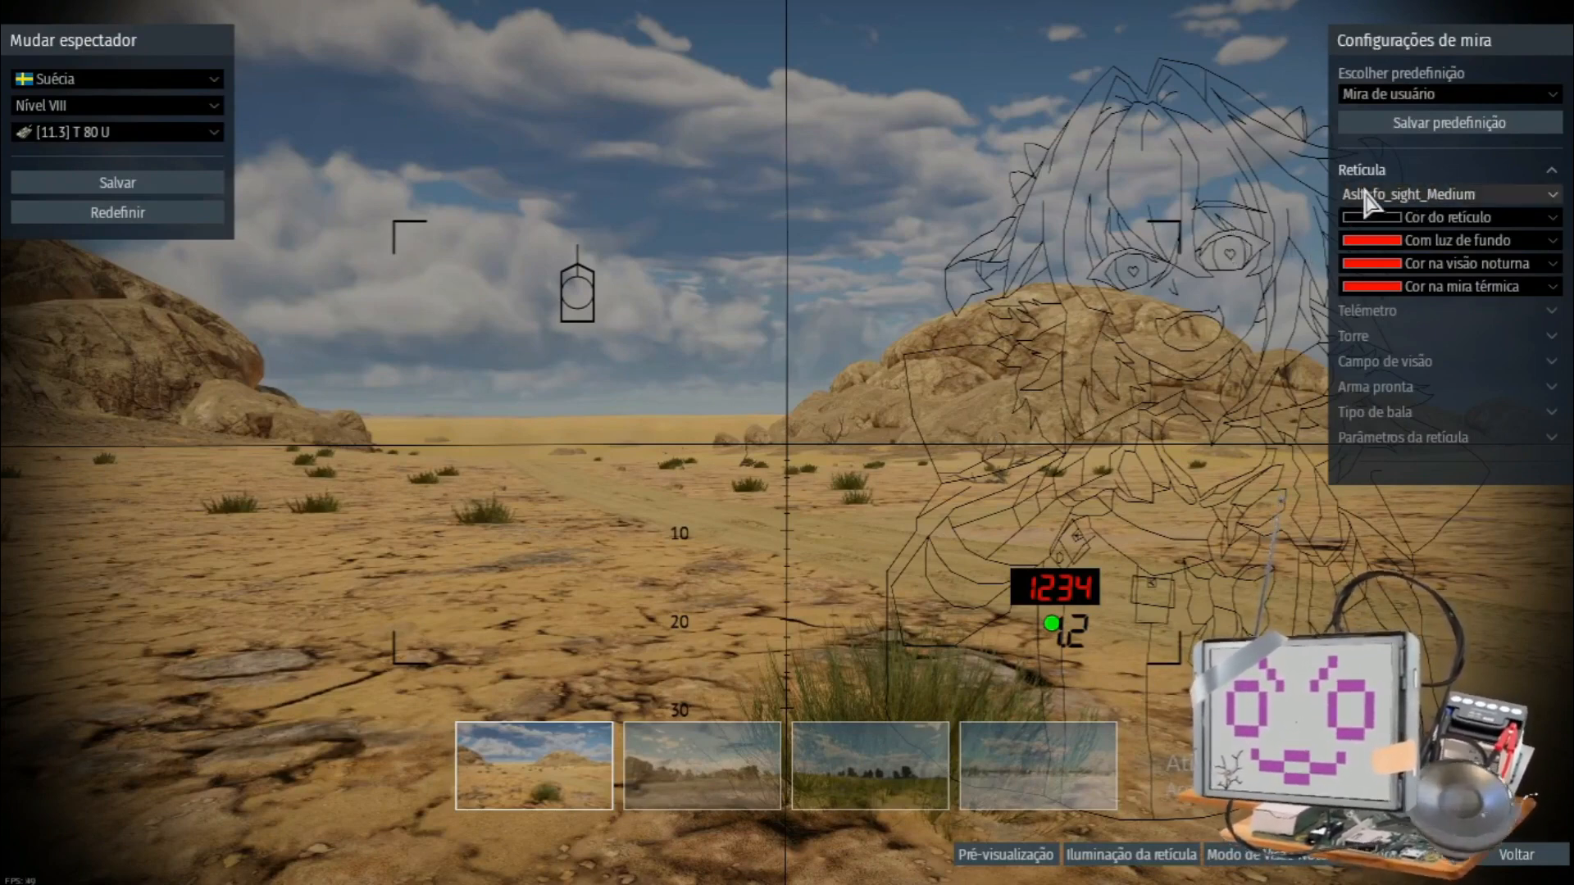
pyautogui.click(1361, 169)
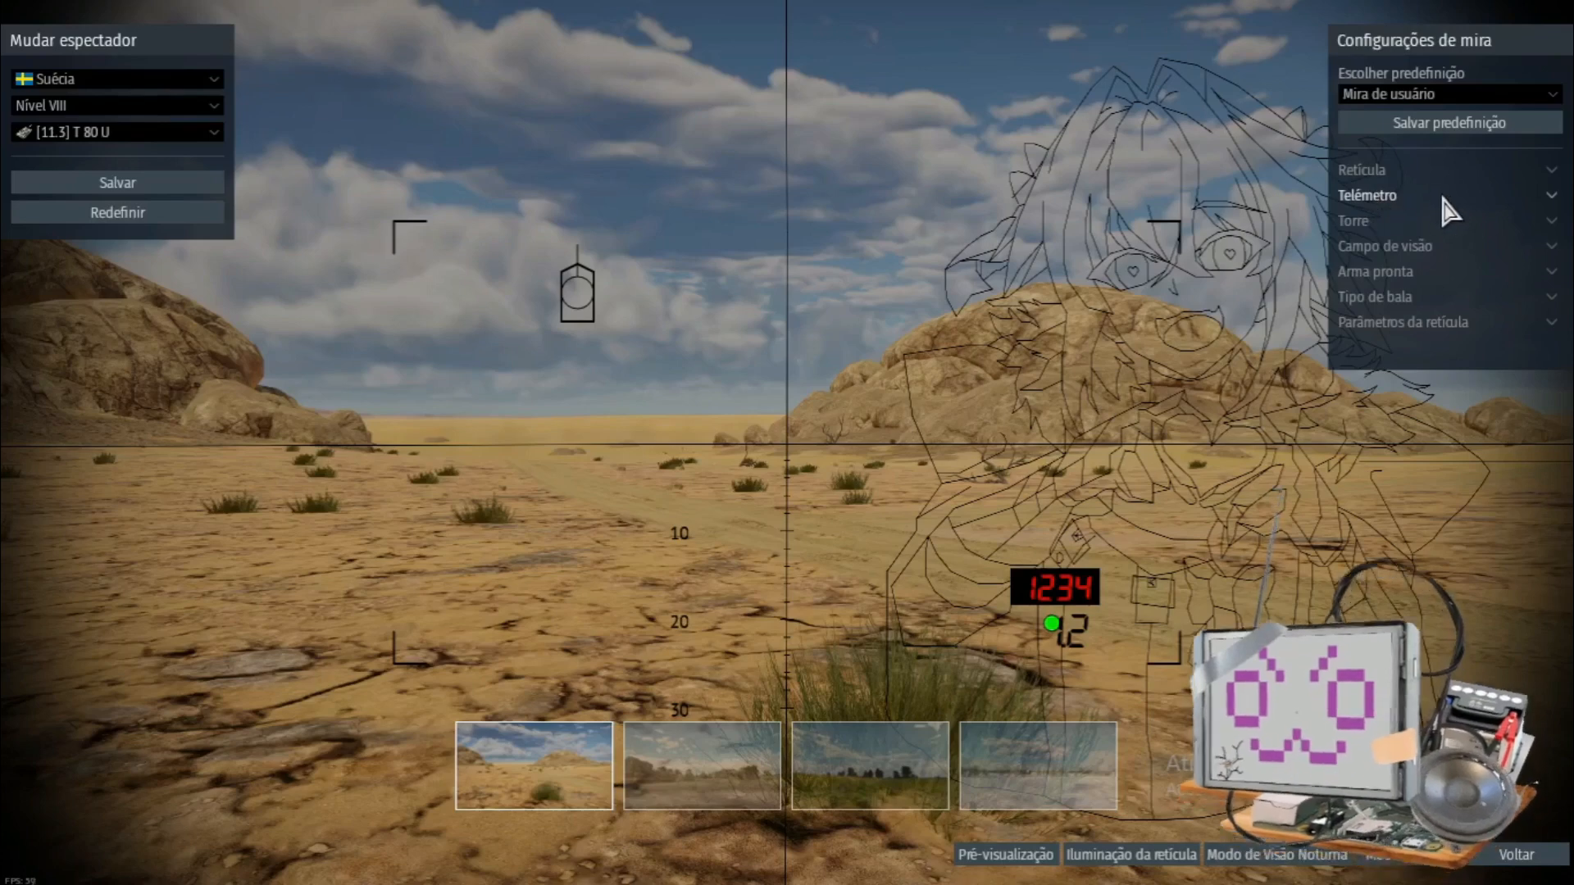
# - Switch the rangefinder readout on with white night vision and thermal backgrounds
pyautogui.click(1367, 195)
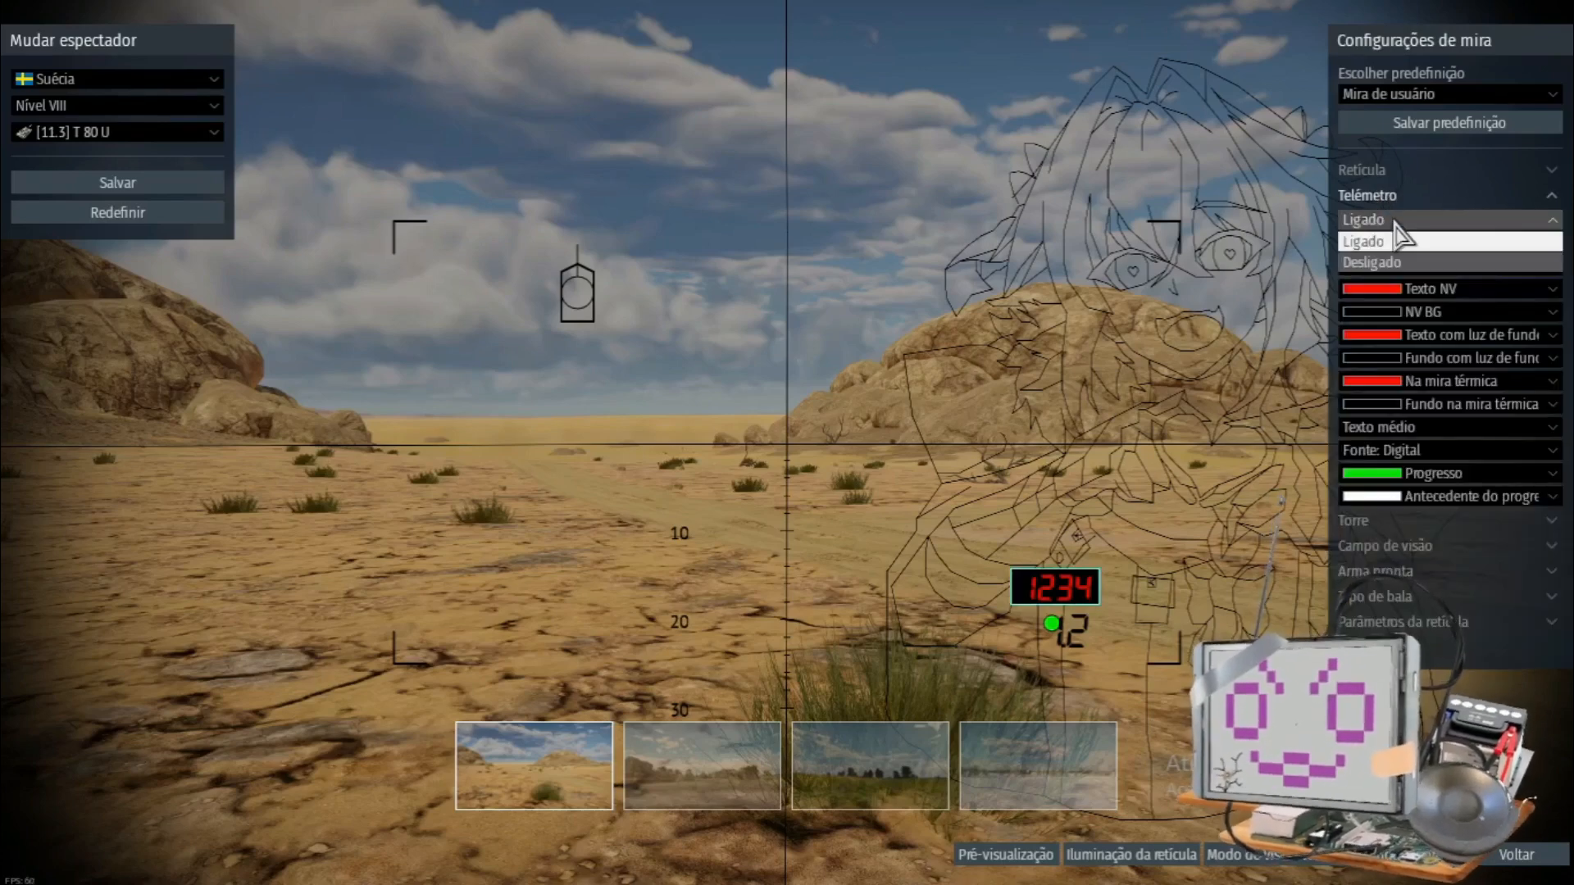
pyautogui.click(1363, 262)
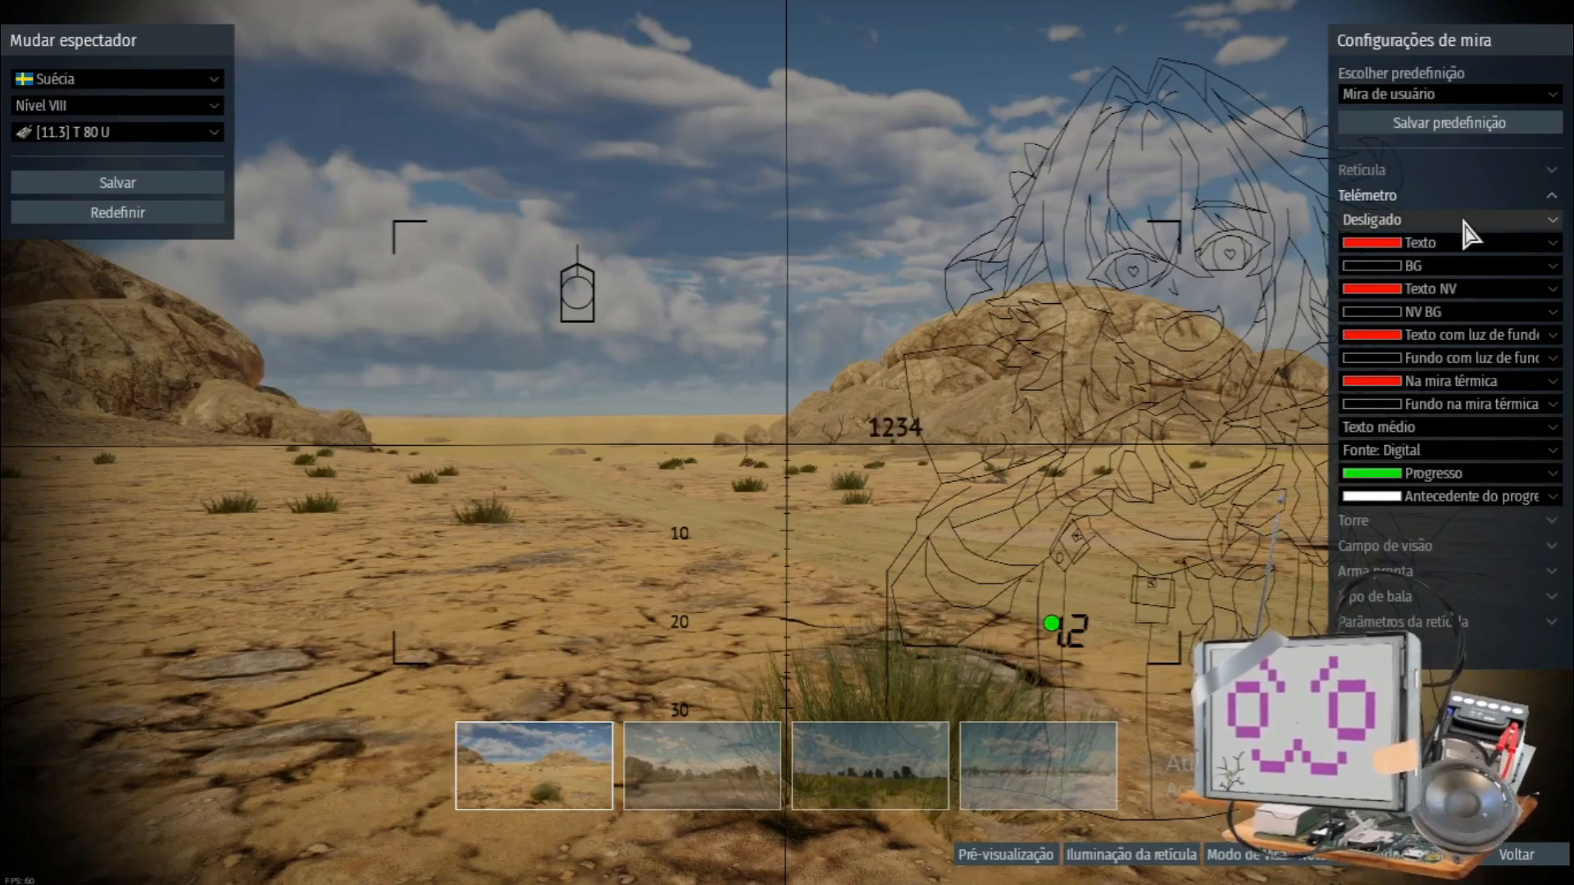
pyautogui.click(1446, 218)
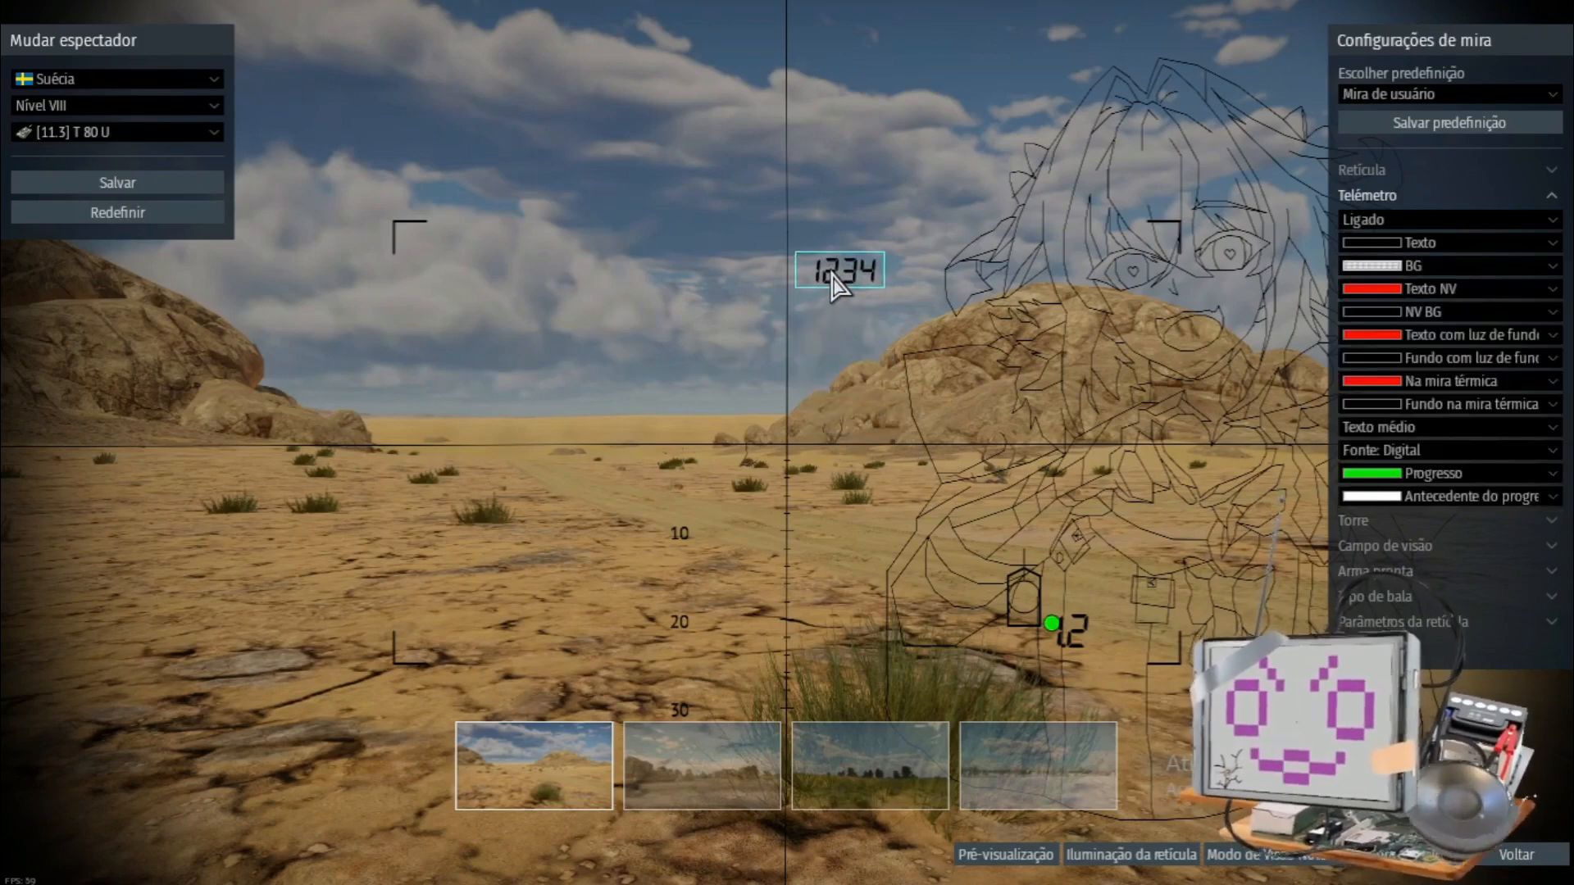
pyautogui.click(1452, 289)
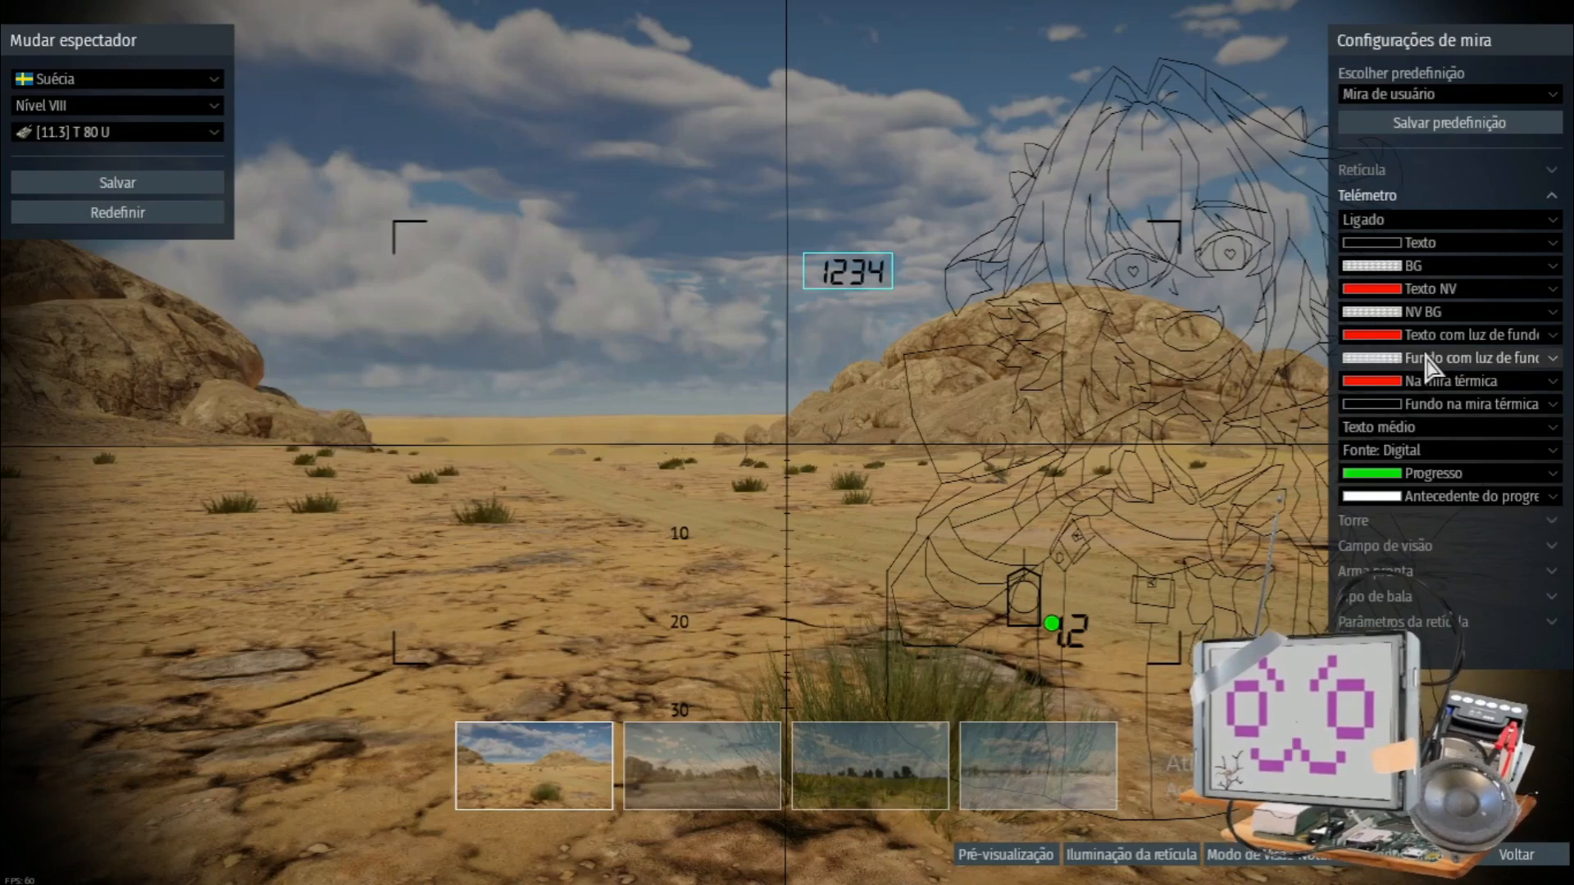
pyautogui.click(1471, 404)
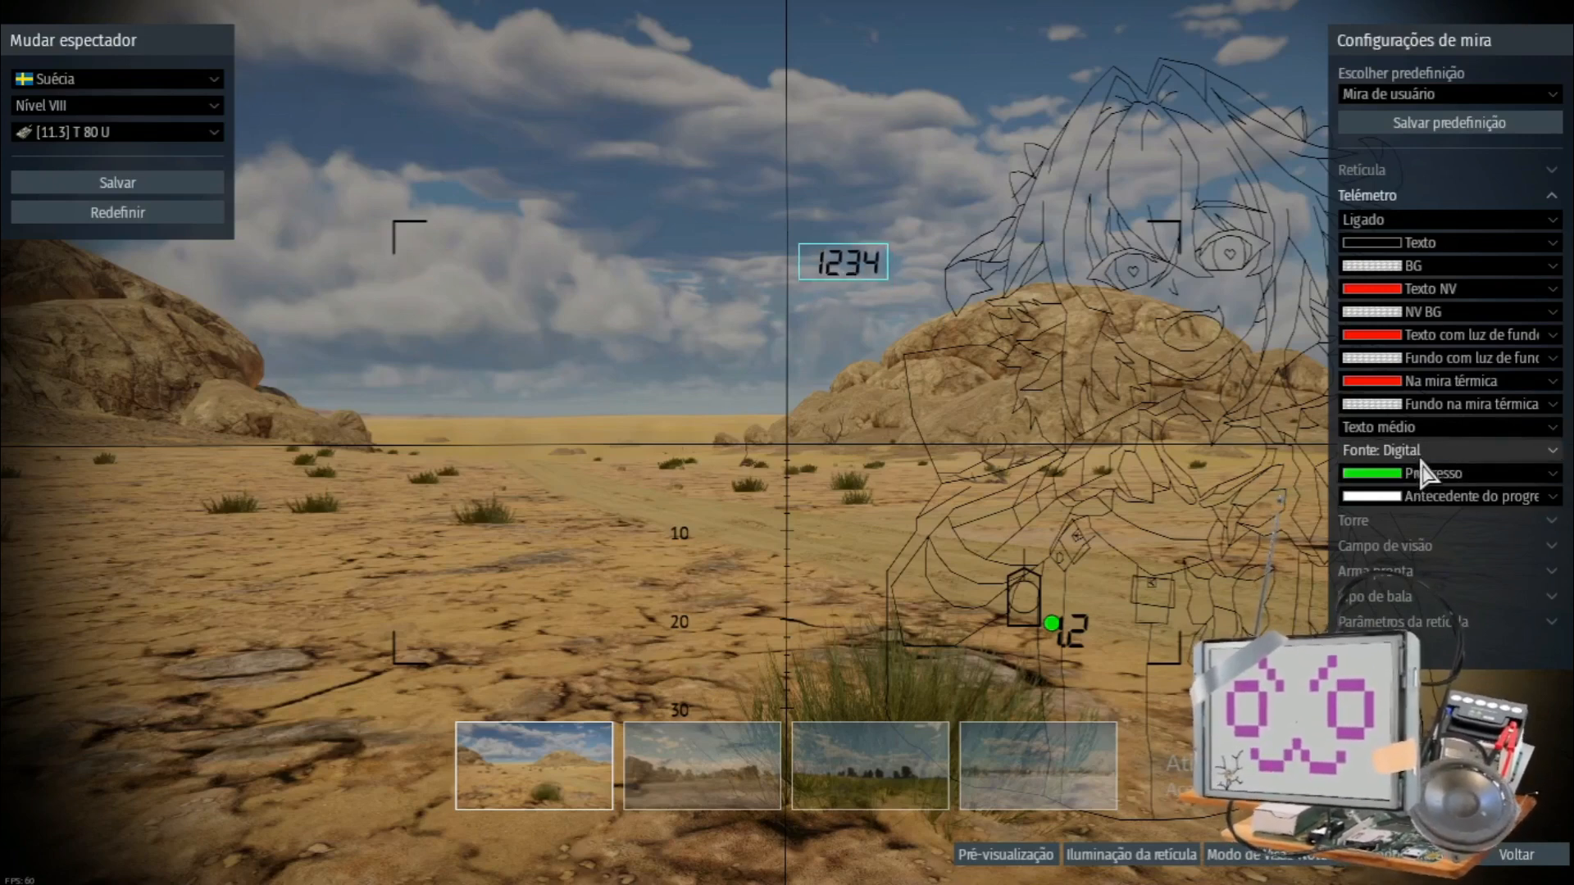
# - Change the rangefinder font to HUD
pyautogui.click(1446, 449)
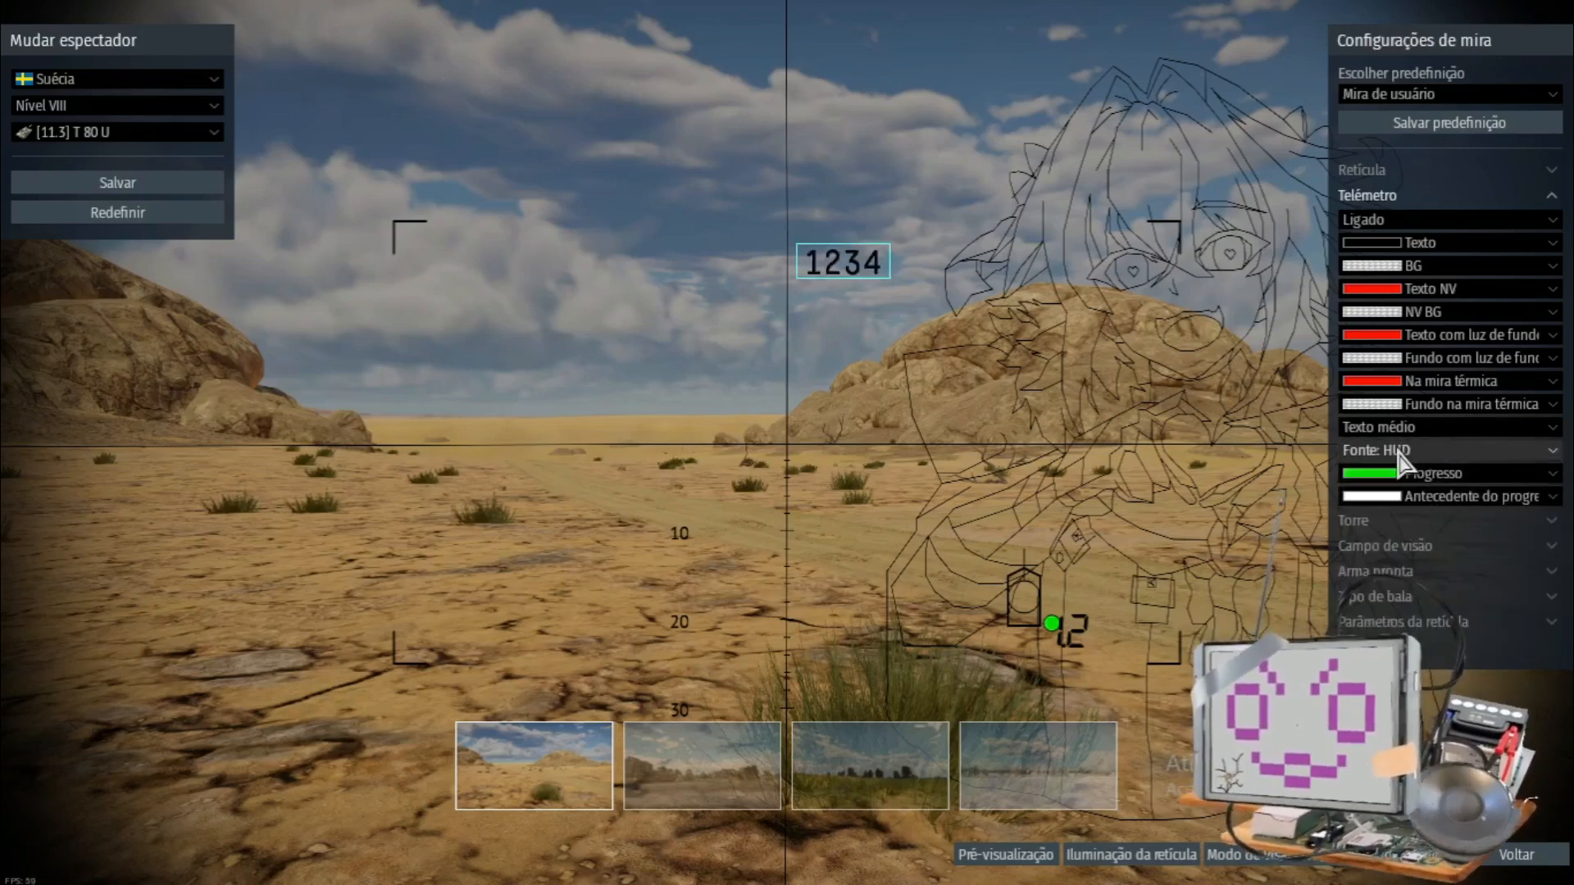
pyautogui.click(1446, 449)
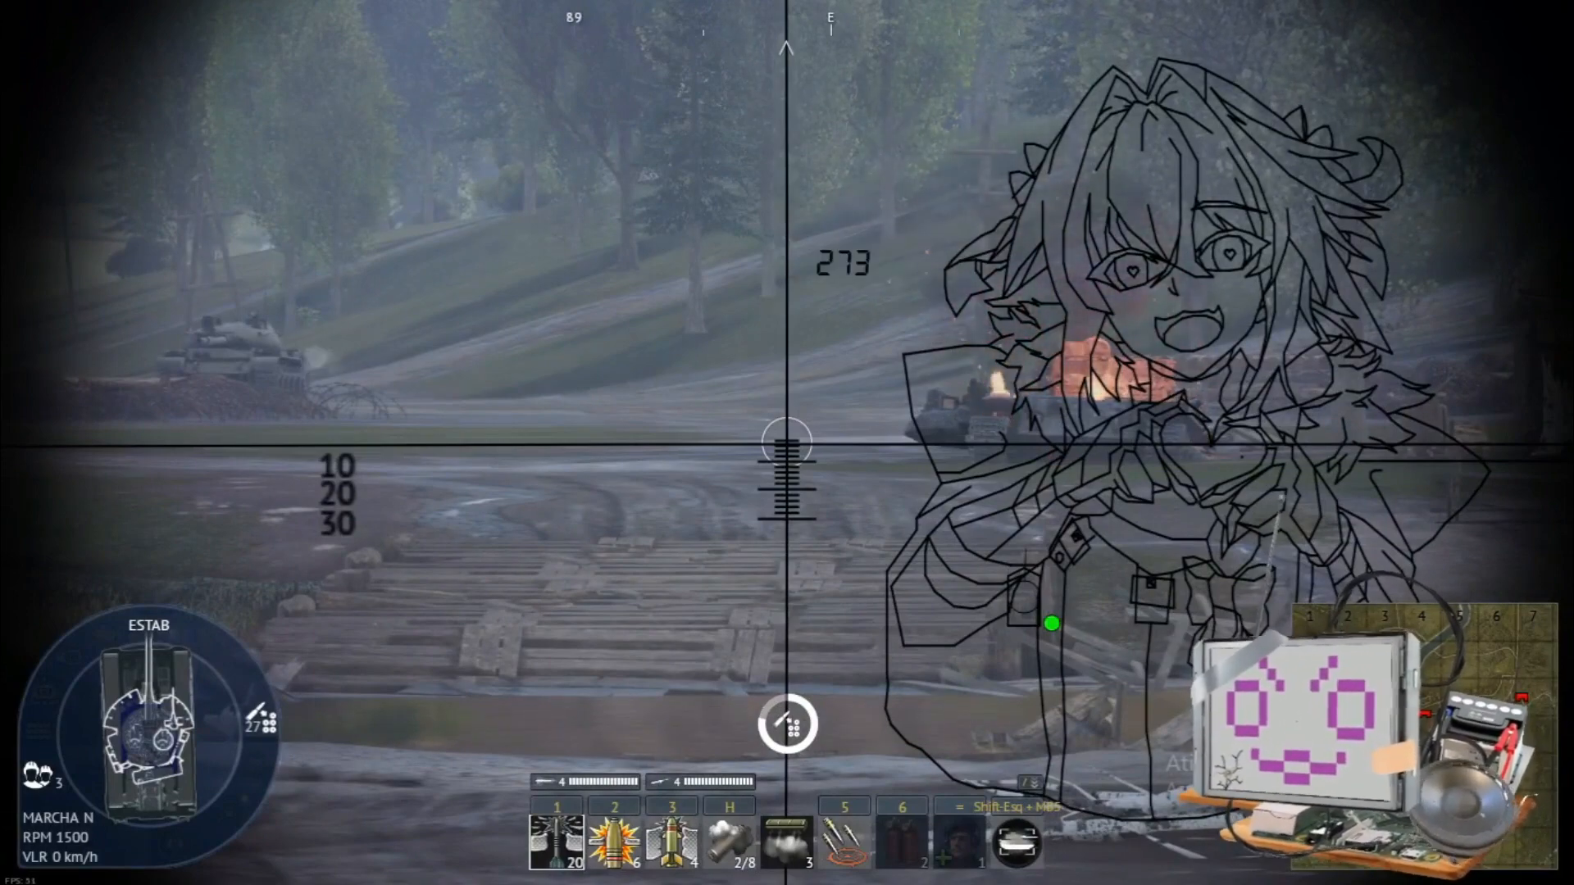
# - After the test drive, return to the sight settings through the pause menu options
pyautogui.press('Escape')
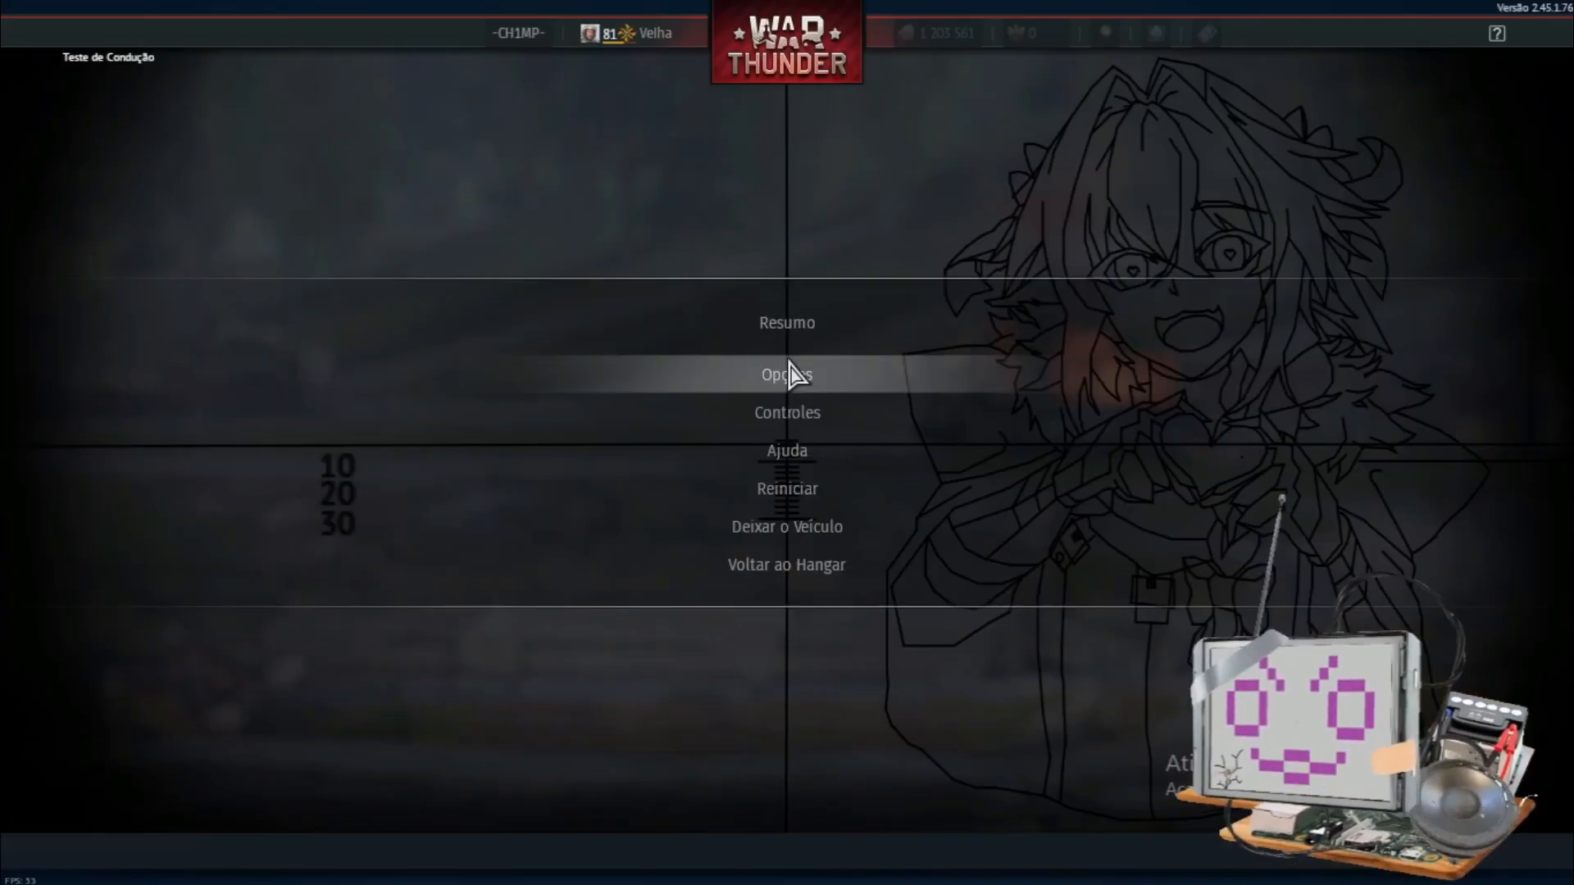
pyautogui.click(785, 374)
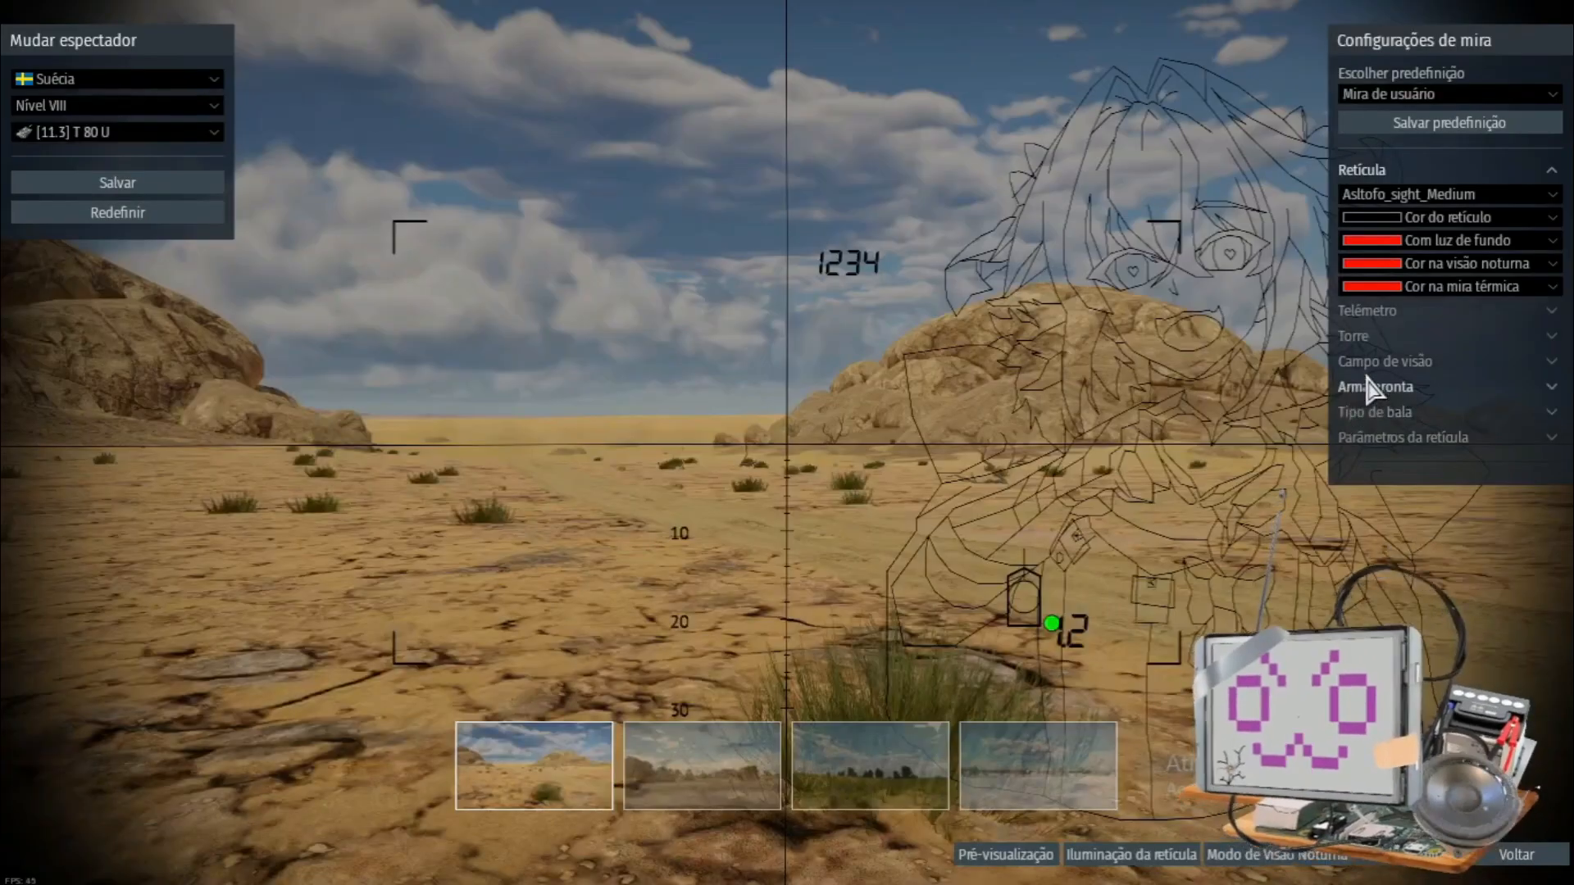
# - Set the rangefinder Progresso colour back to green
pyautogui.click(1368, 309)
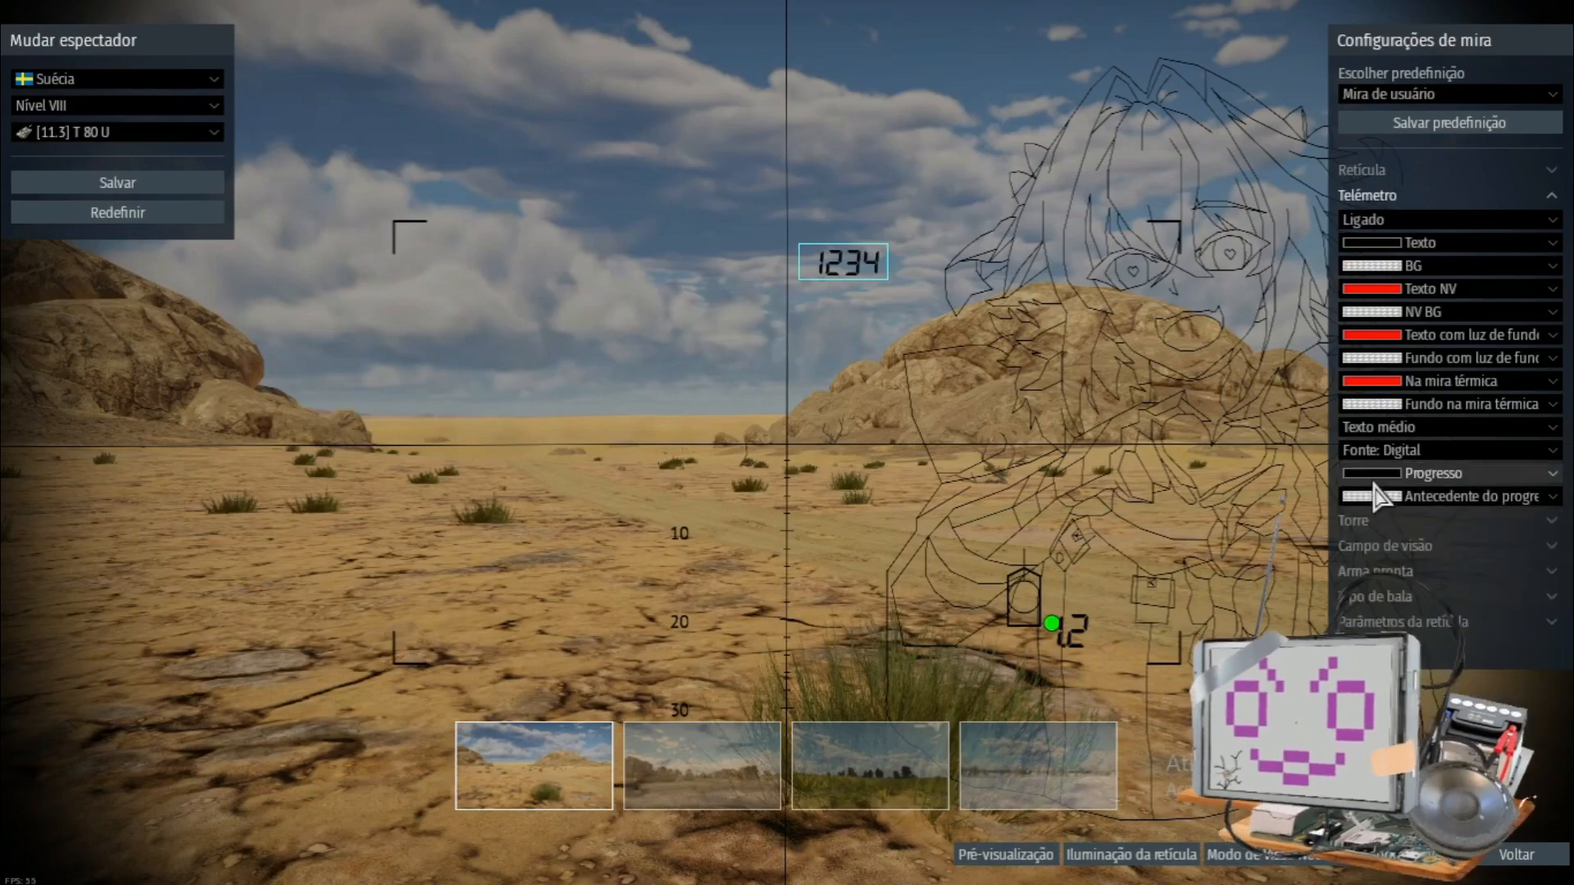
pyautogui.click(1373, 472)
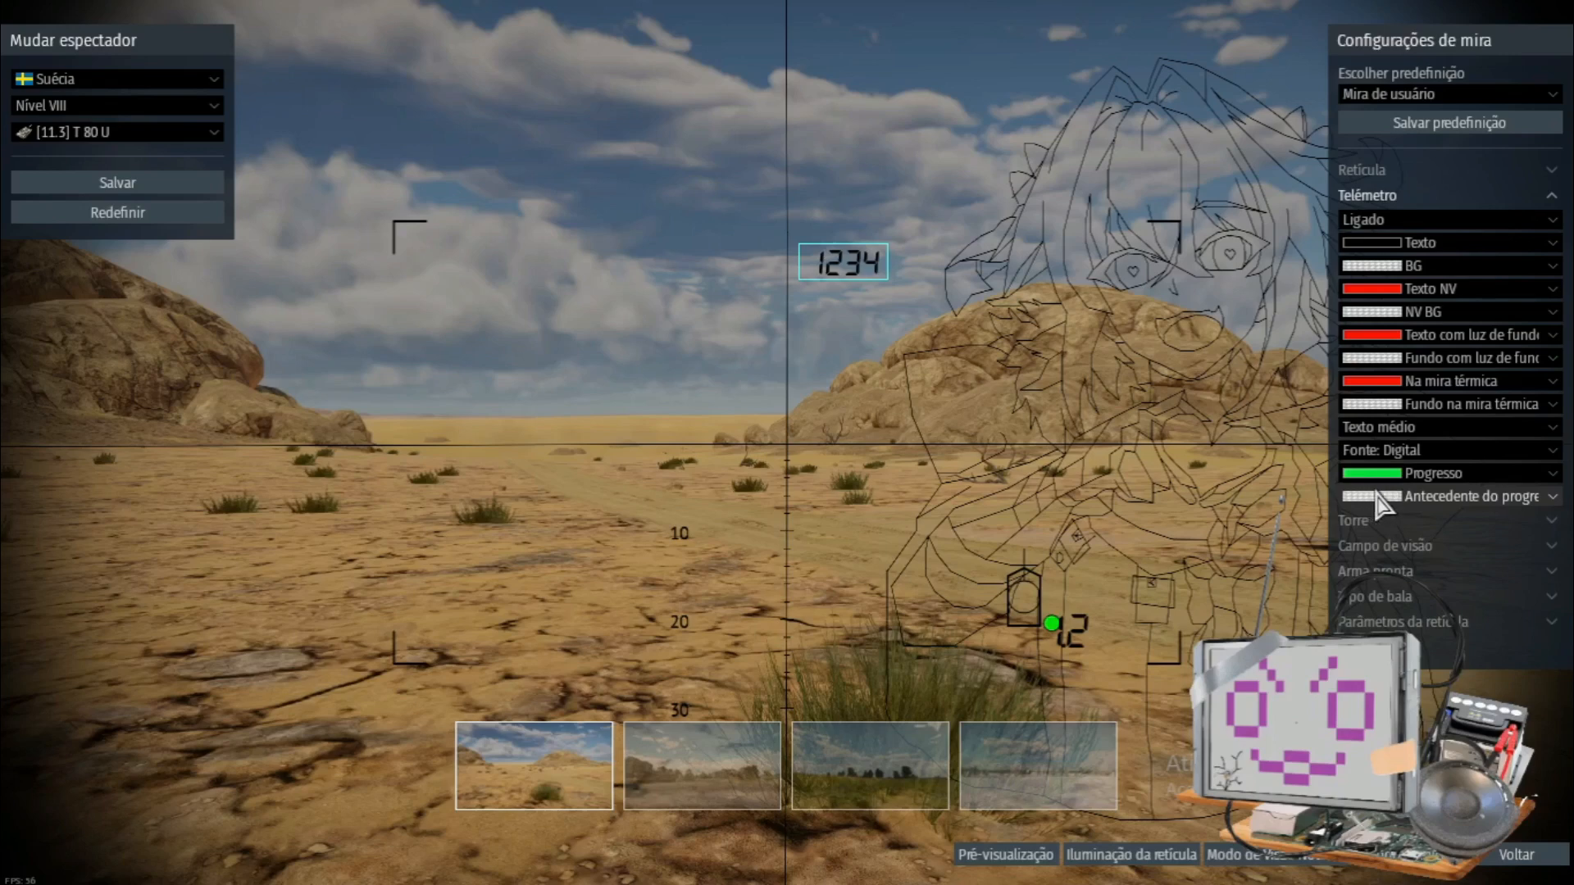
pyautogui.moveTo(918, 286)
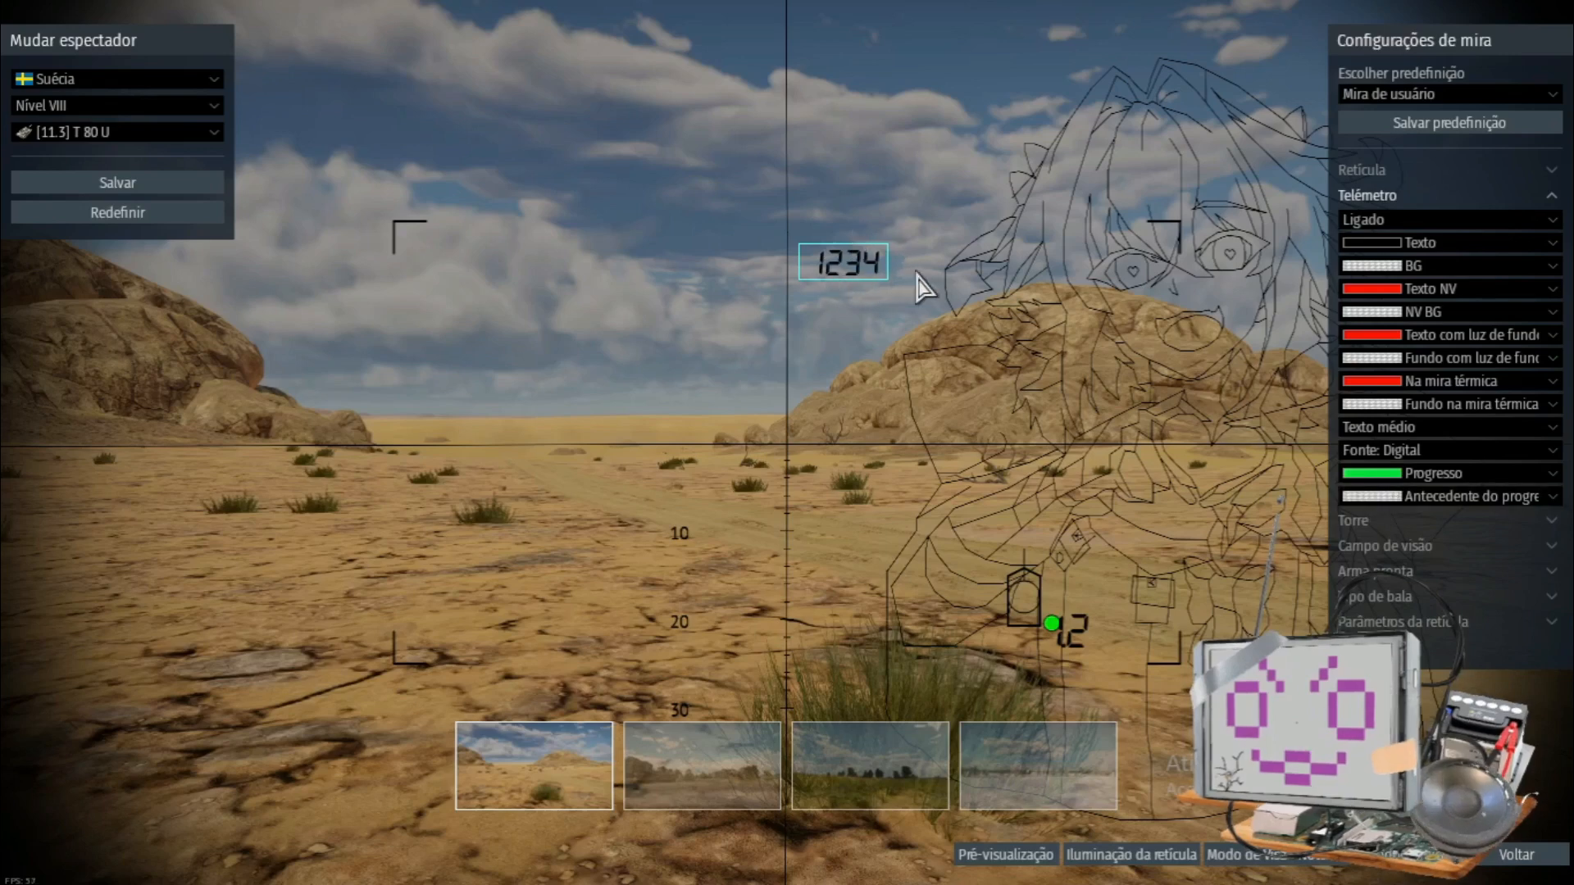
pyautogui.moveTo(835, 289)
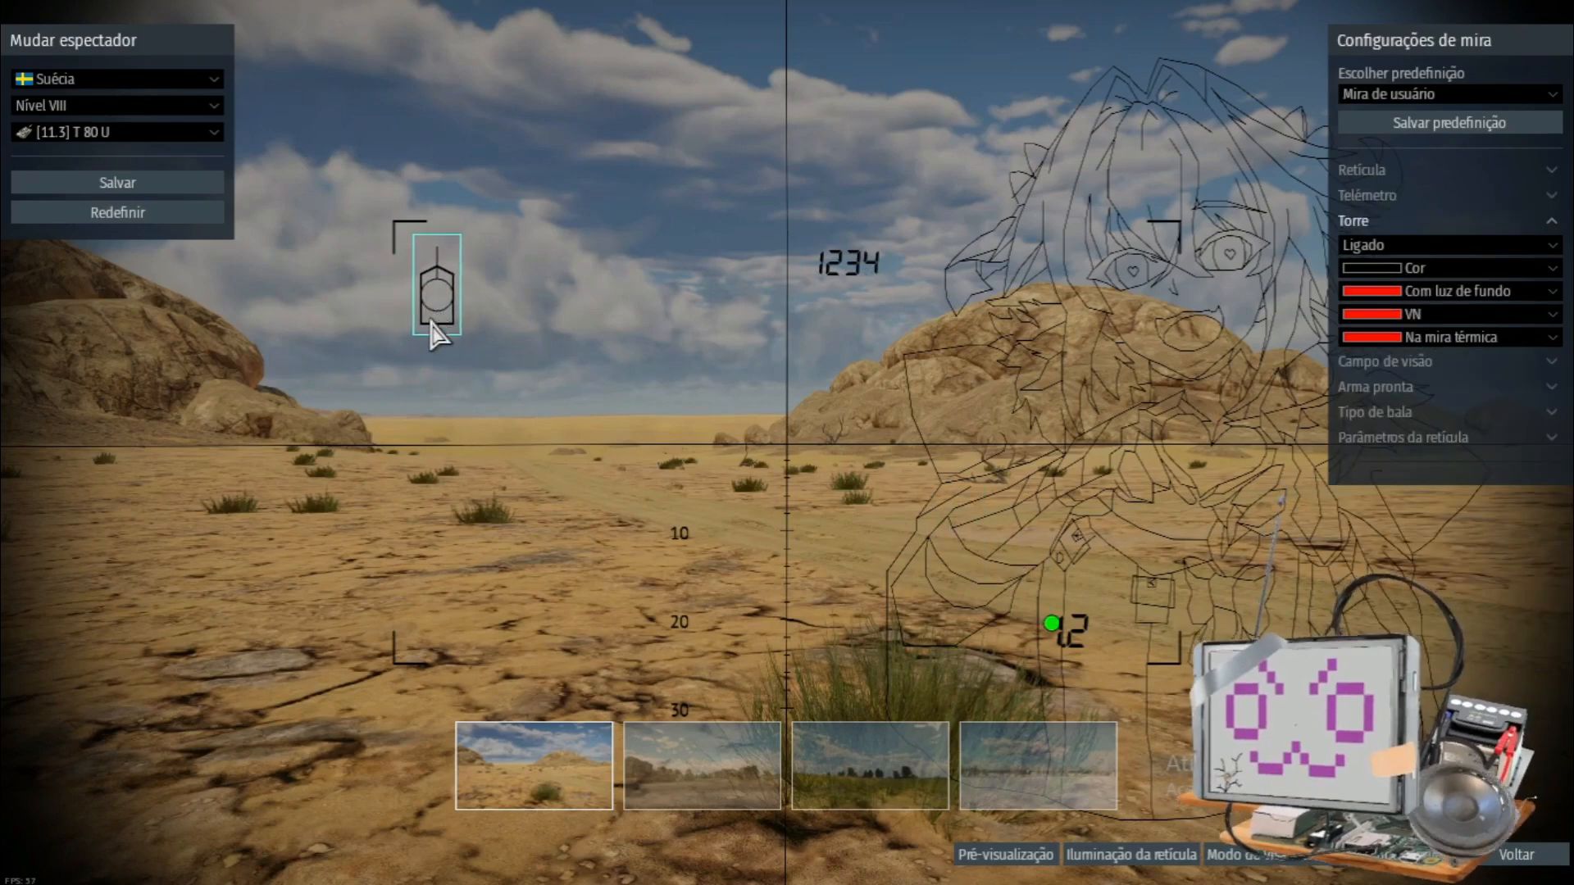
pyautogui.moveTo(492, 397)
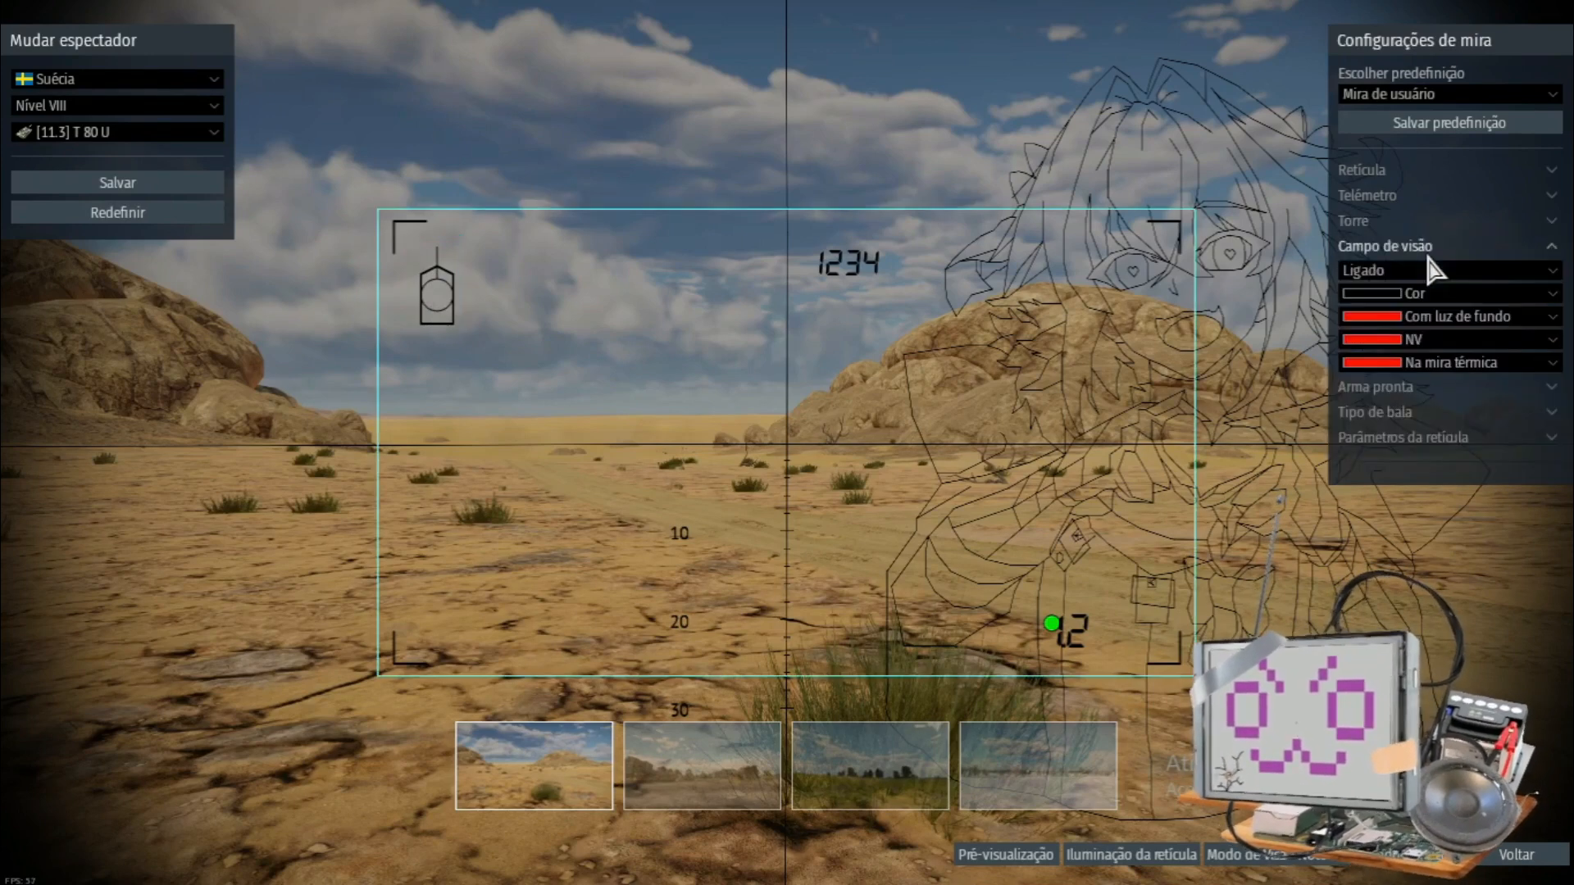
pyautogui.moveTo(506, 638)
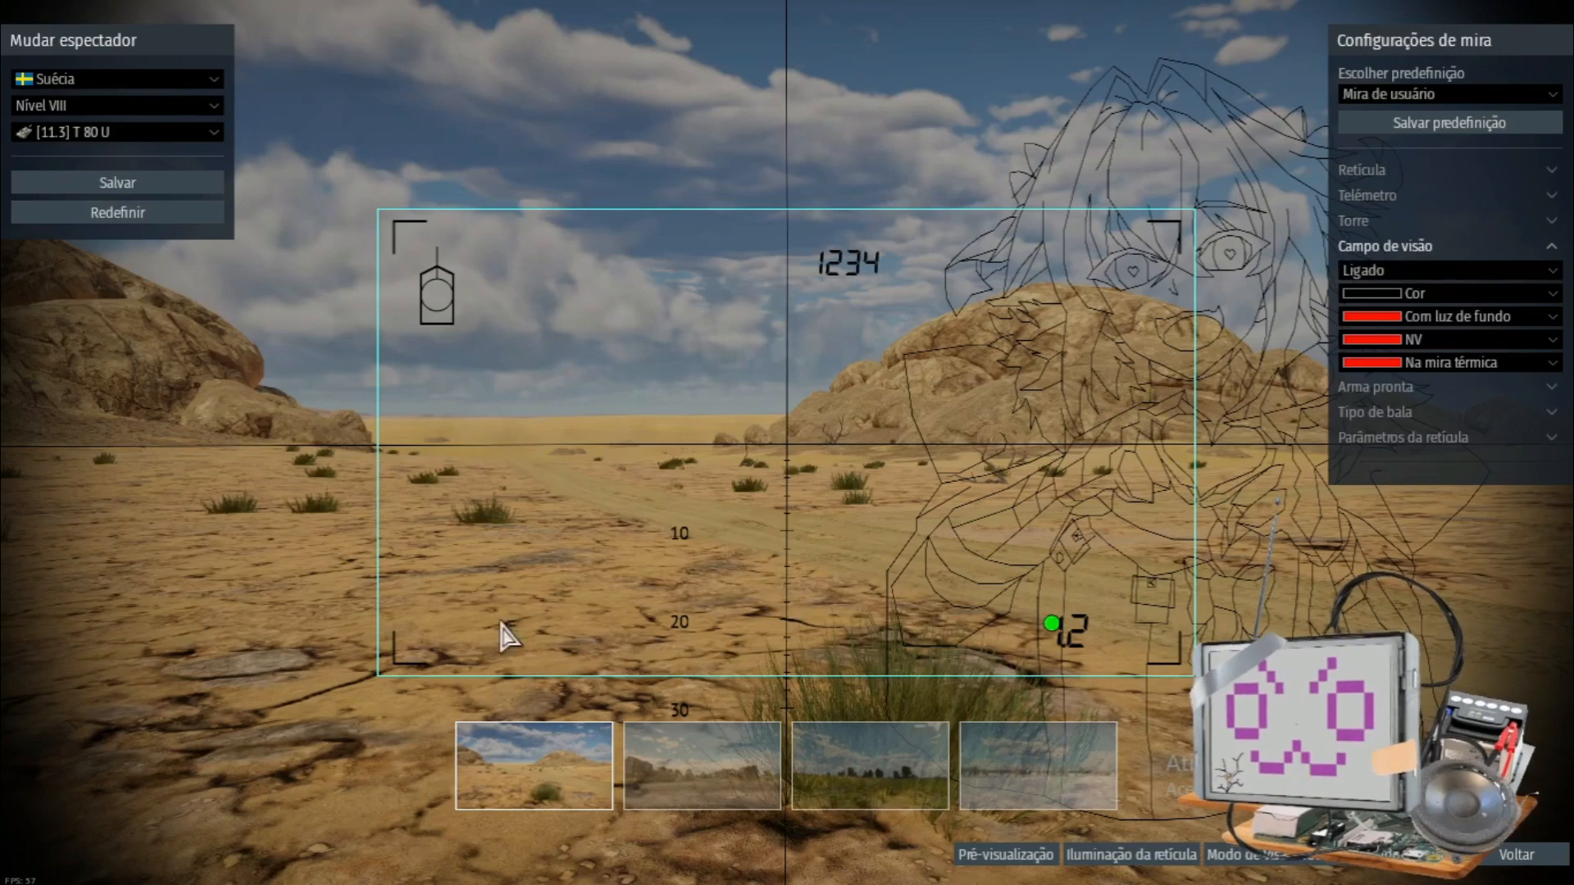
pyautogui.moveTo(1084, 628)
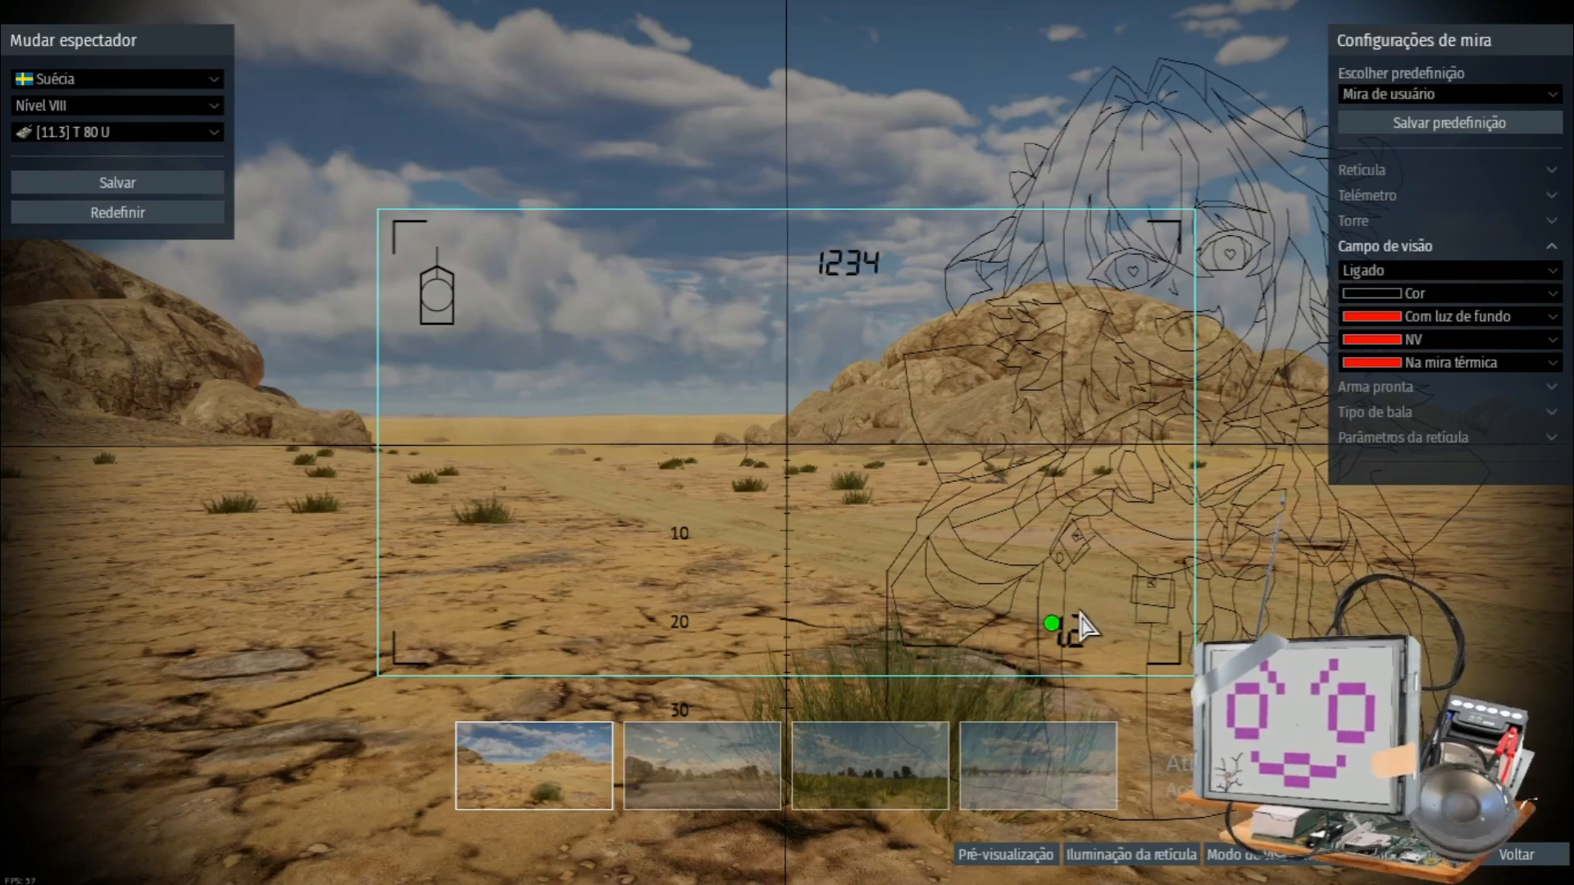
# - Expand the Campo de visão section to show the field-of-view frame on the preview
pyautogui.click(1376, 270)
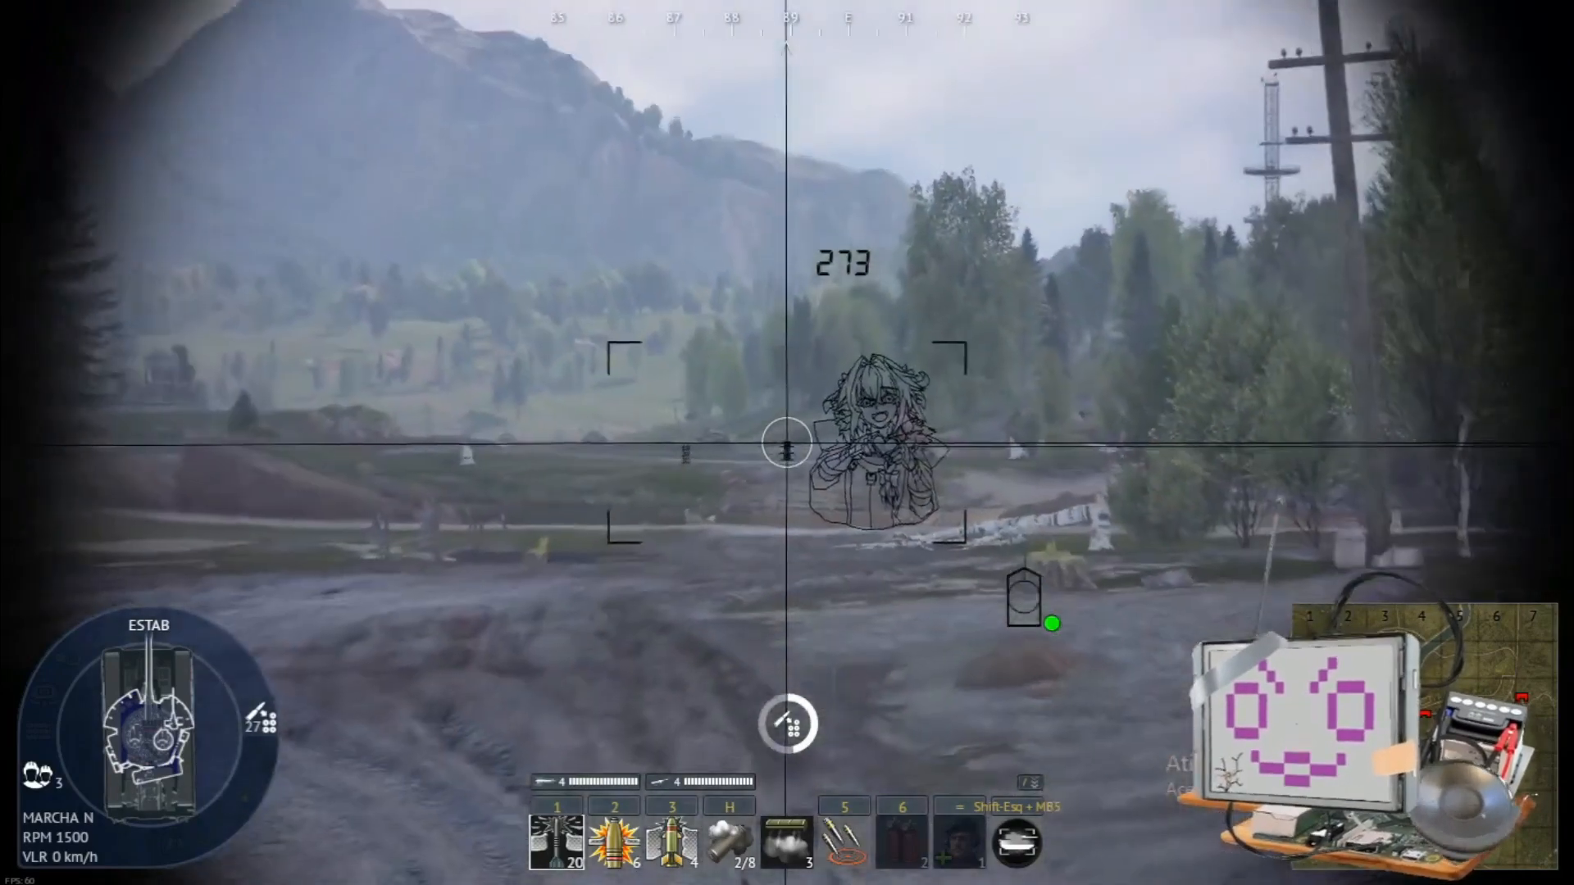
# - Pause the test drive and return to the Asltofo_sight_Medium sight editor
pyautogui.press('Escape')
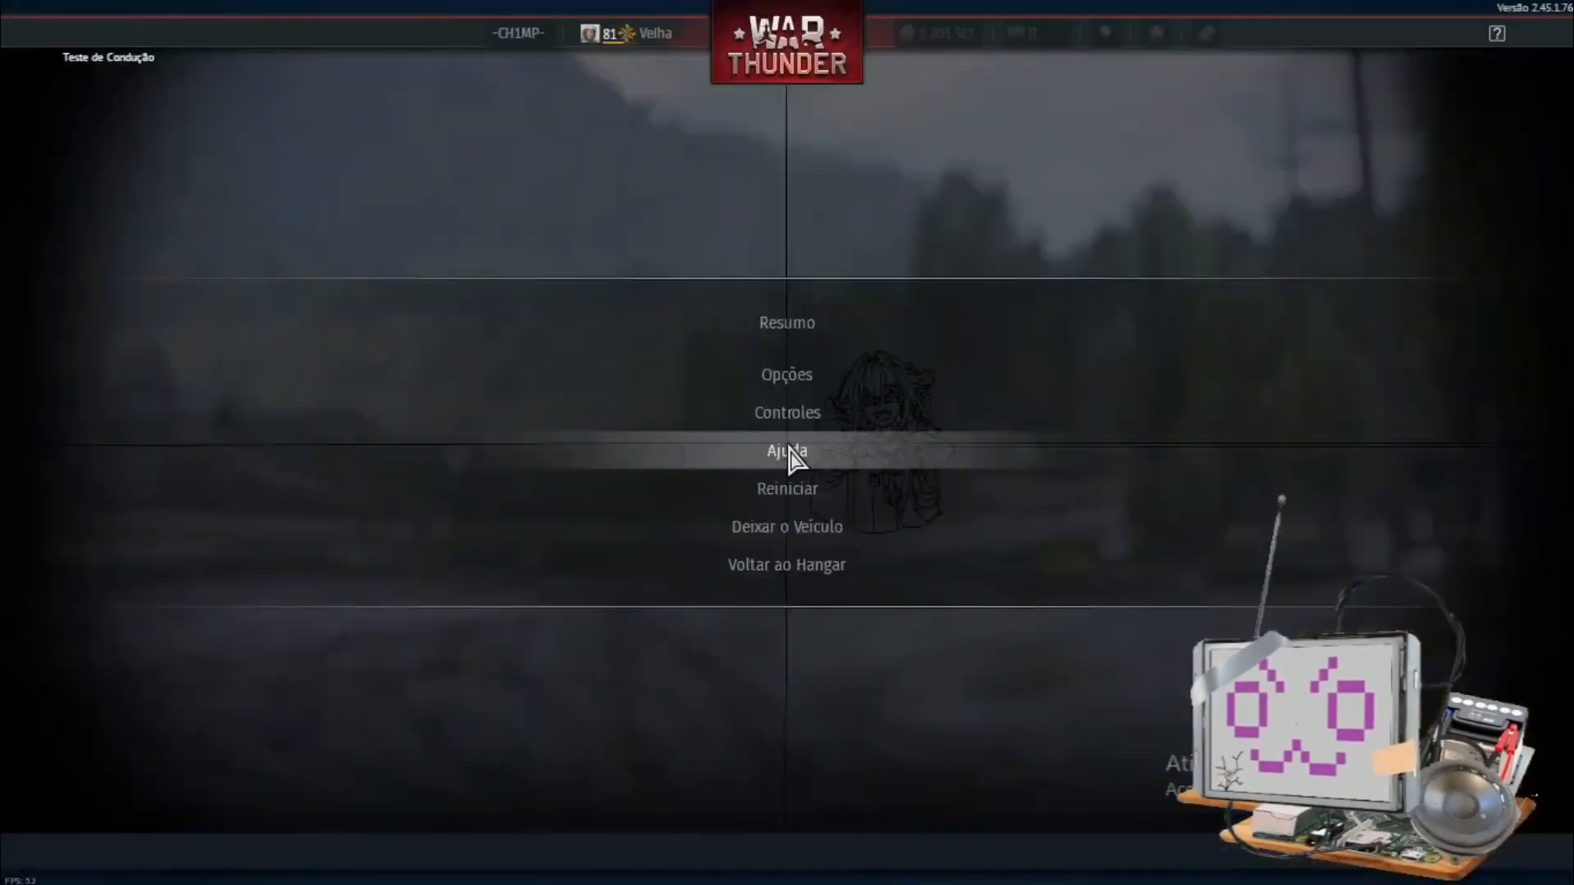
pyautogui.click(785, 374)
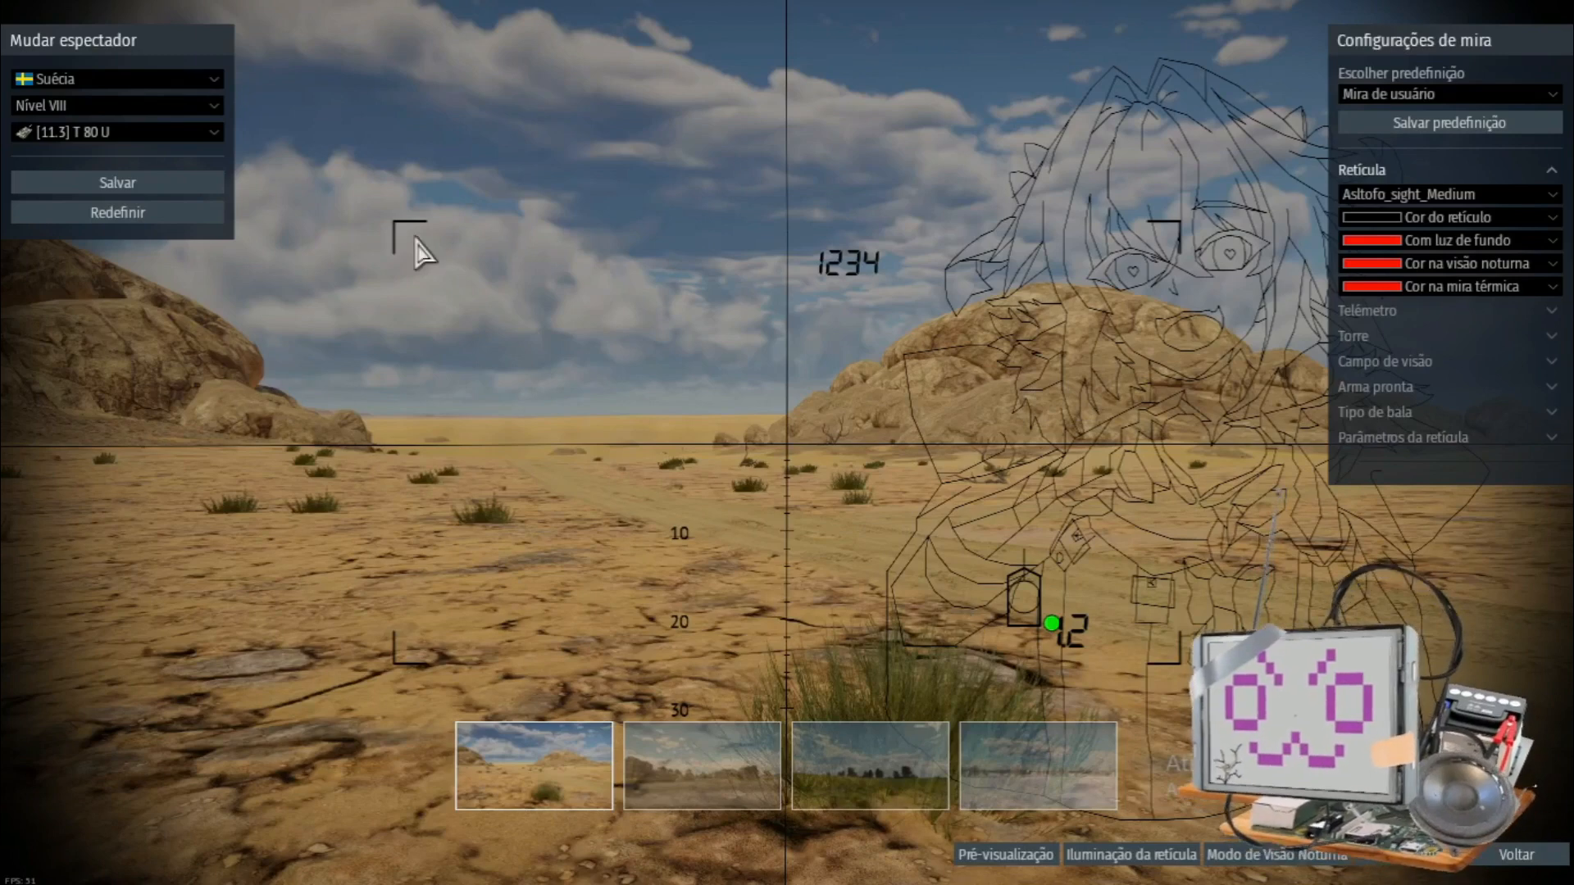
pyautogui.moveTo(1134, 346)
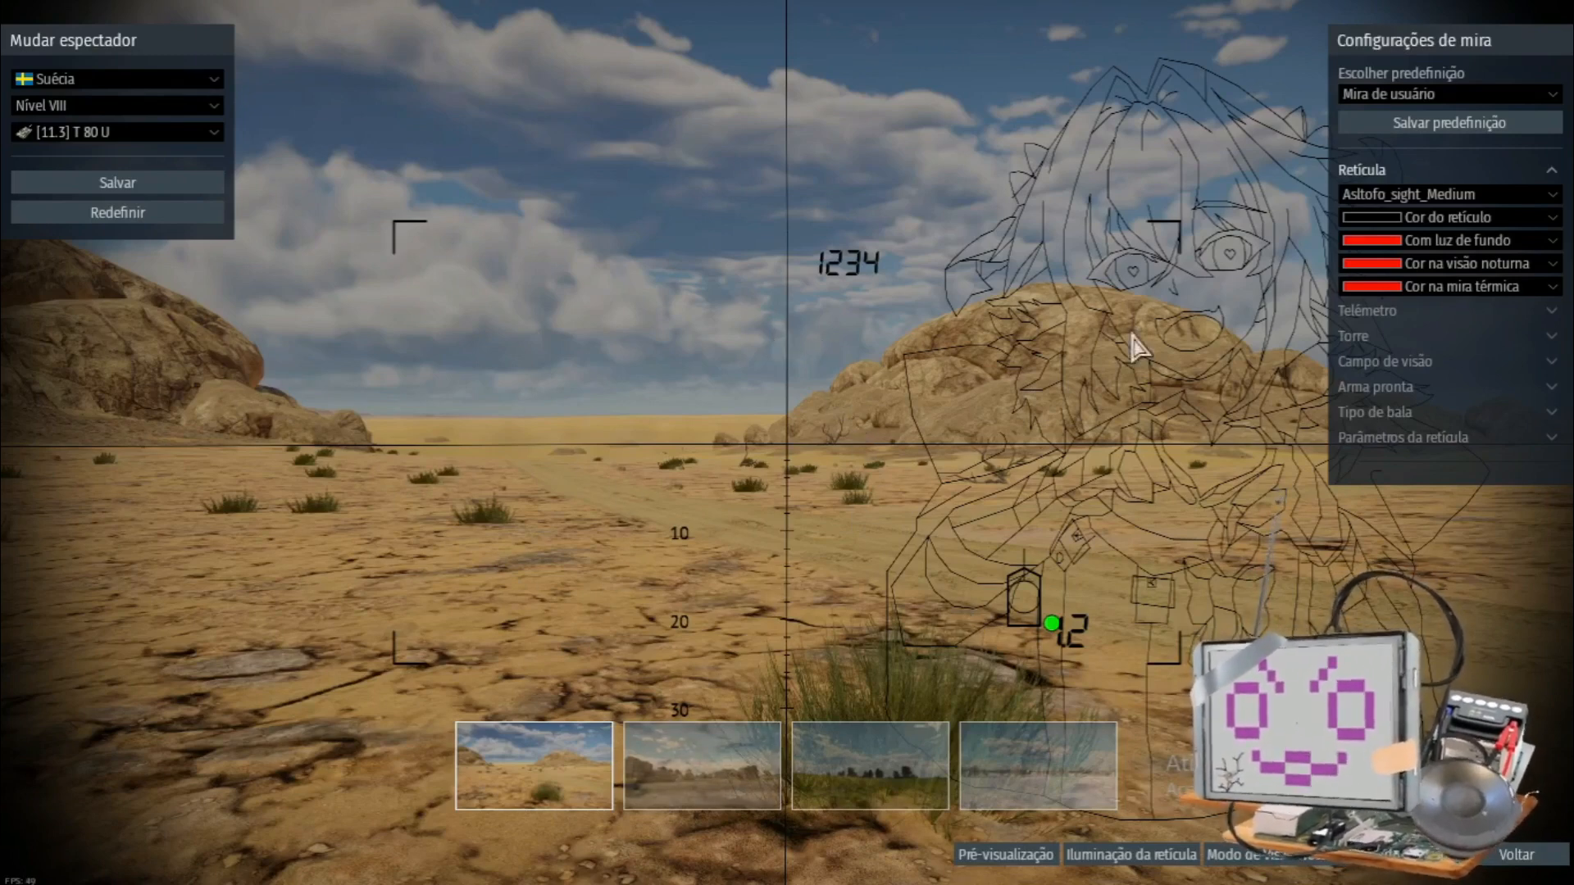
# - Select the 1234 rangefinder readout to expand the Telêmetro settings
pyautogui.click(1367, 310)
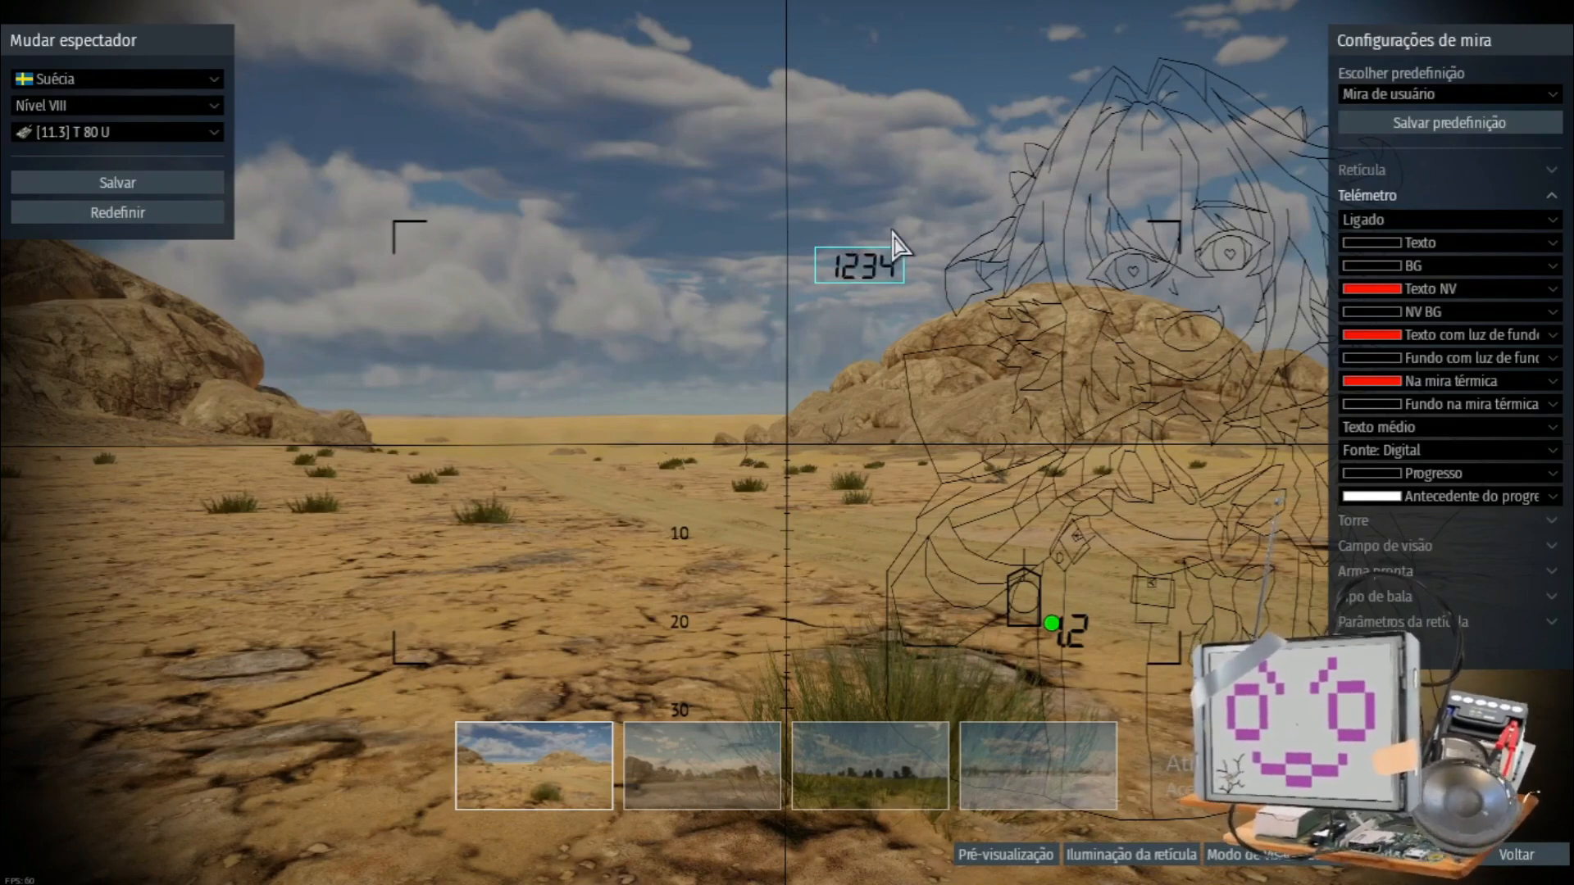
pyautogui.moveTo(477, 226)
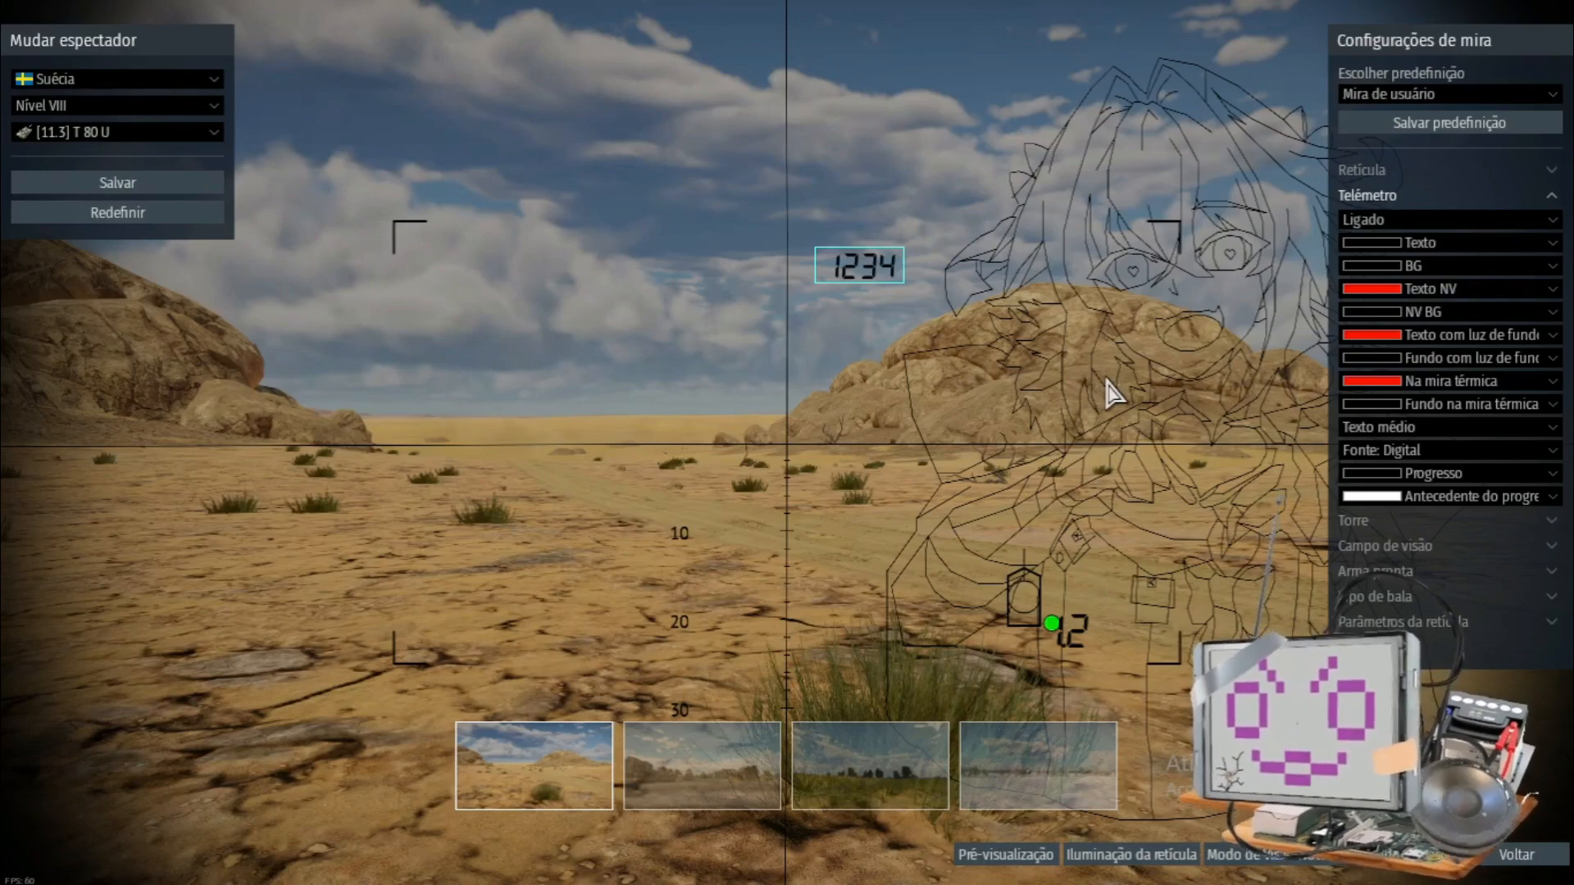
pyautogui.moveTo(695, 176)
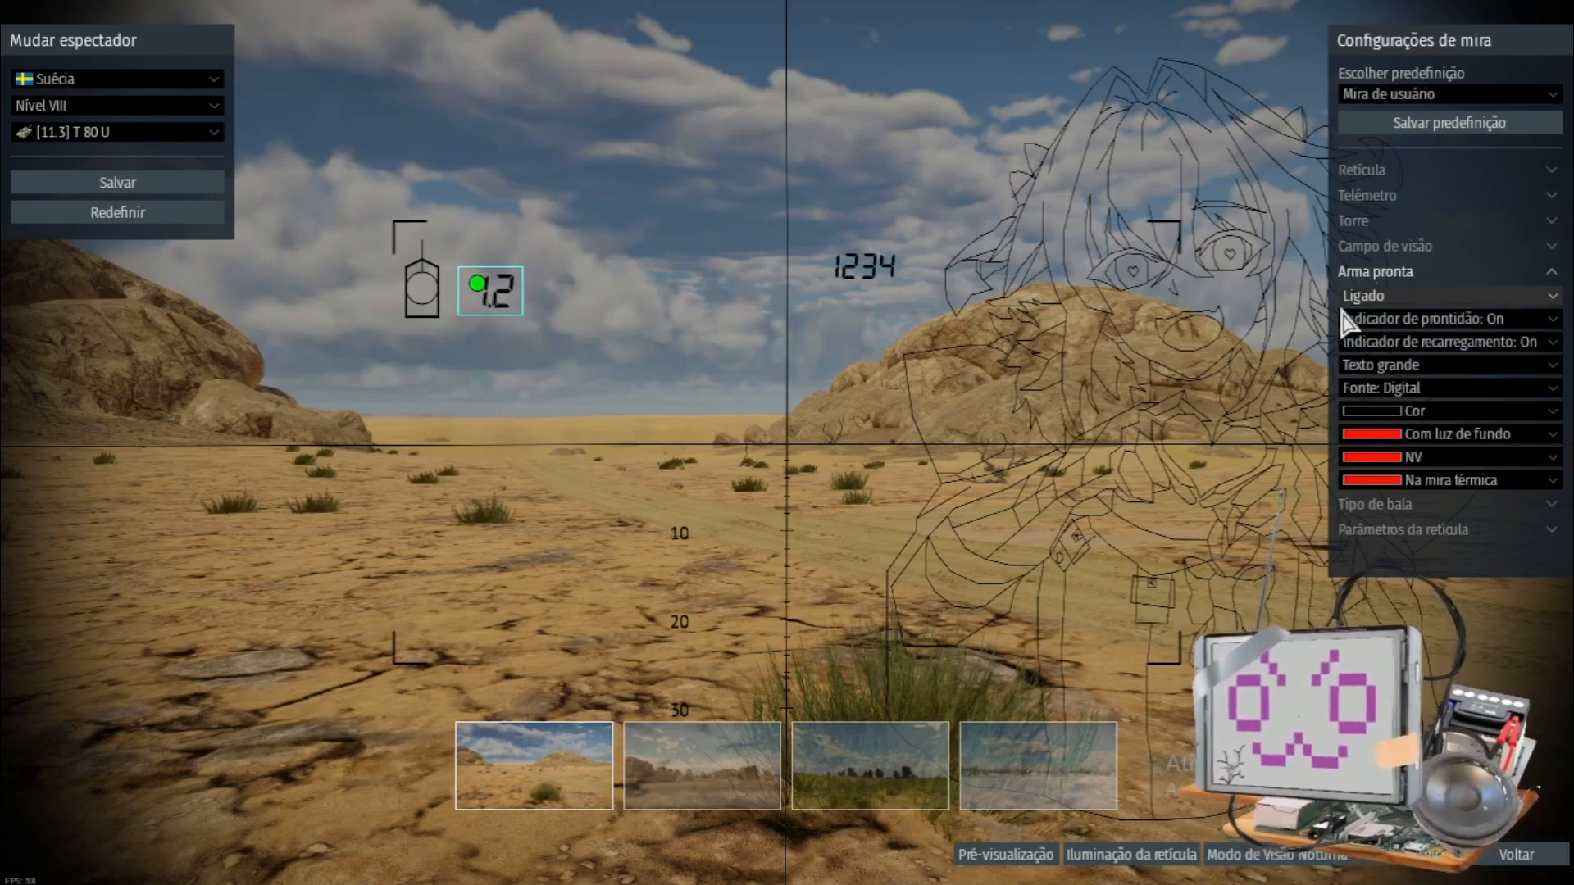
# - Keep Arma pronta with Indicador de prontidão On and the Digital font
pyautogui.click(1446, 318)
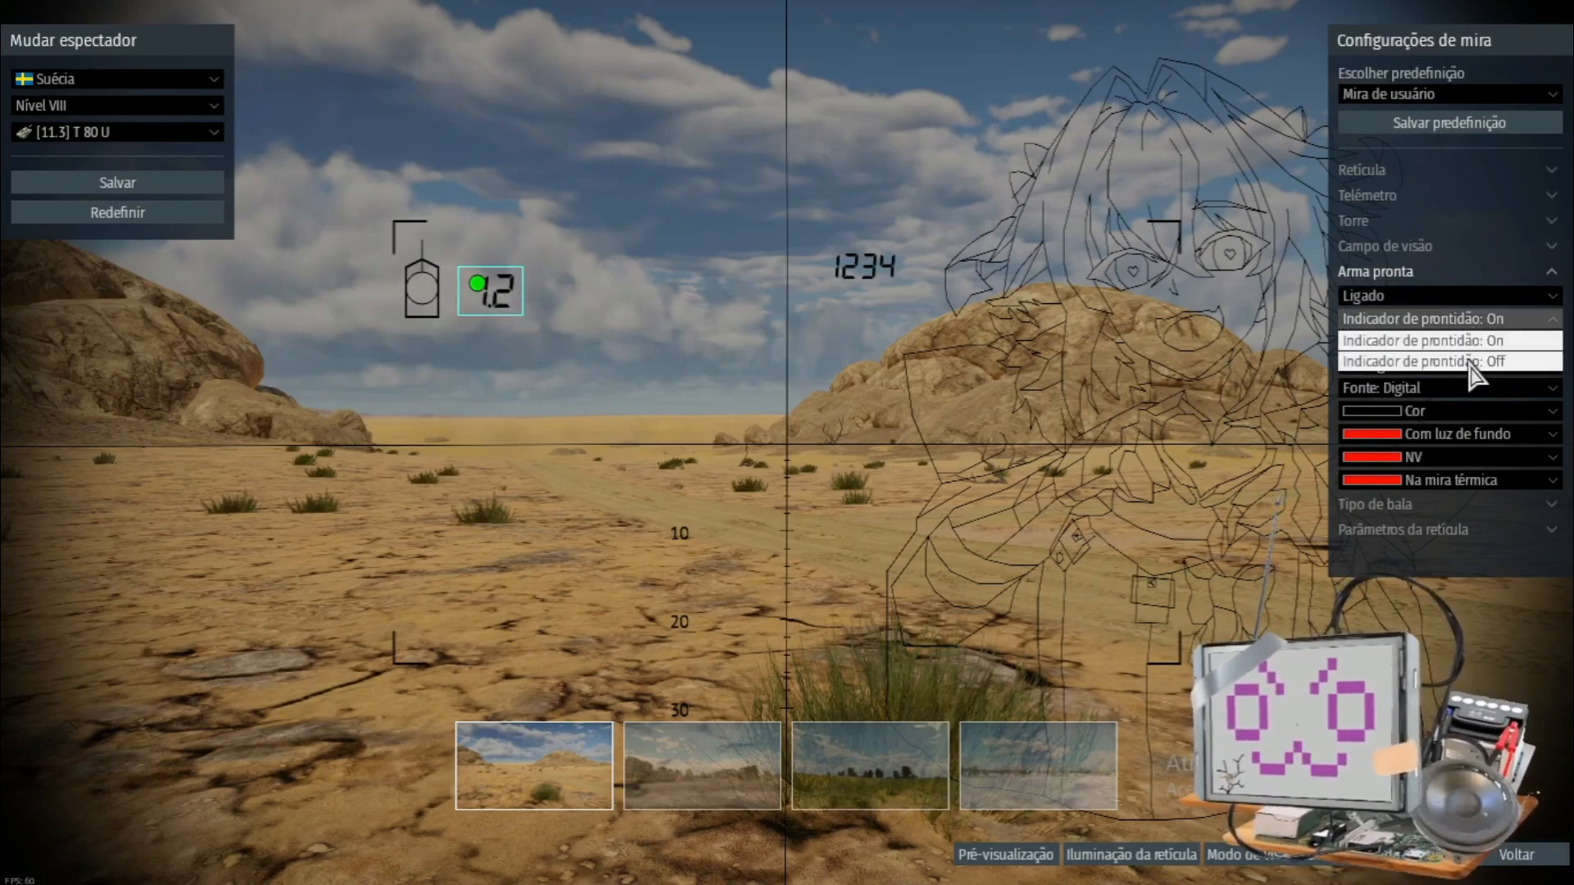
pyautogui.click(1446, 361)
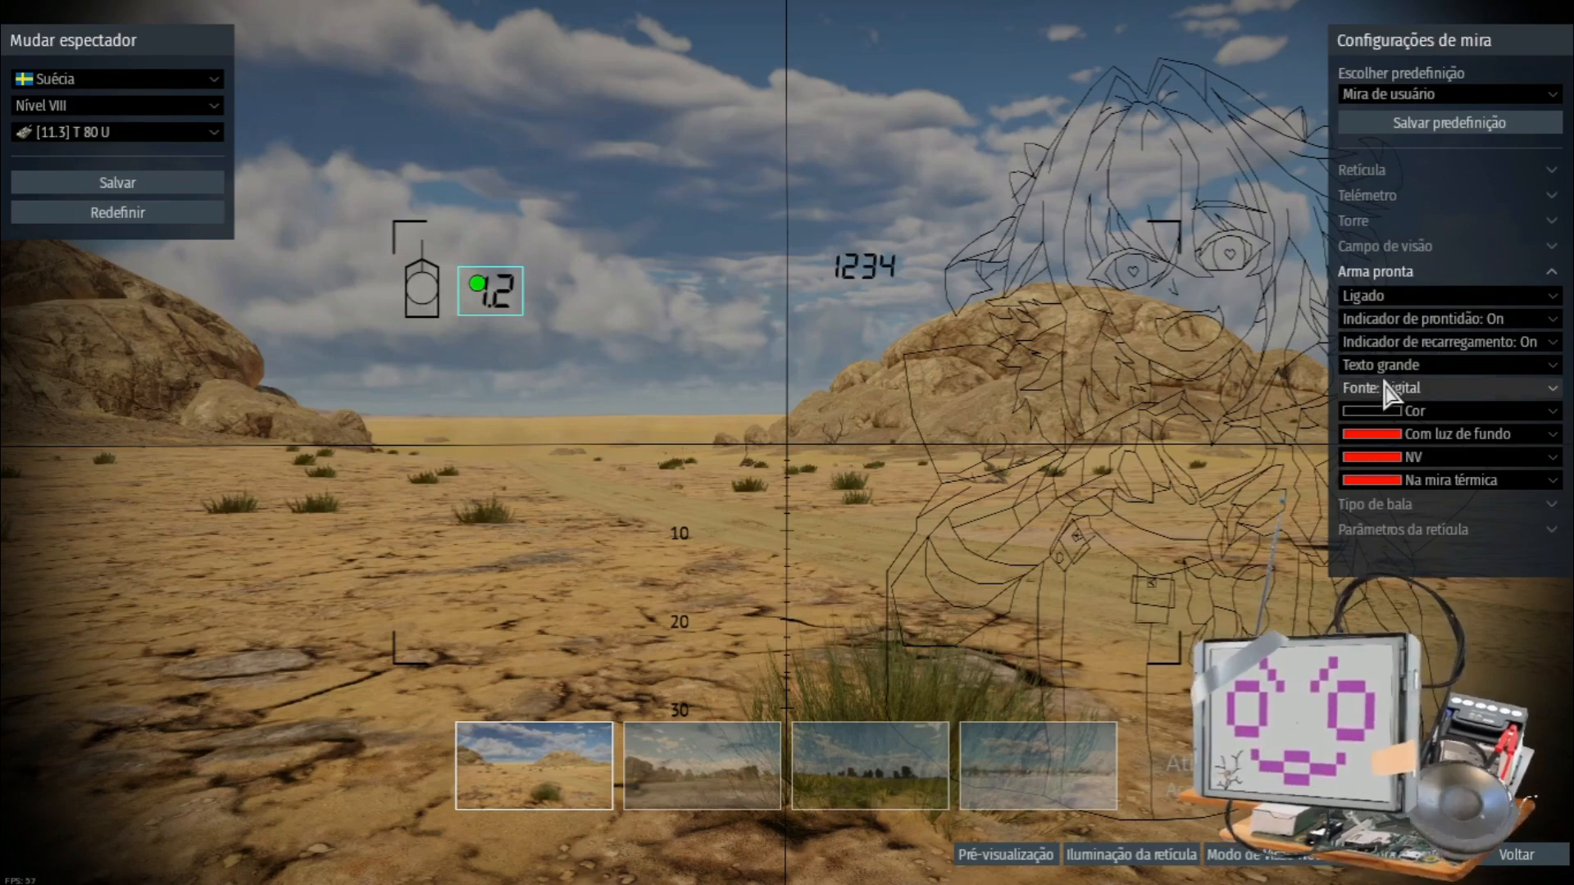
pyautogui.click(1446, 387)
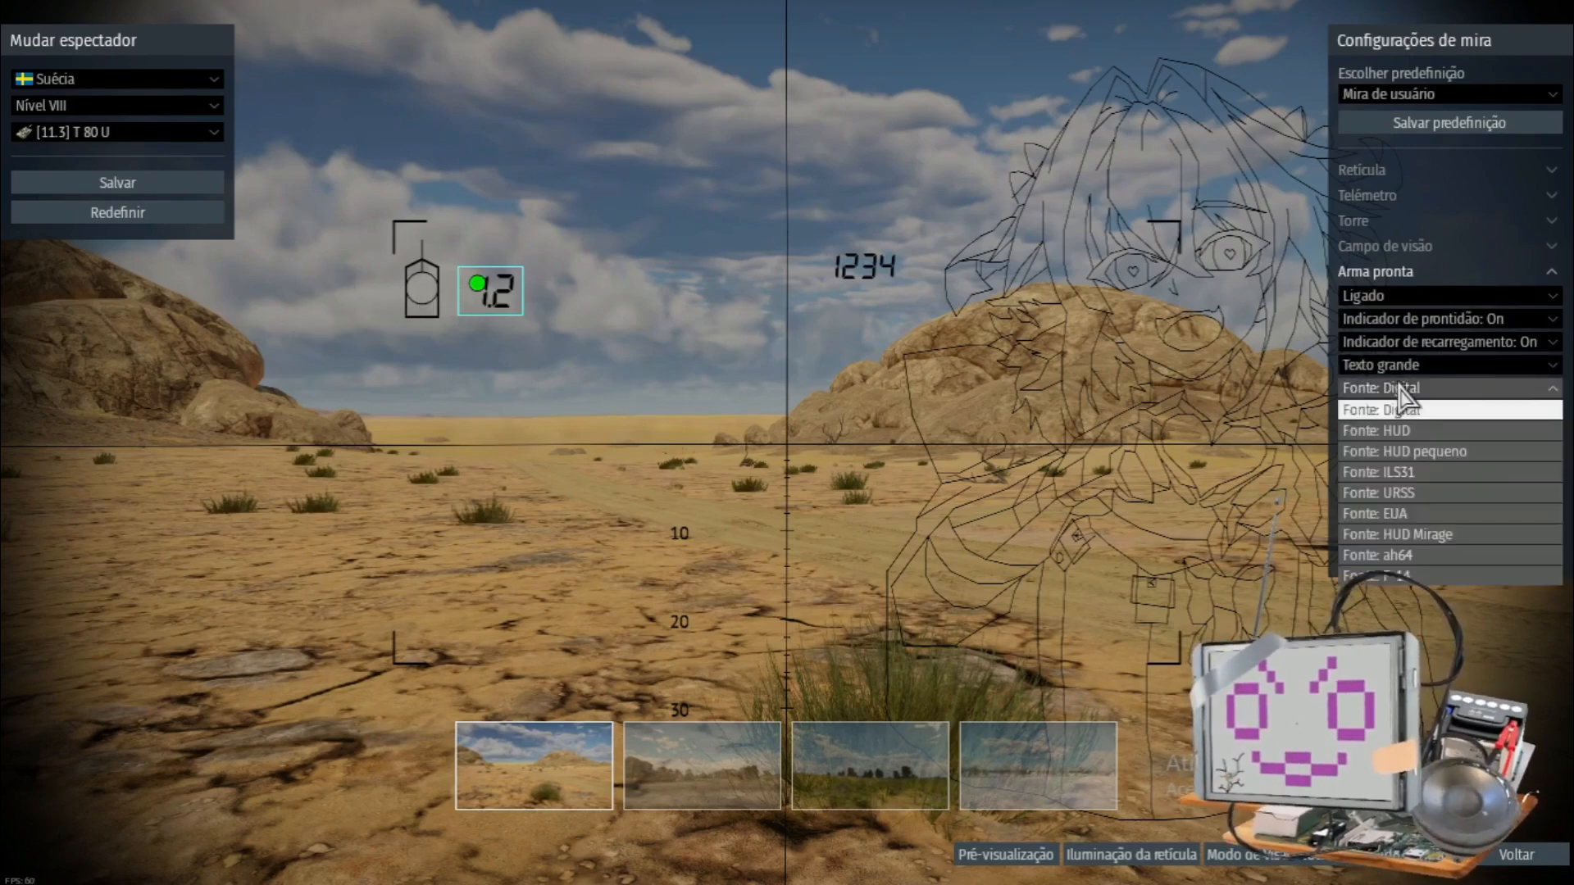
pyautogui.click(1380, 409)
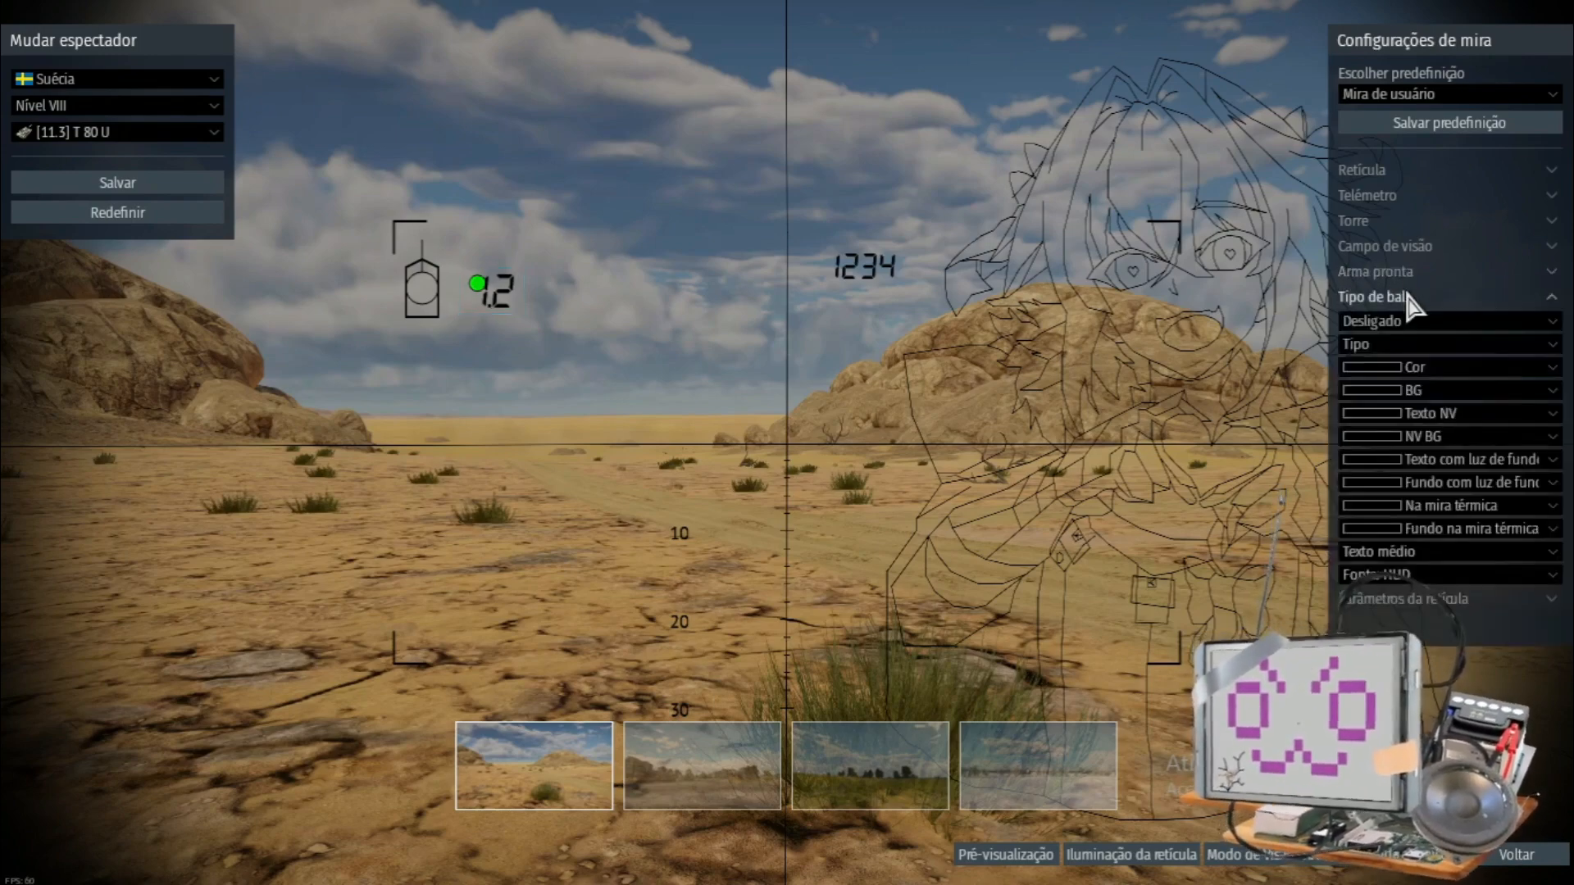
# - Set Tipo de bala to Ligado with Tipo format, its label placed above the reload readout
pyautogui.click(1446, 343)
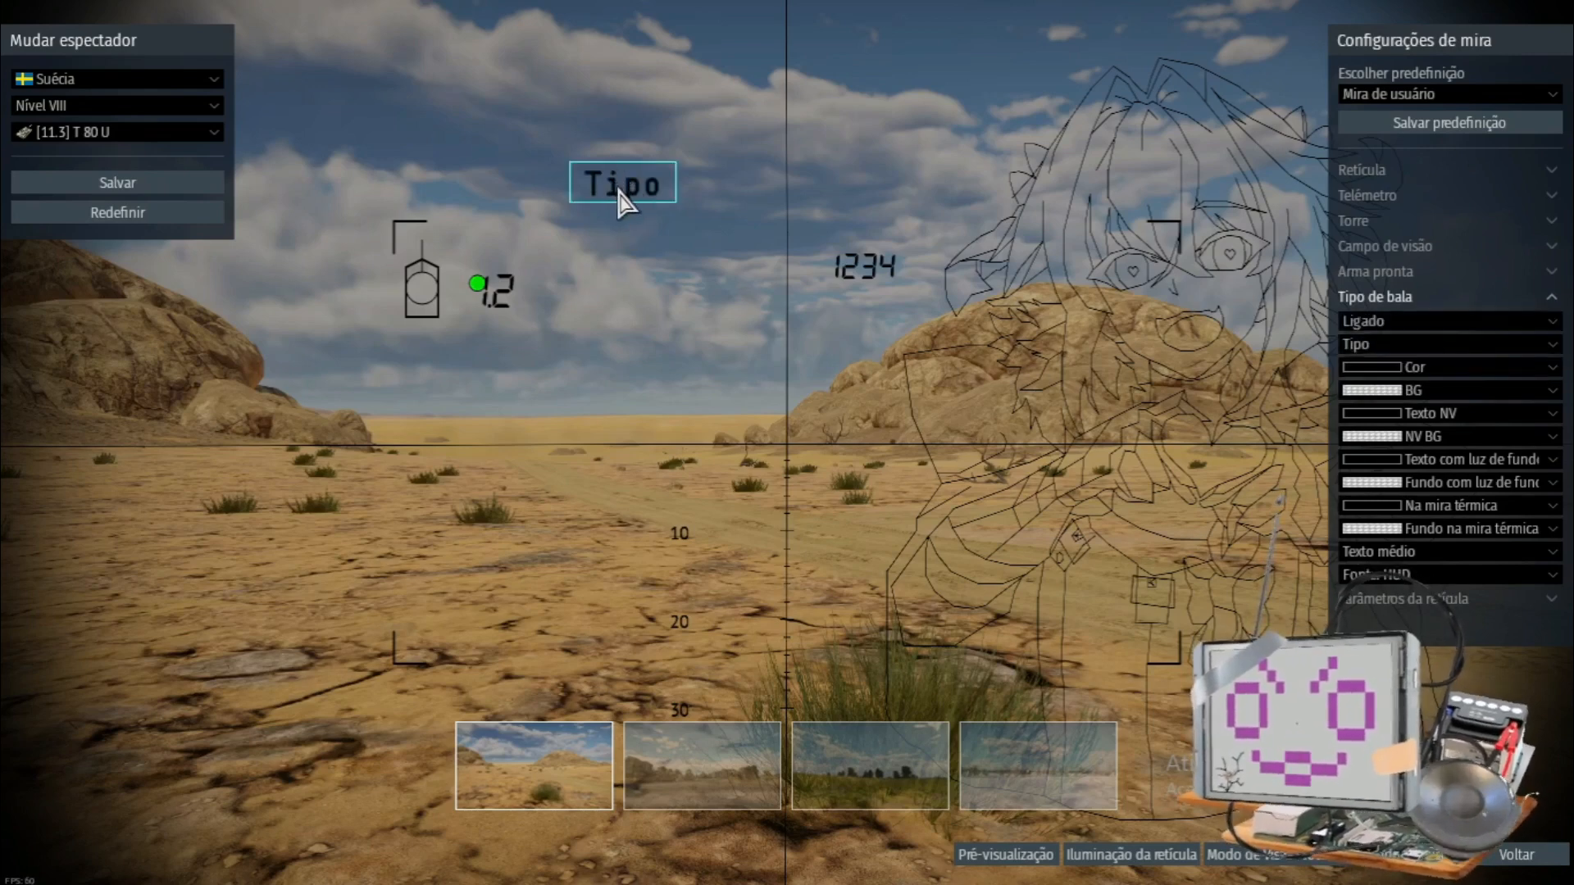
pyautogui.moveTo(623, 182); pyautogui.dragTo(500, 245)
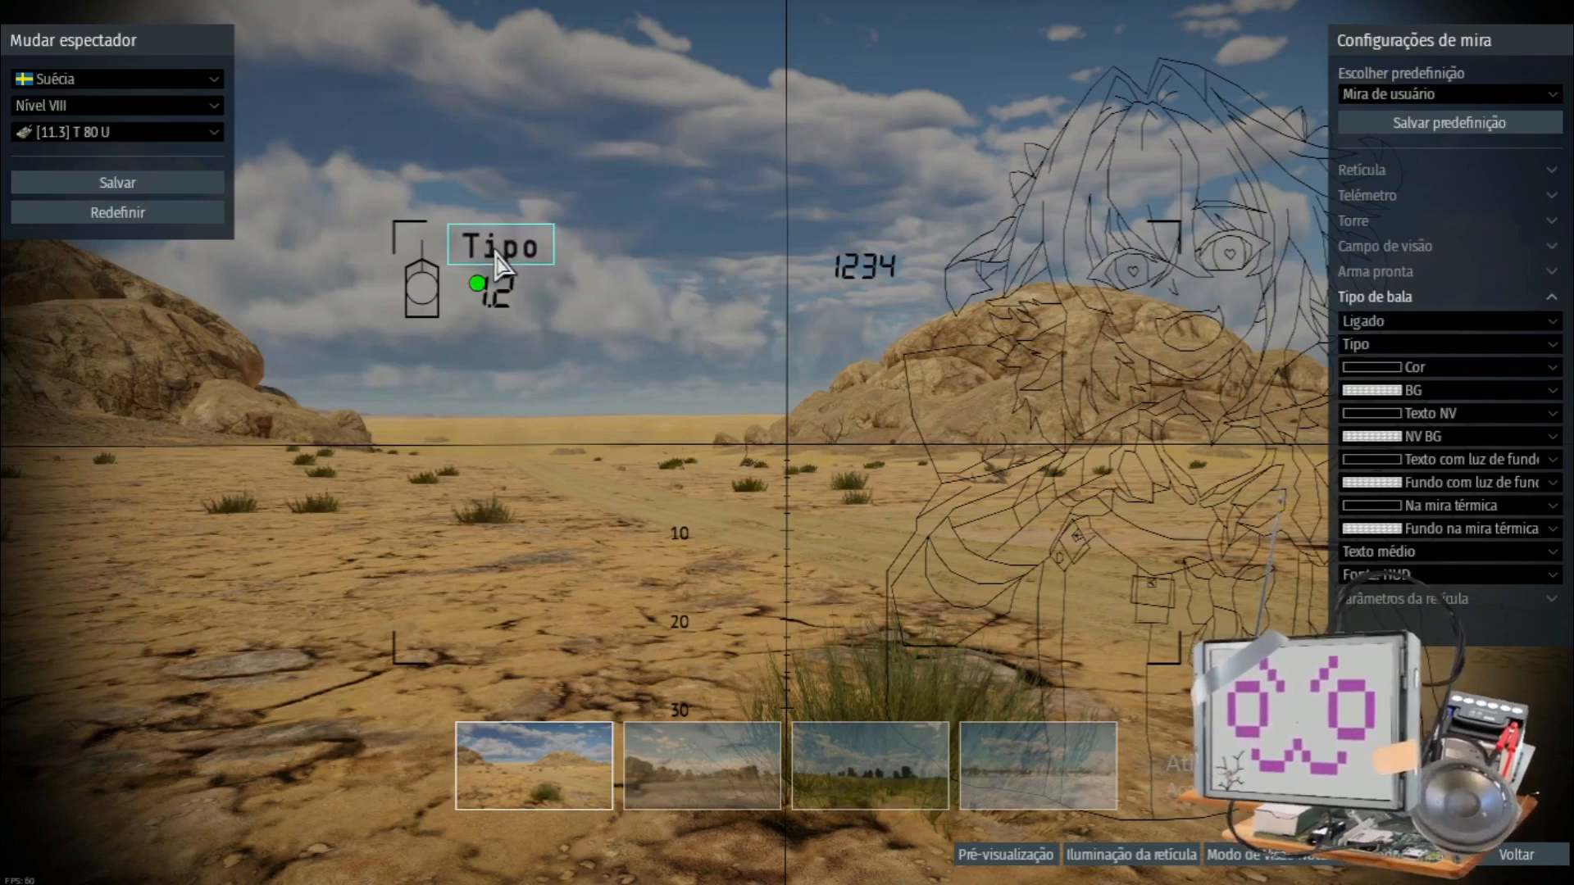
pyautogui.click(1446, 342)
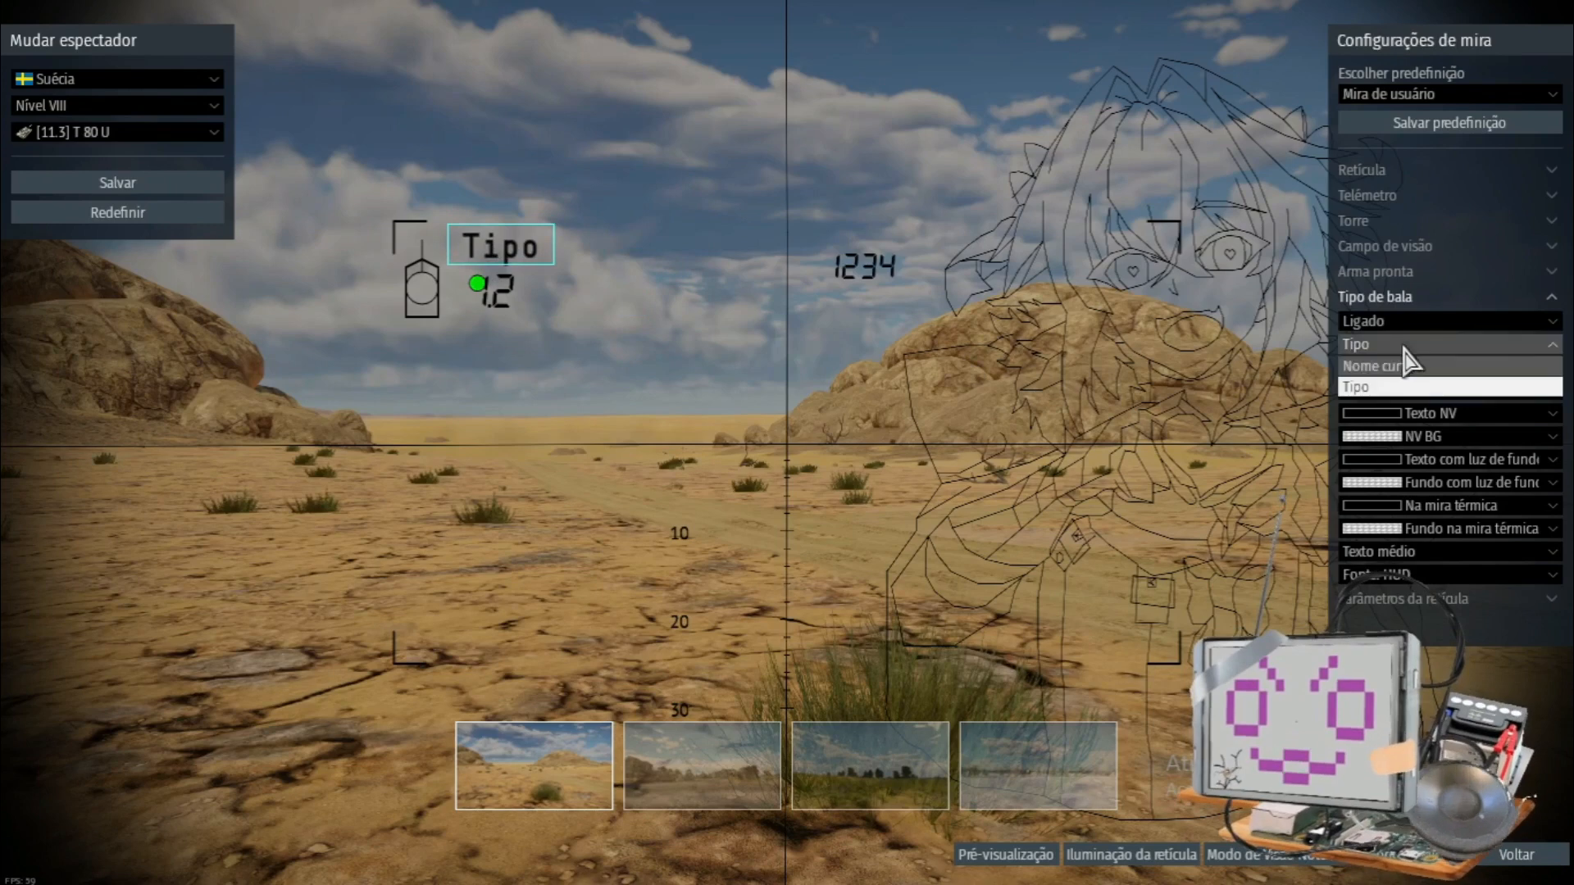
pyautogui.click(1395, 366)
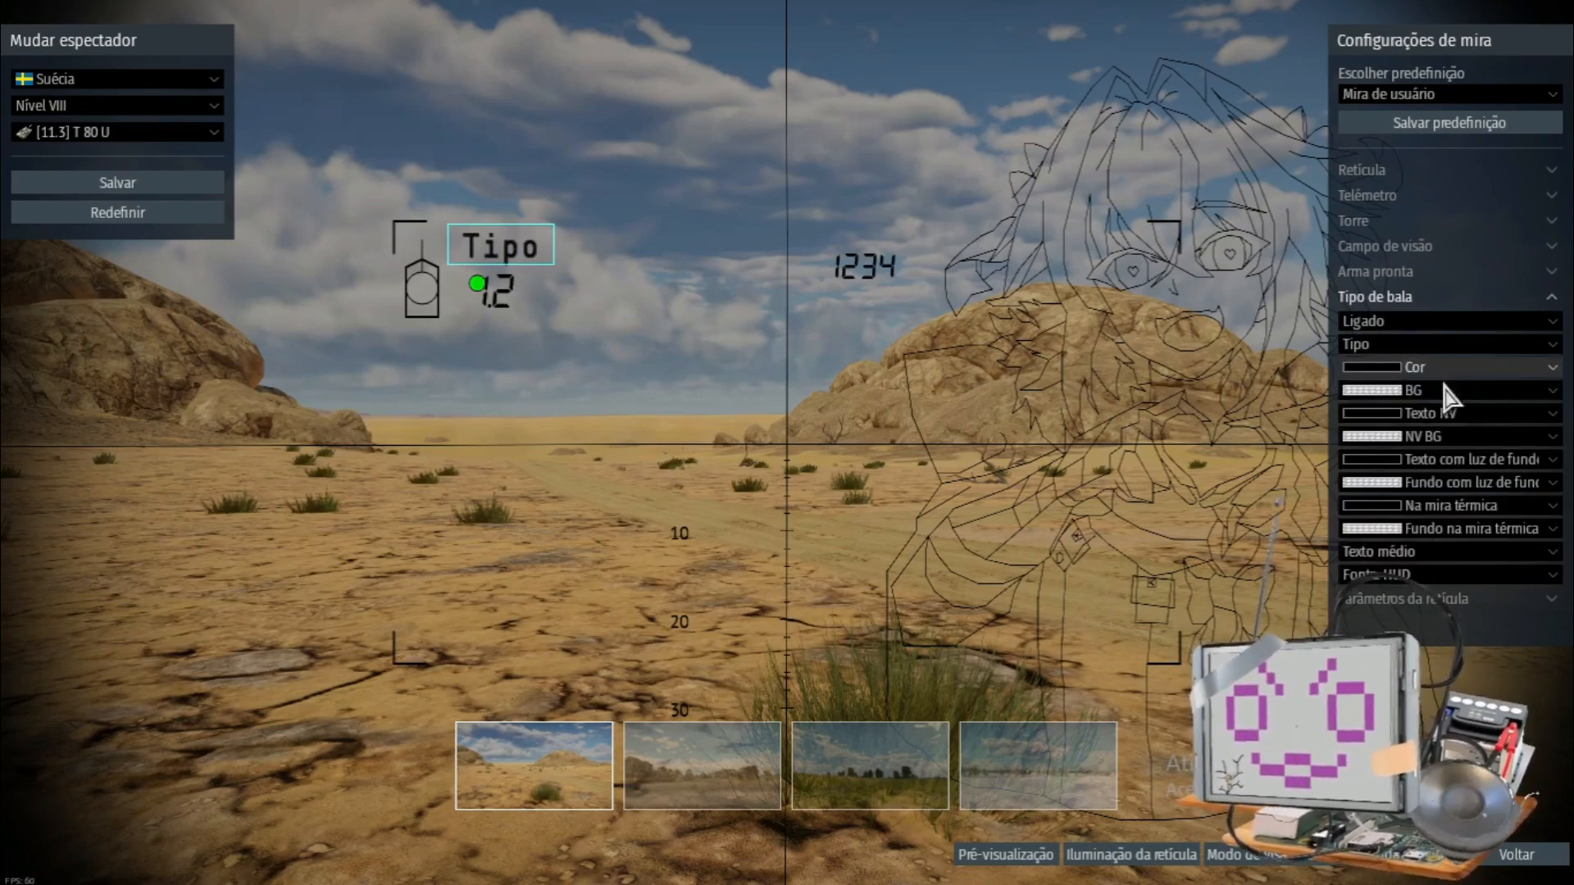
pyautogui.click(1447, 413)
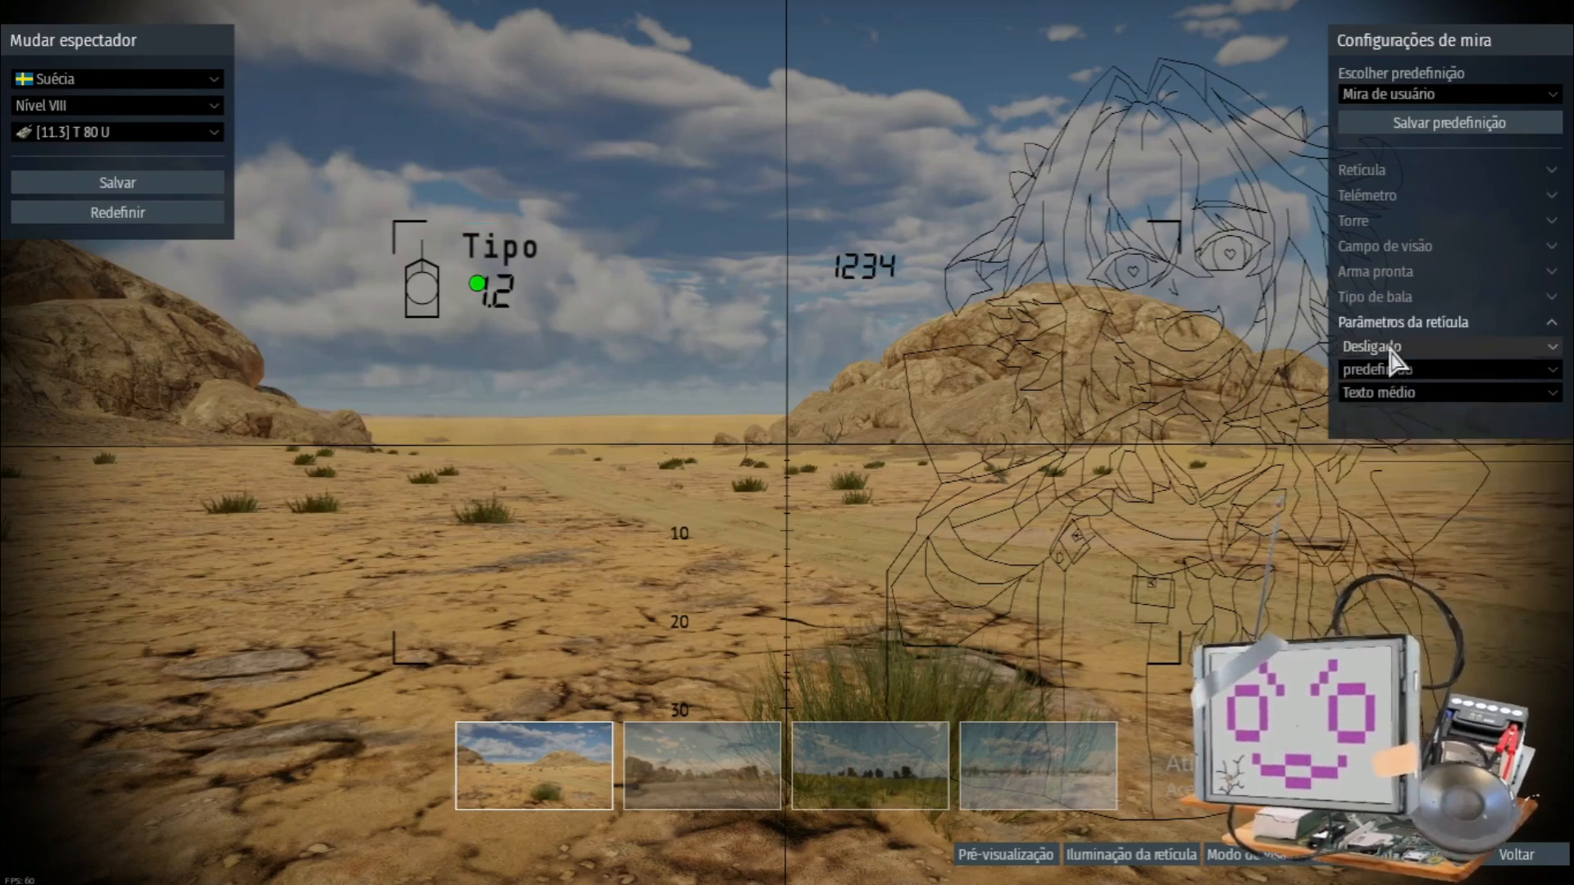
# - Set Parâmetros da retícula to Ligado with 1.5 line thickness and Texto grande
pyautogui.click(1446, 346)
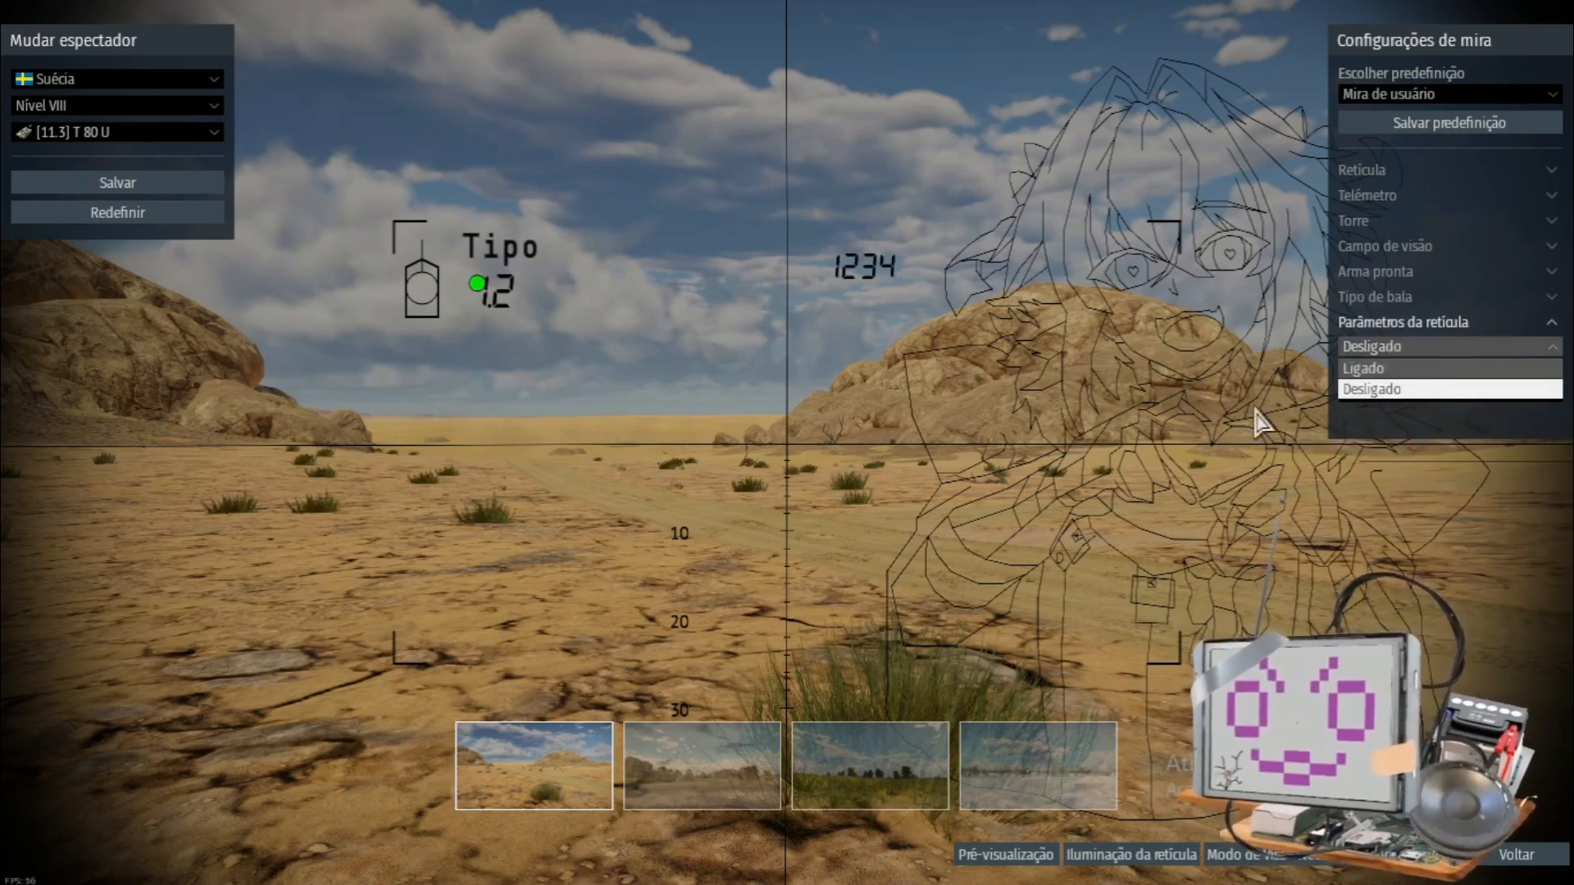
pyautogui.click(1361, 369)
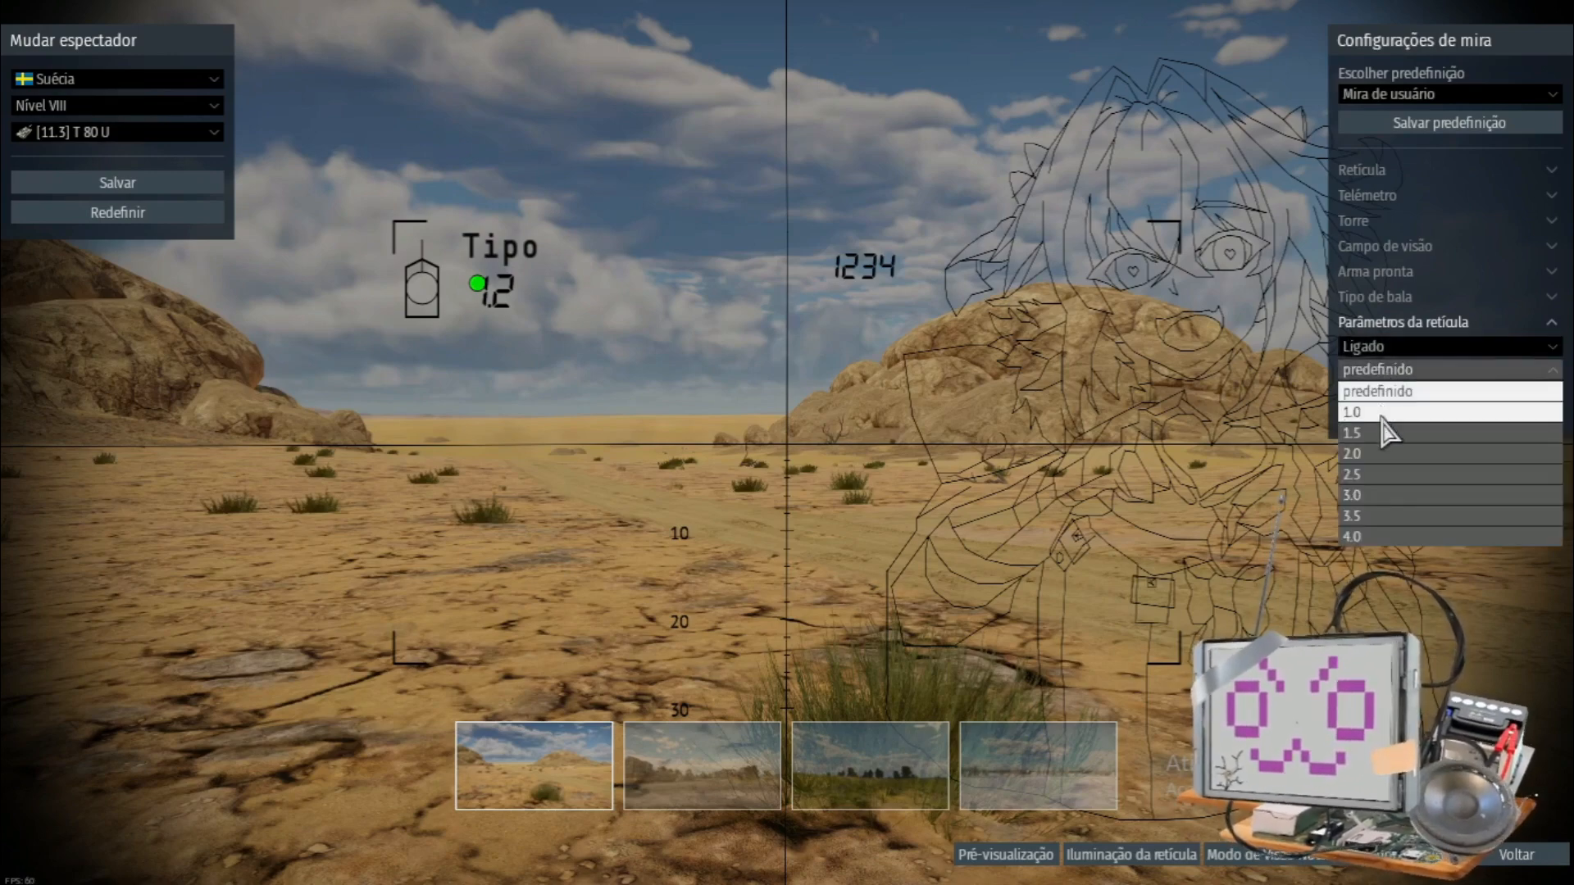
pyautogui.click(1353, 433)
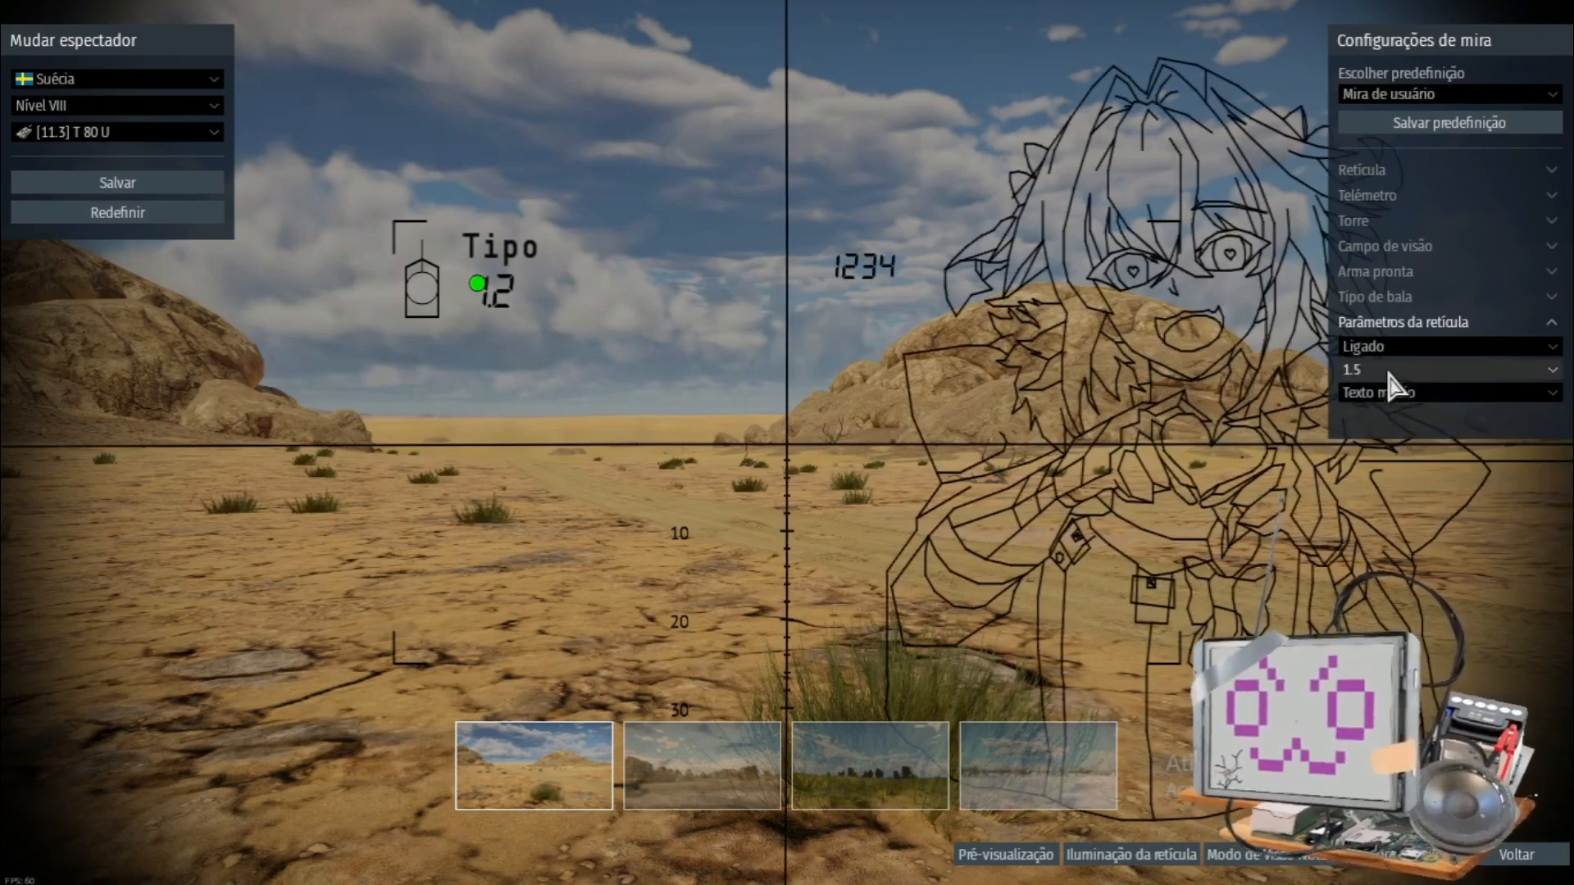
pyautogui.click(1446, 369)
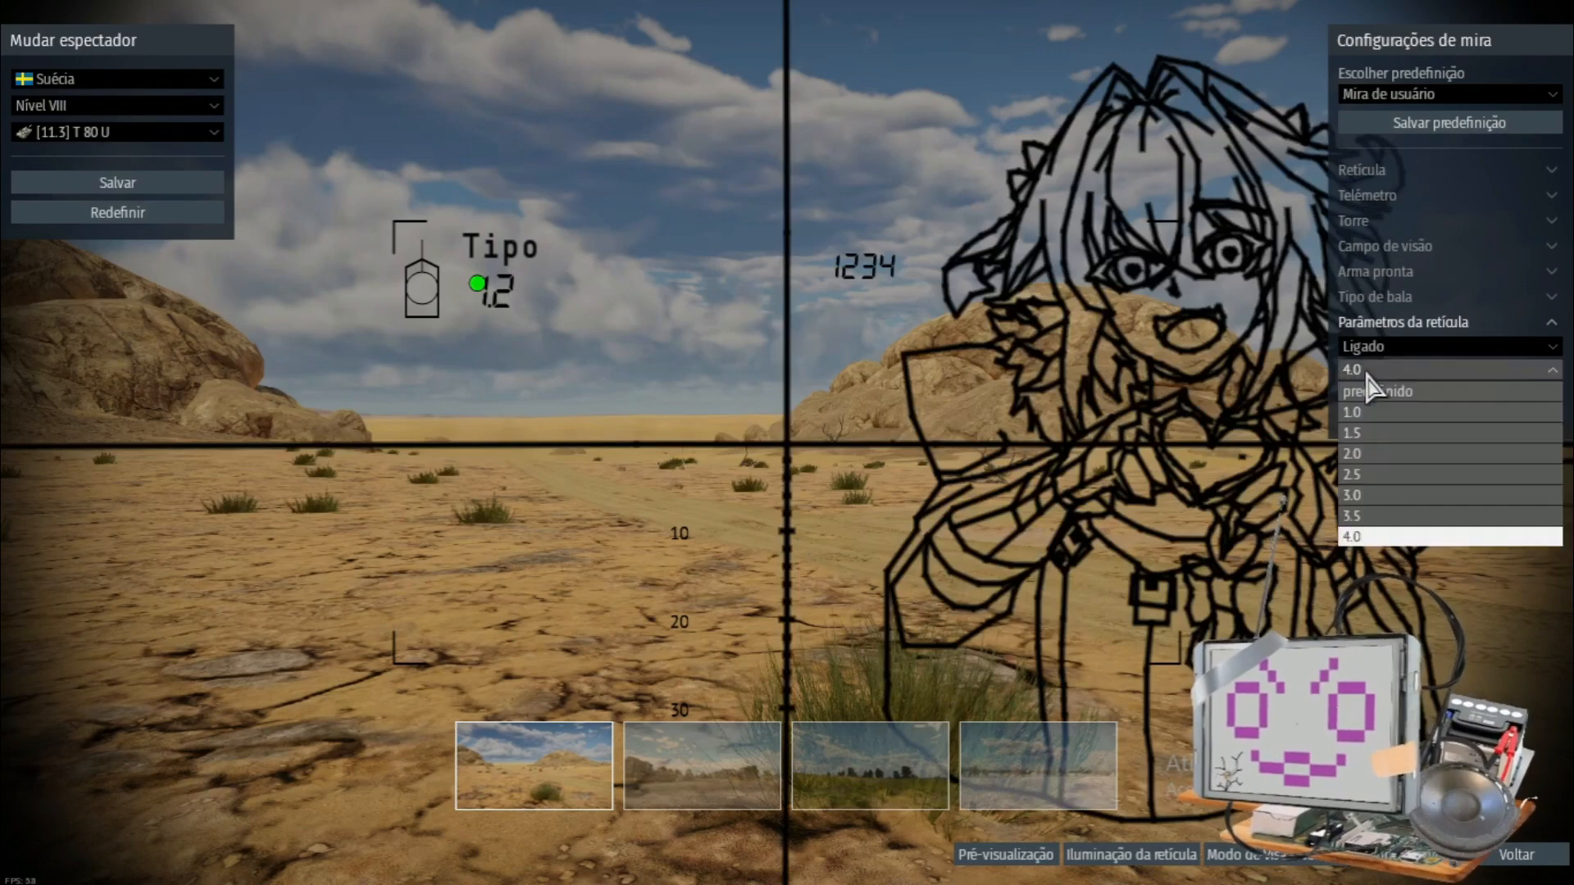
pyautogui.click(1351, 433)
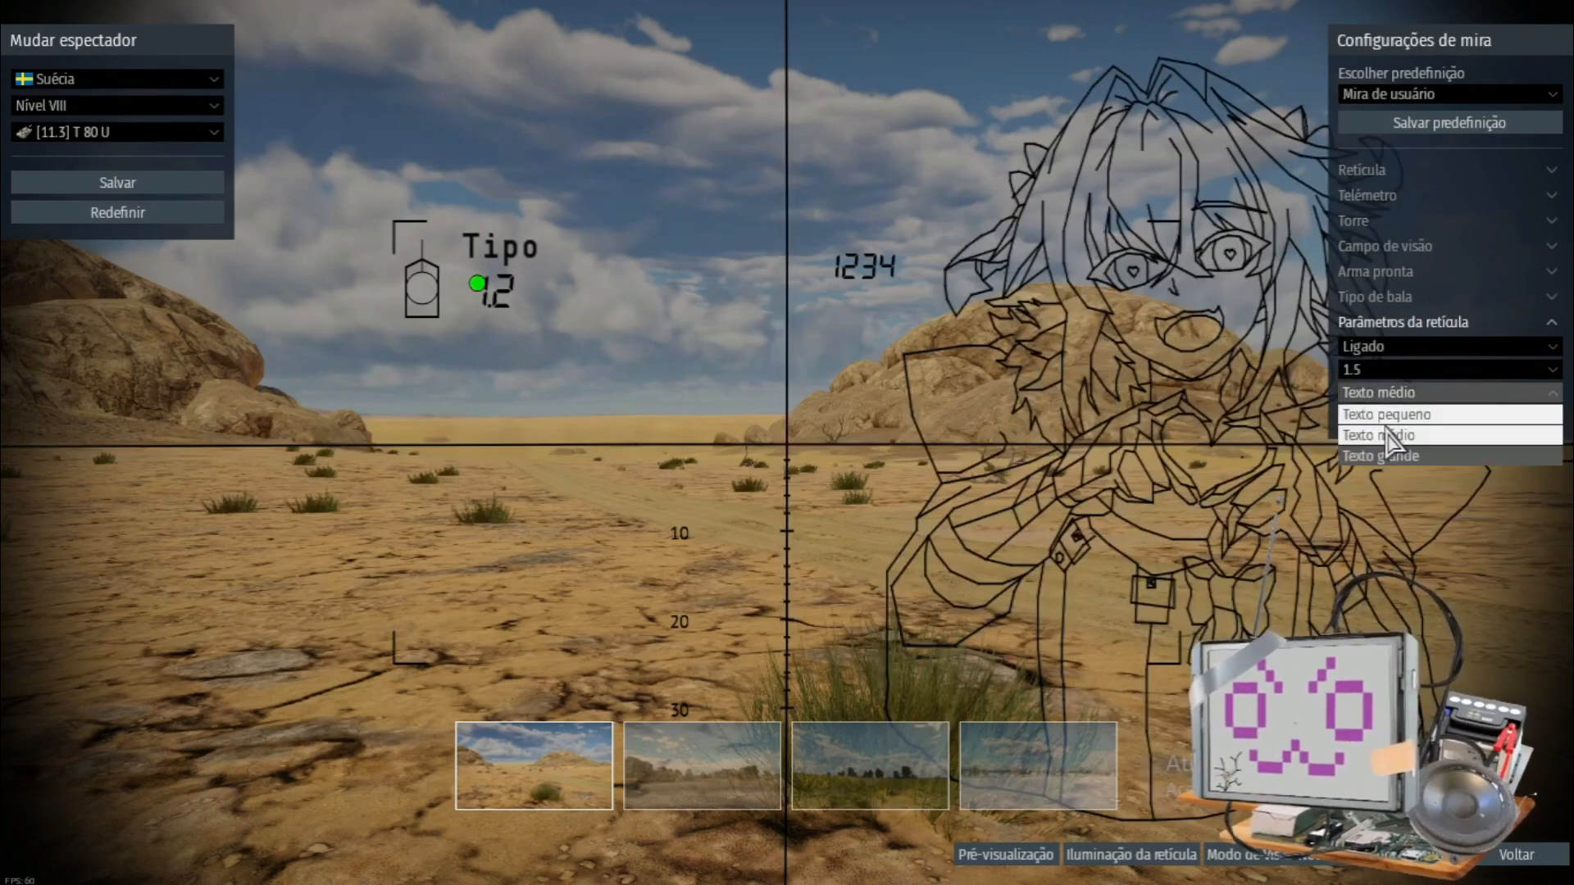
pyautogui.click(1380, 454)
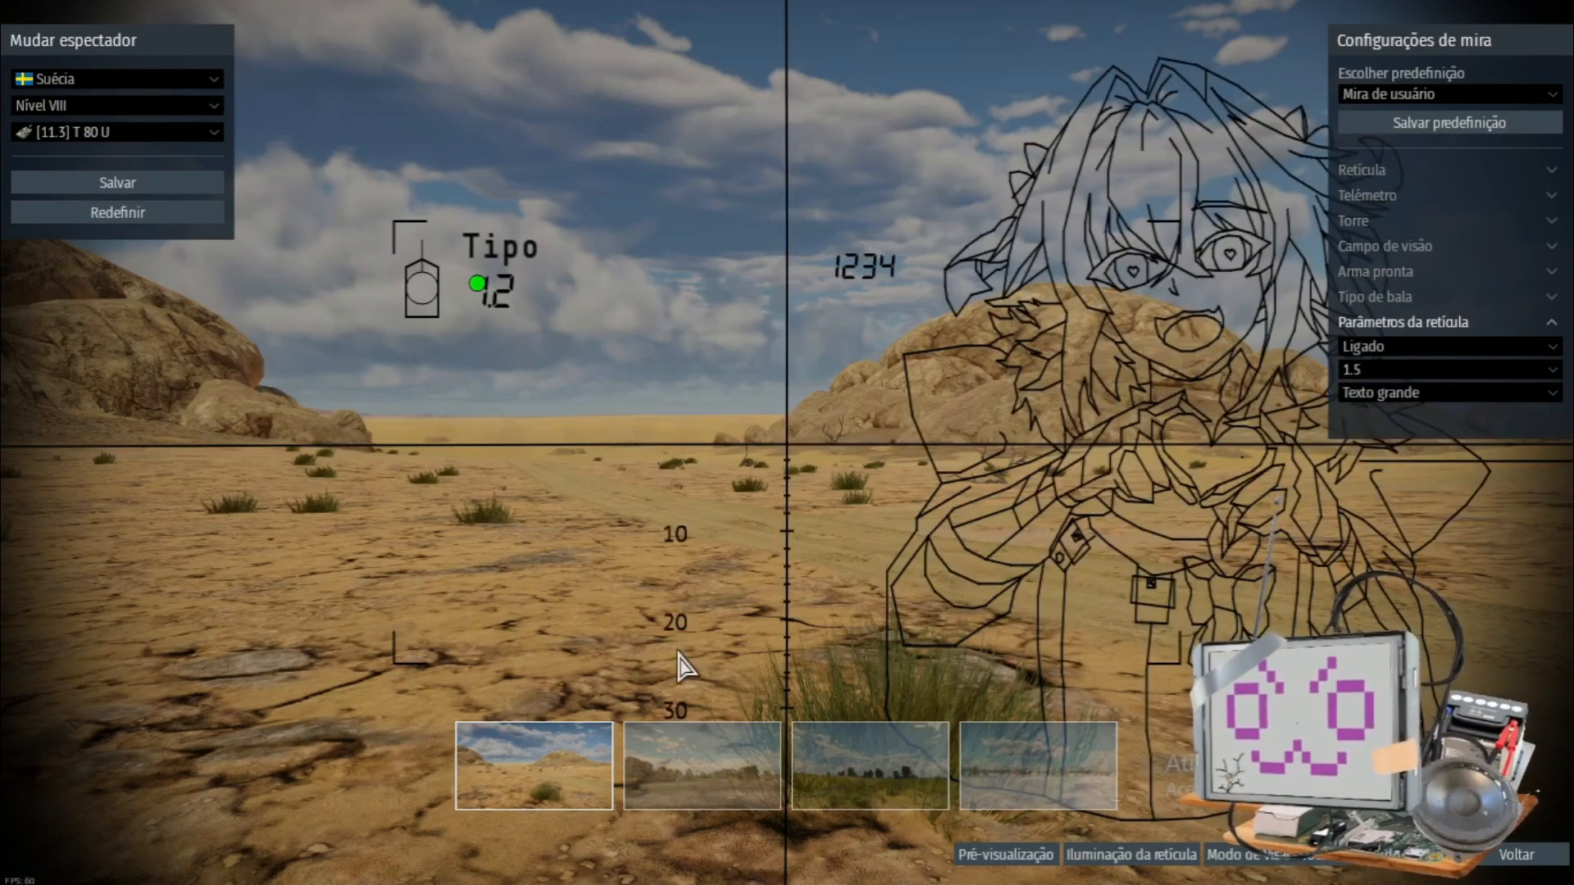
pyautogui.click(1376, 271)
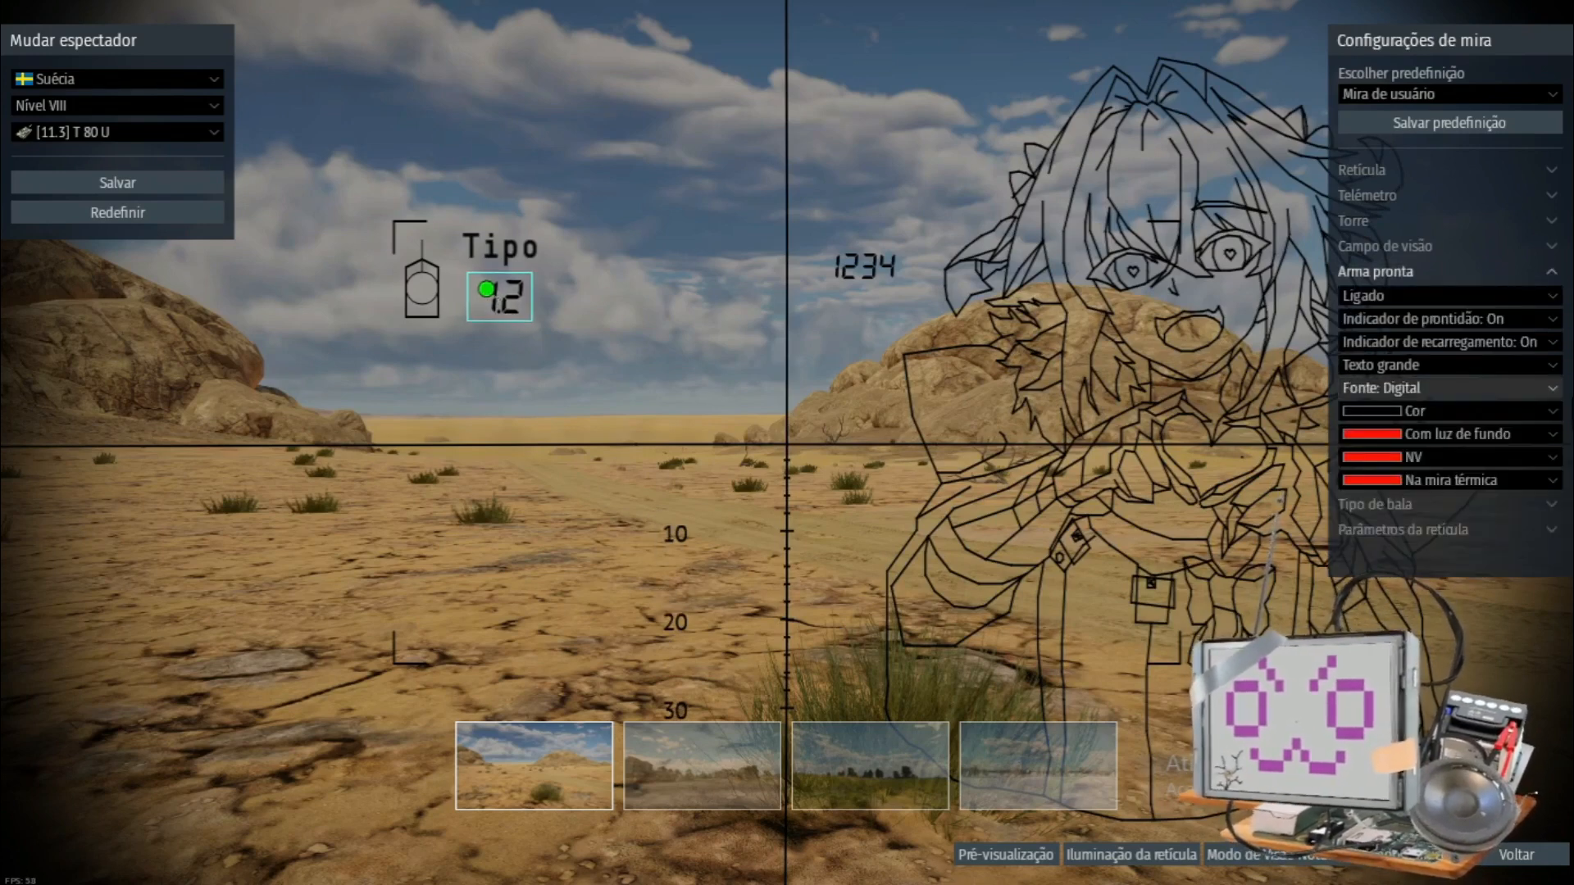